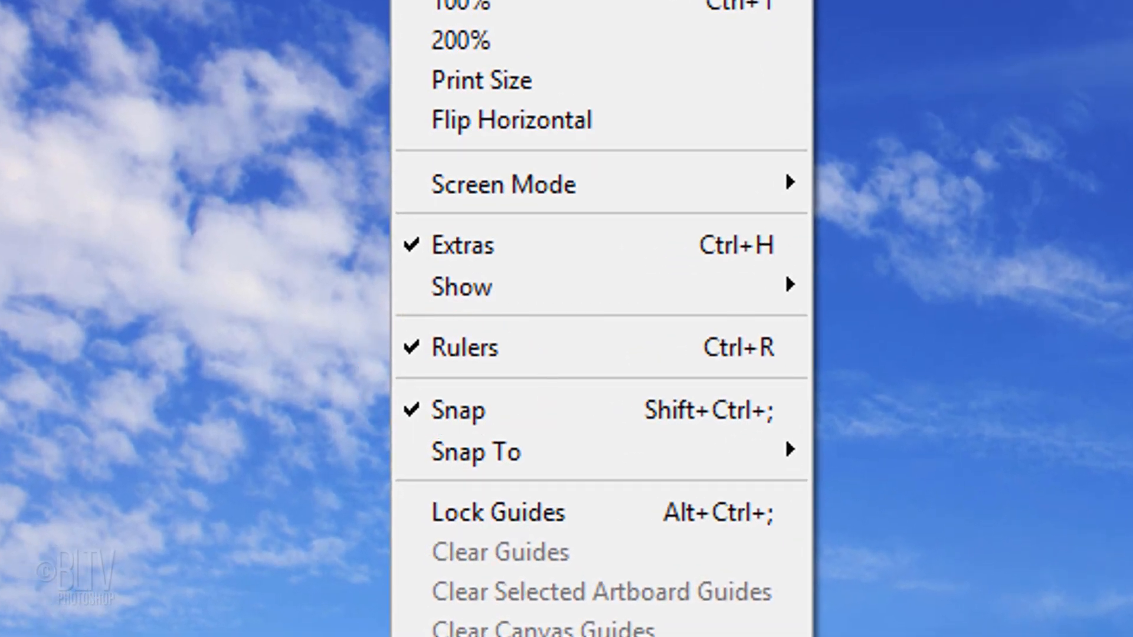
With Snap on, set a horizontal and a vertical guide crossing at the photo's centre.
click(409, 68)
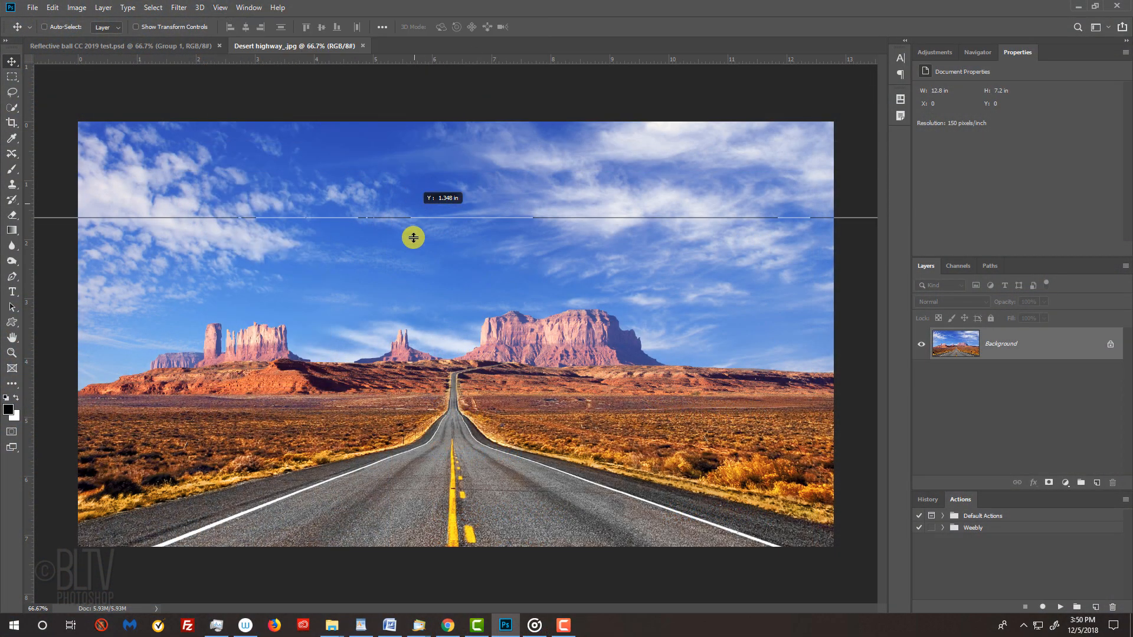
drag(413, 237, 398, 334)
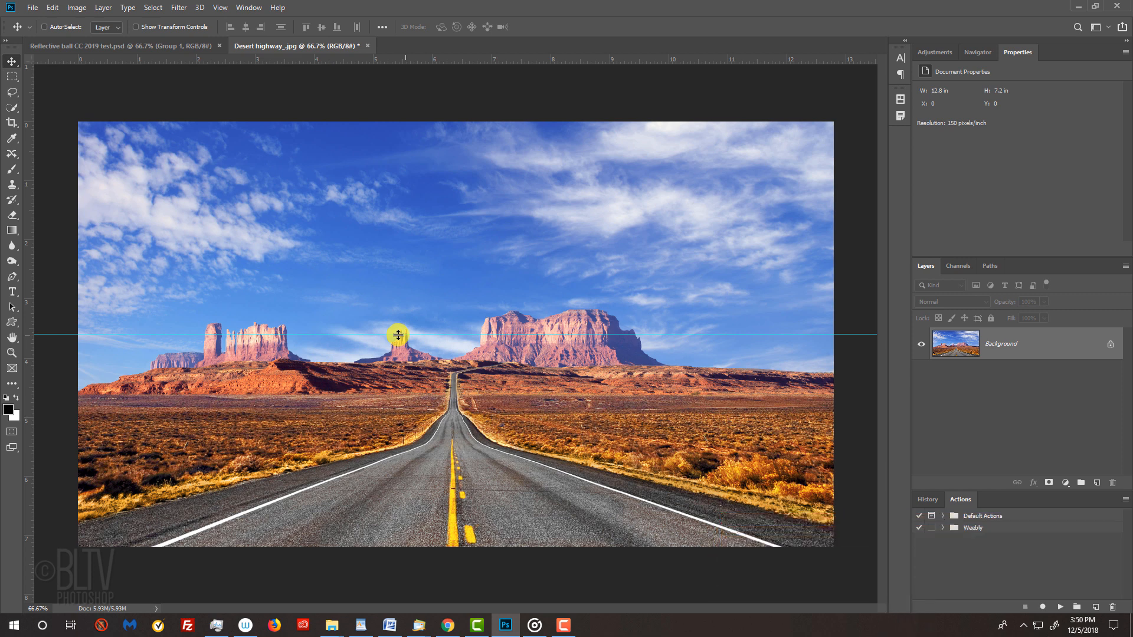
key(Ctrl+h)
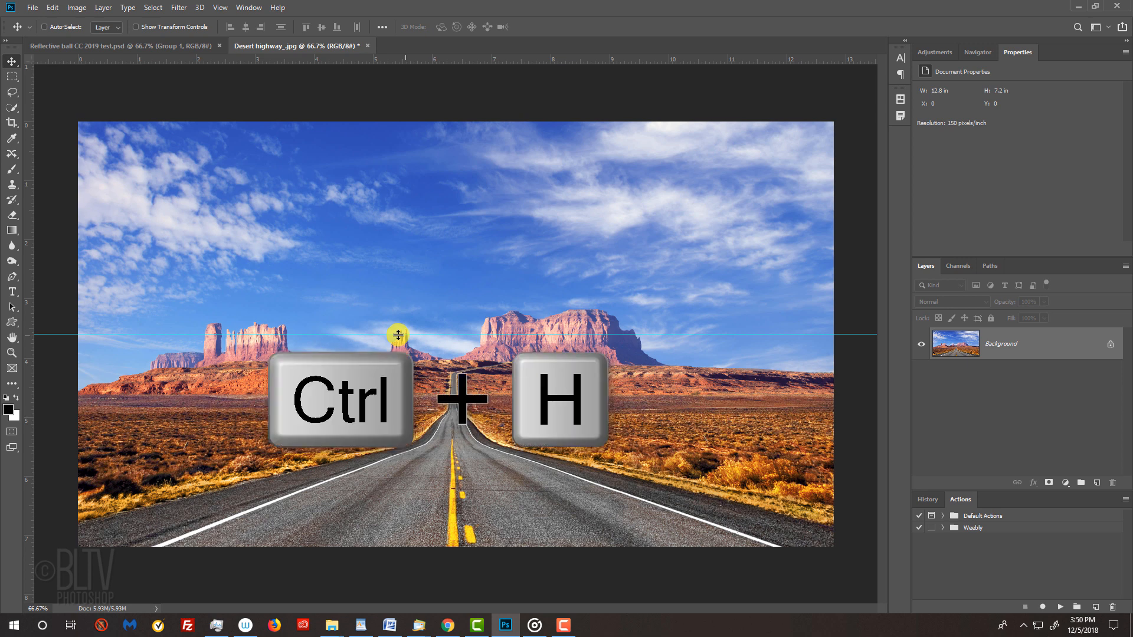
key(ctrl+h)
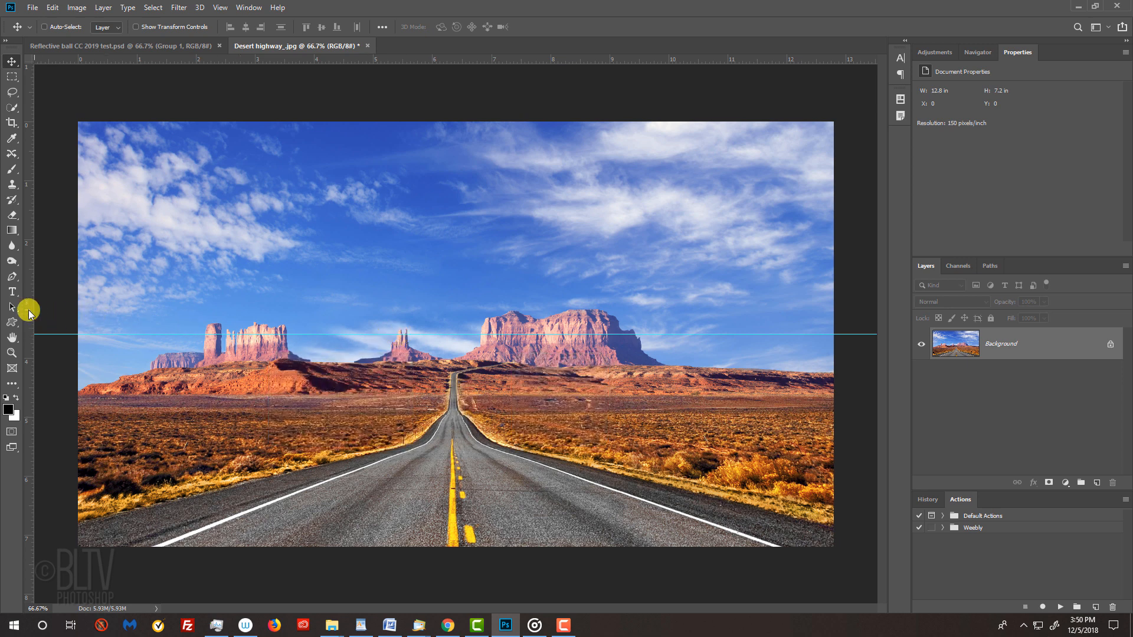
drag(29, 310, 127, 312)
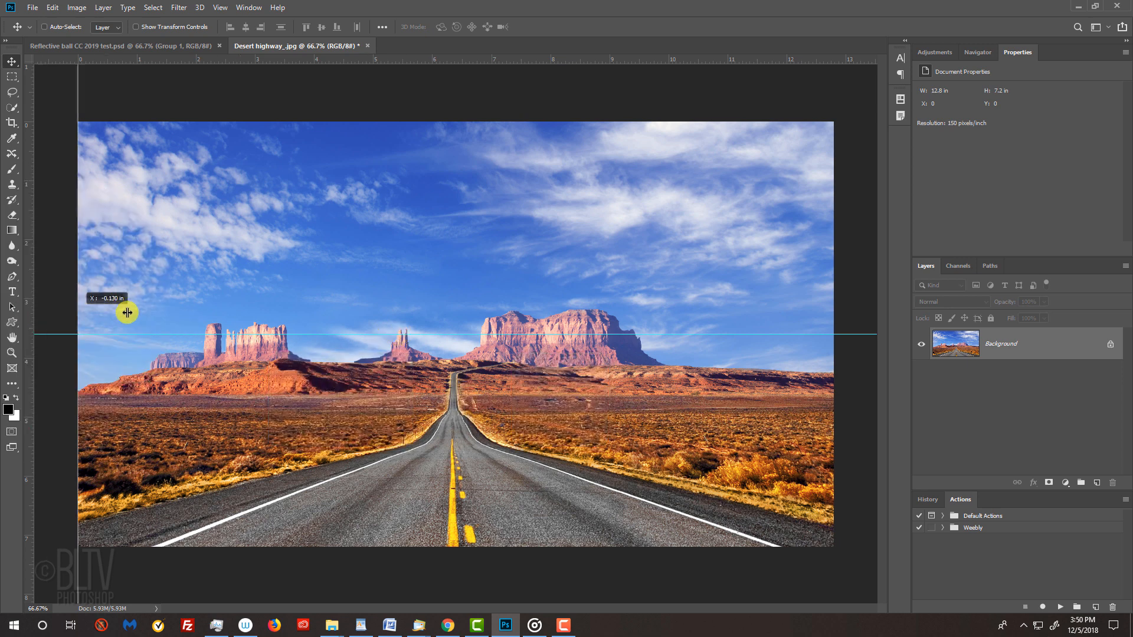
drag(127, 312, 455, 311)
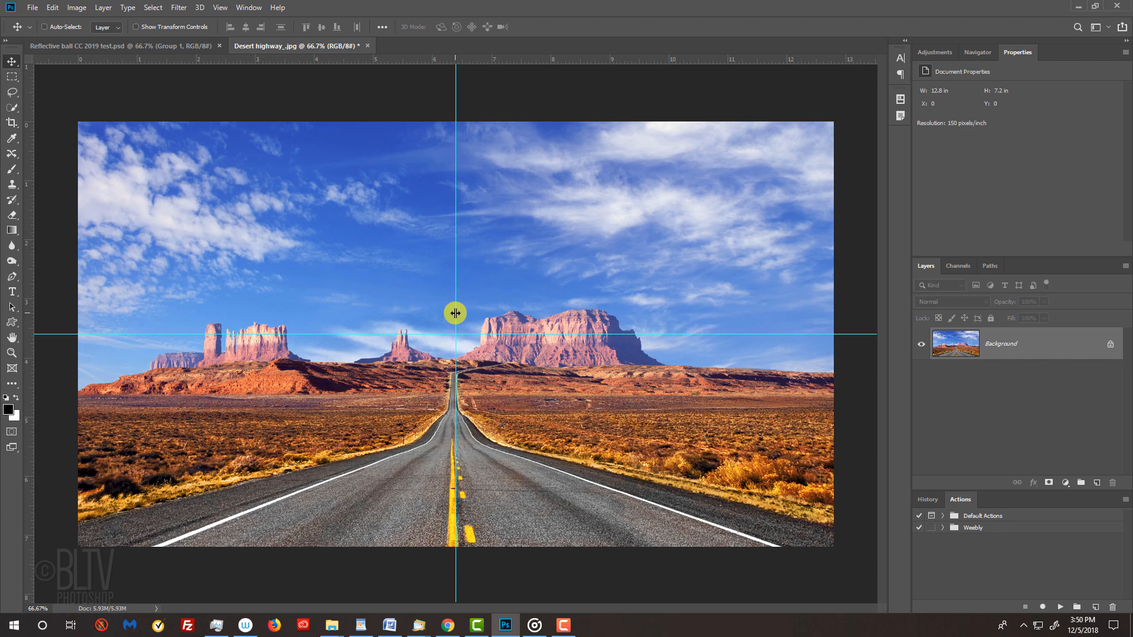
Marquee a centred full-height square and copy it to a new layer with Ctrl+J.
click(12, 77)
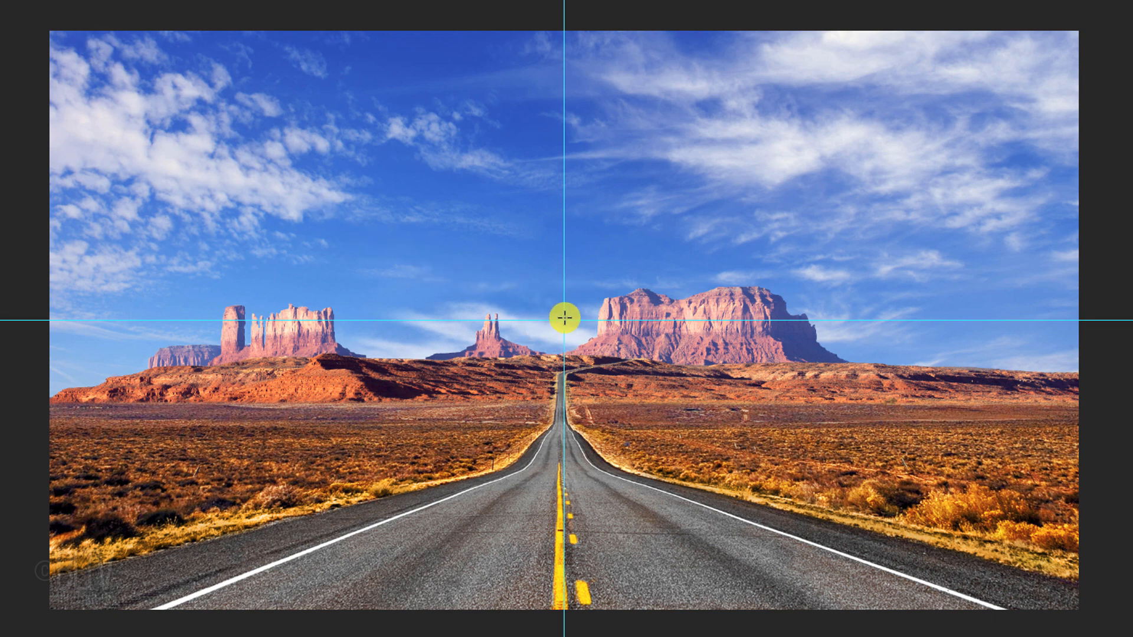
key(alt+shift)
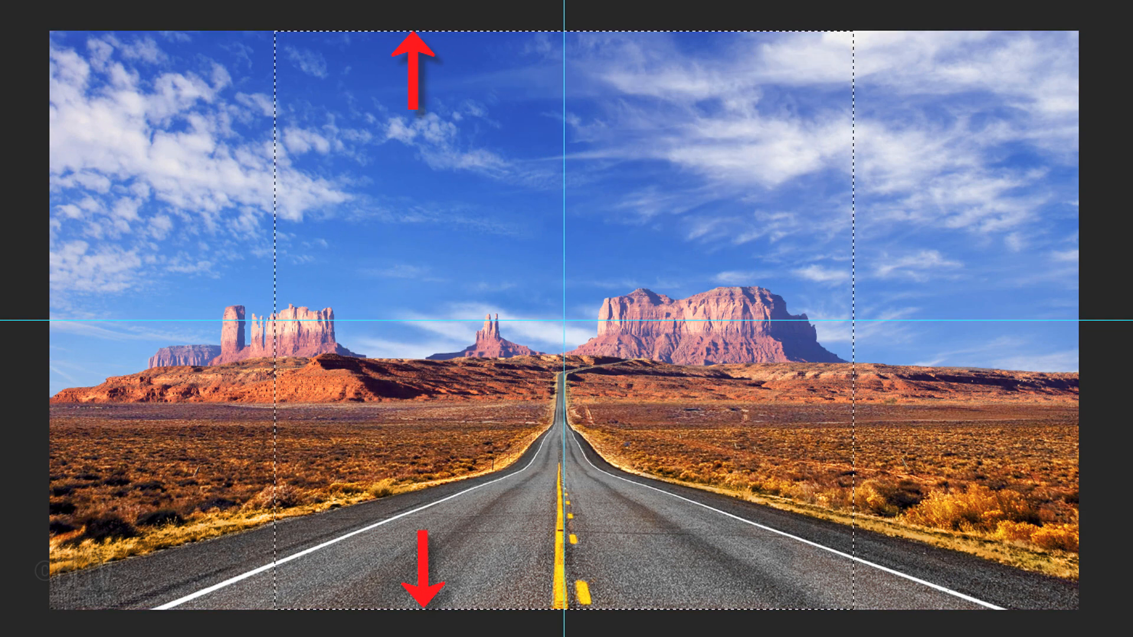
key(ctrl+j)
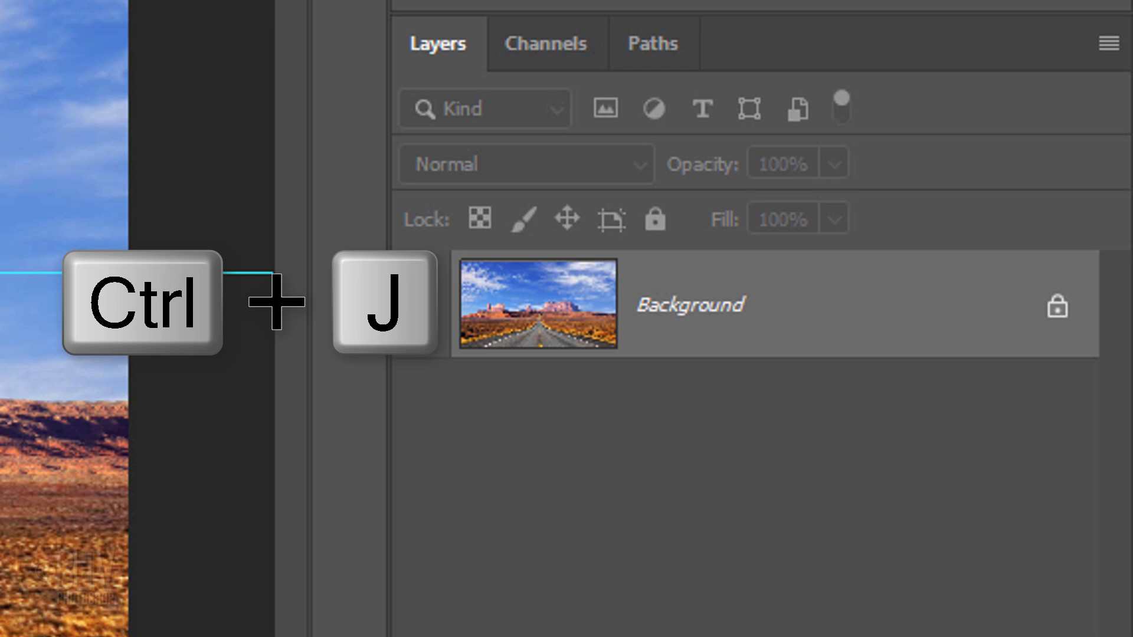
key(ctrl+j)
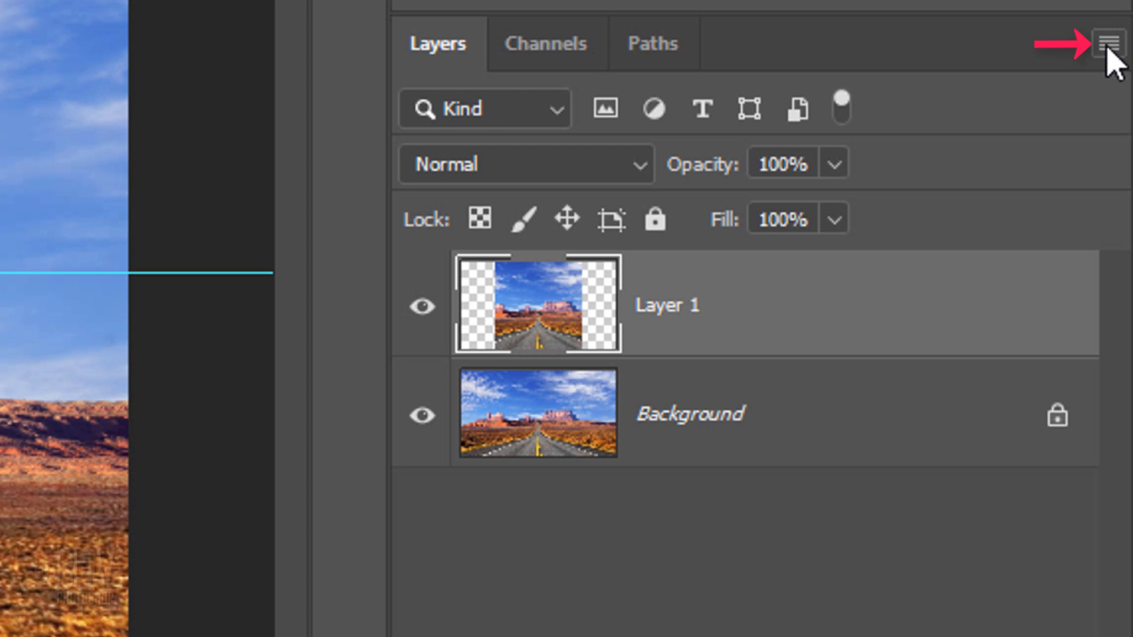
Duplicate Layer 1 into a new document named Square via Duplicate Layer.
click(1115, 44)
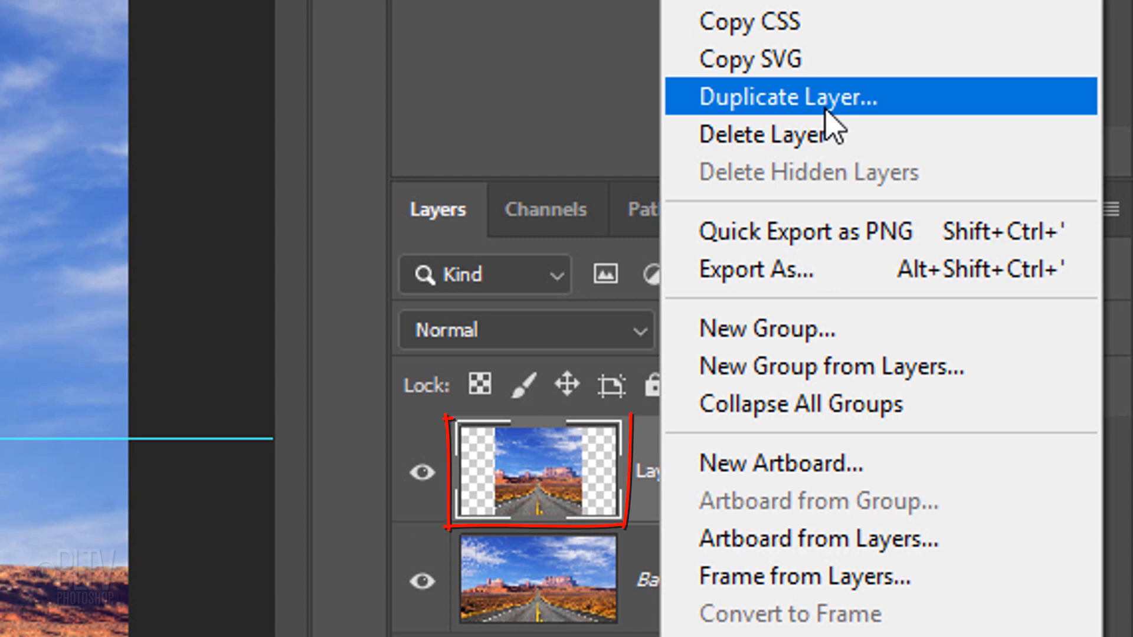
click(789, 96)
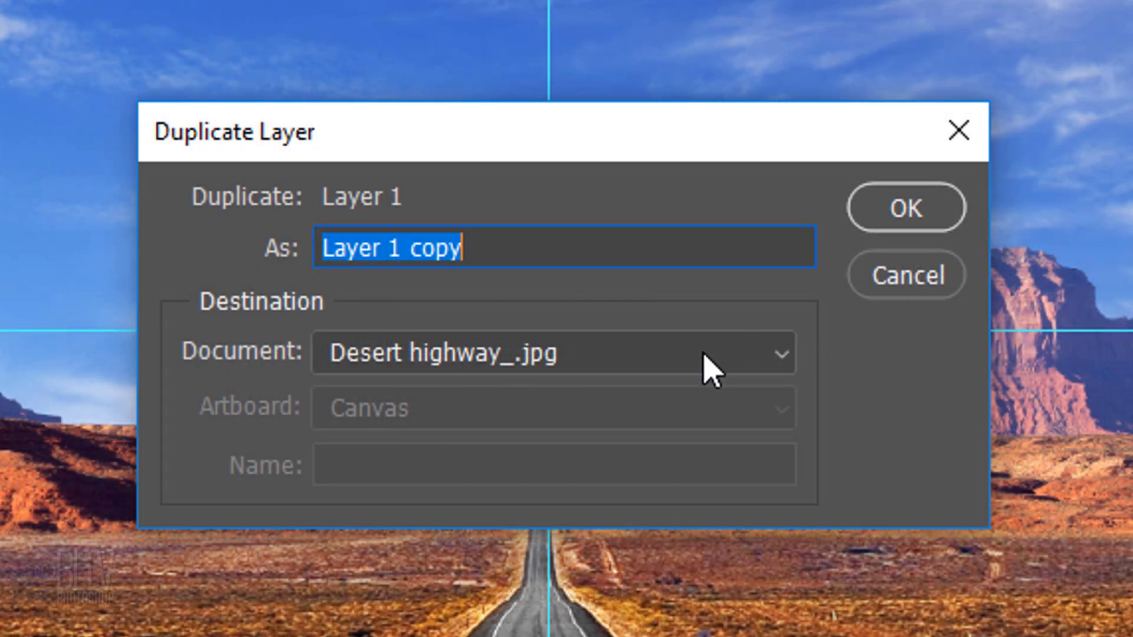
click(552, 352)
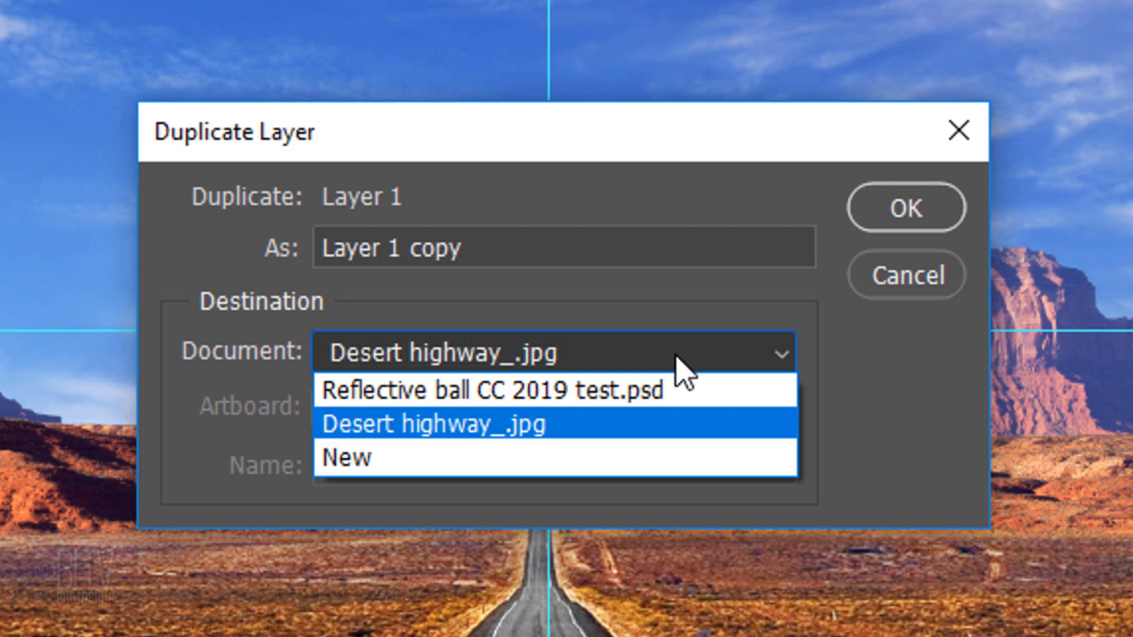
mouse_move(578, 457)
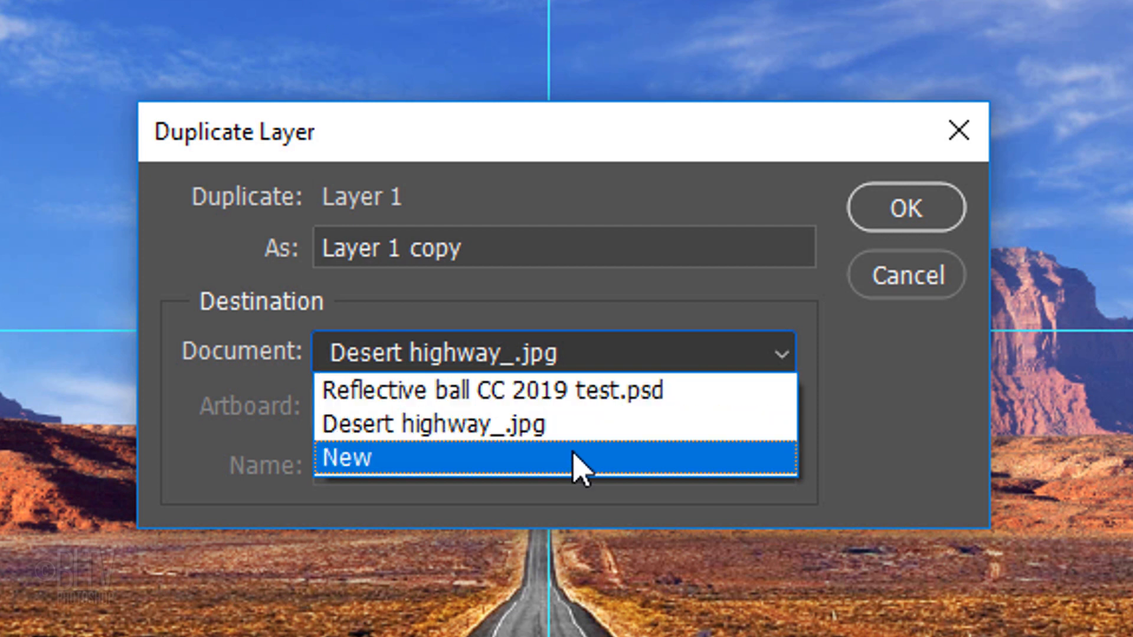
click(346, 457)
text(Square)
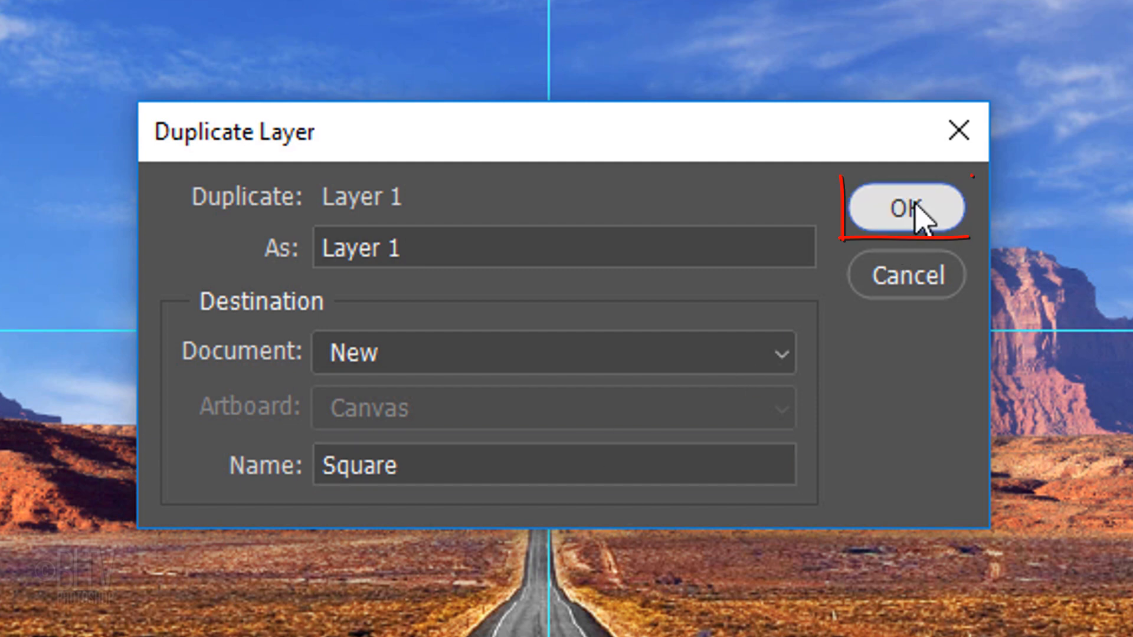
click(905, 209)
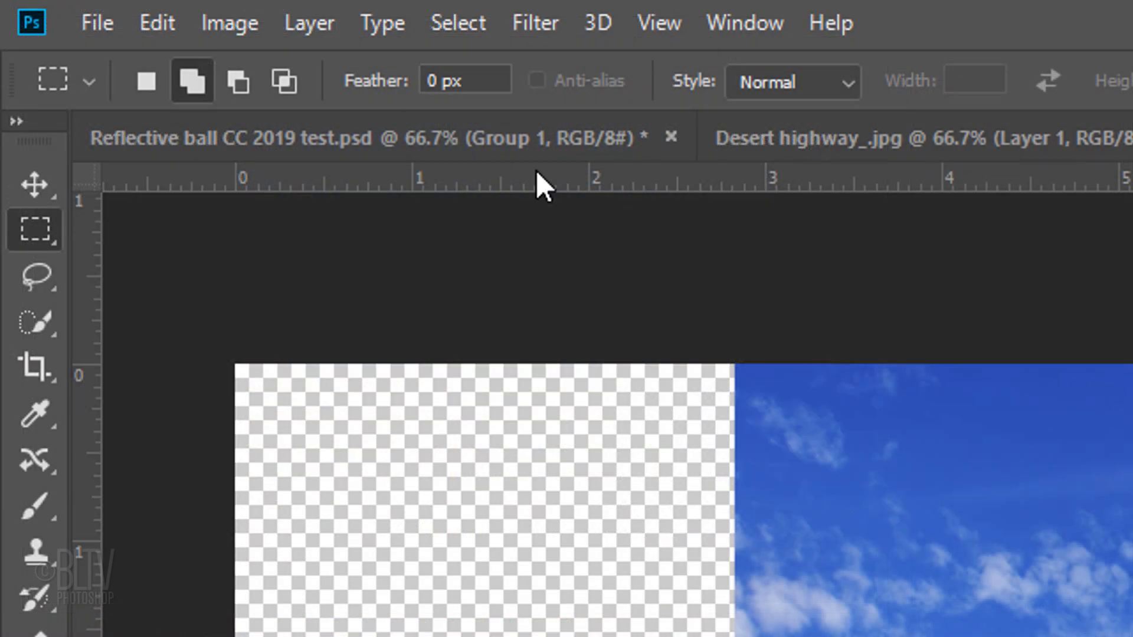
Trim the Square document's transparent pixels on all four sides.
click(229, 22)
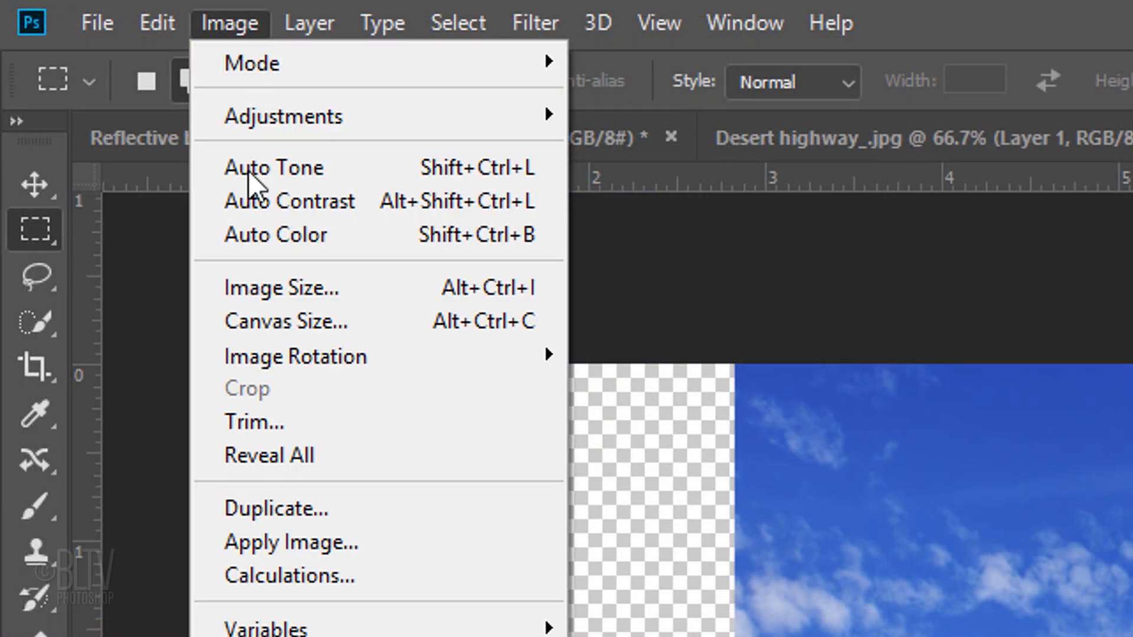
click(254, 423)
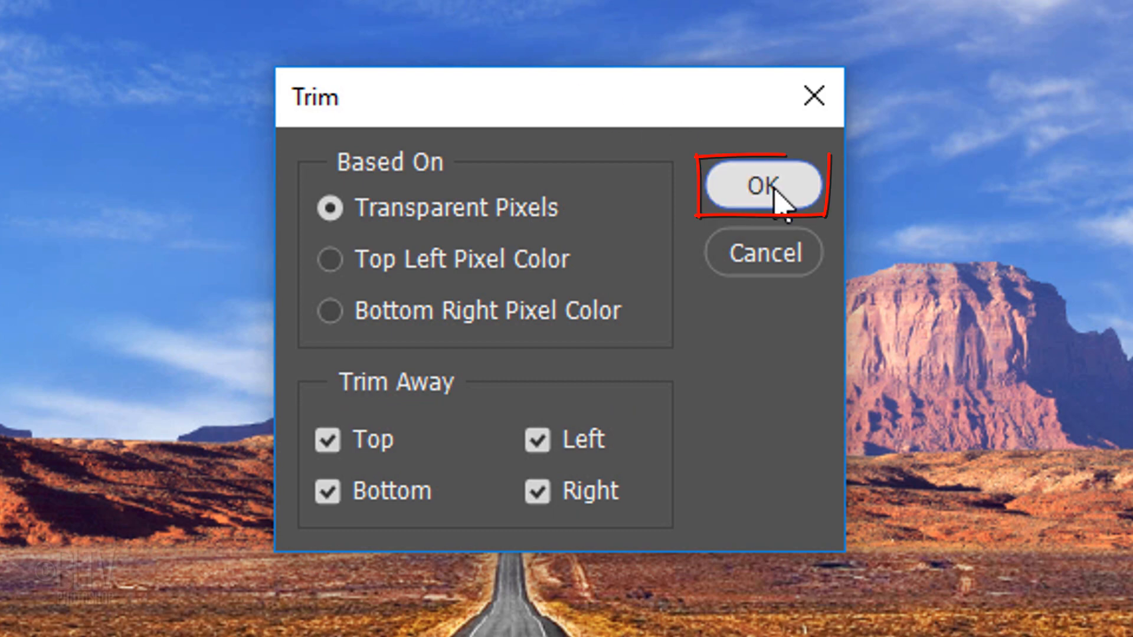
click(762, 187)
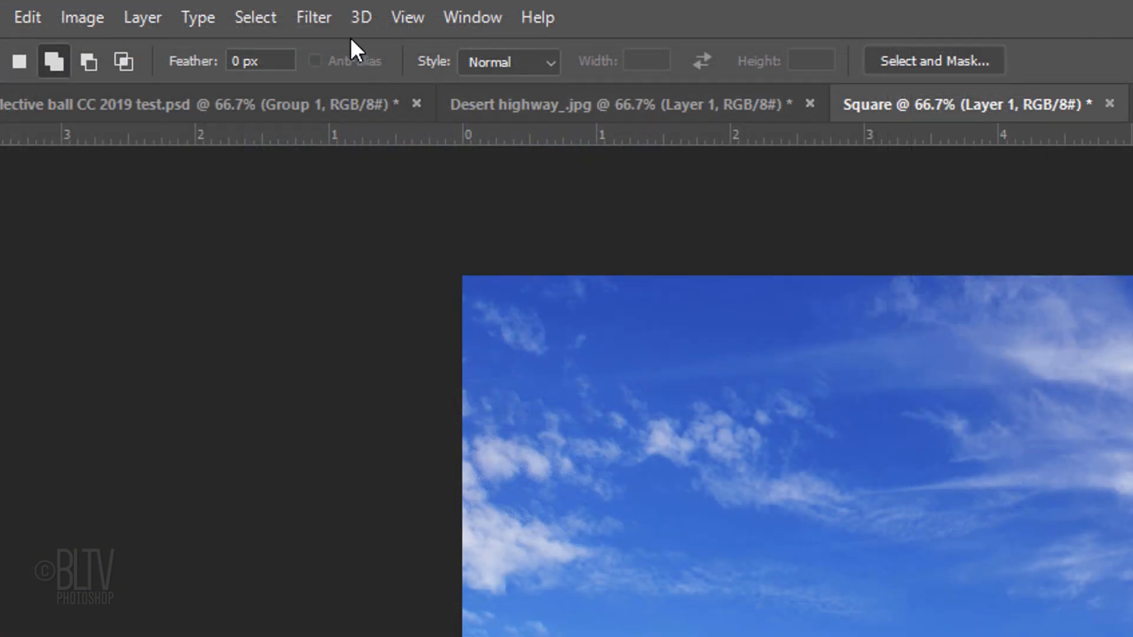
Apply Spherize at 100% Normal to the Square image, then run it a second time.
click(313, 18)
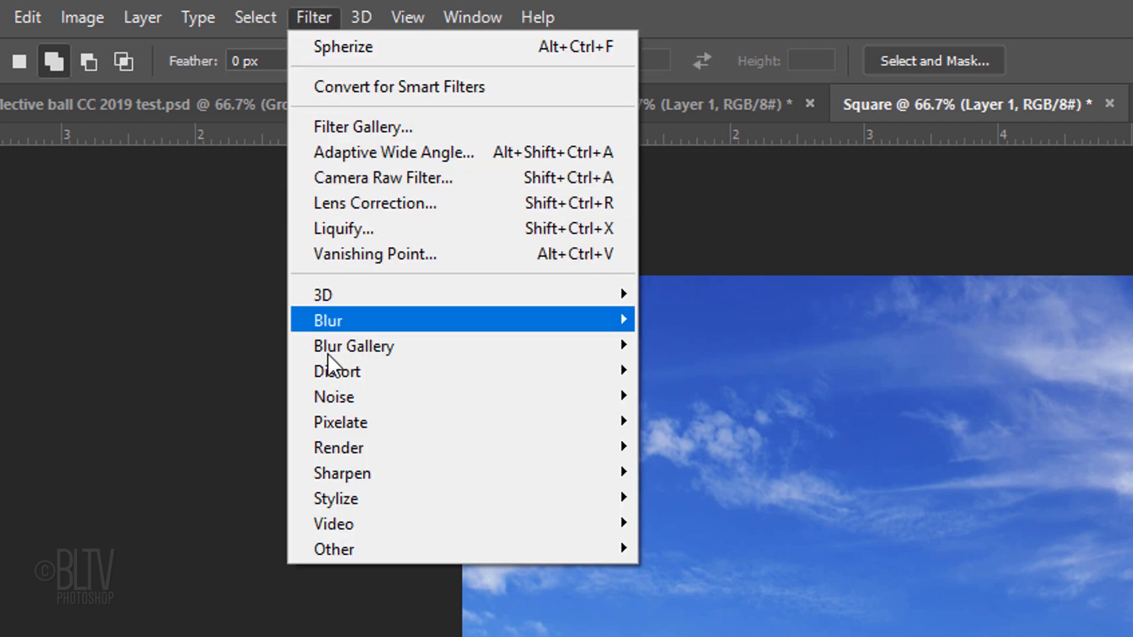
mouse_move(336, 371)
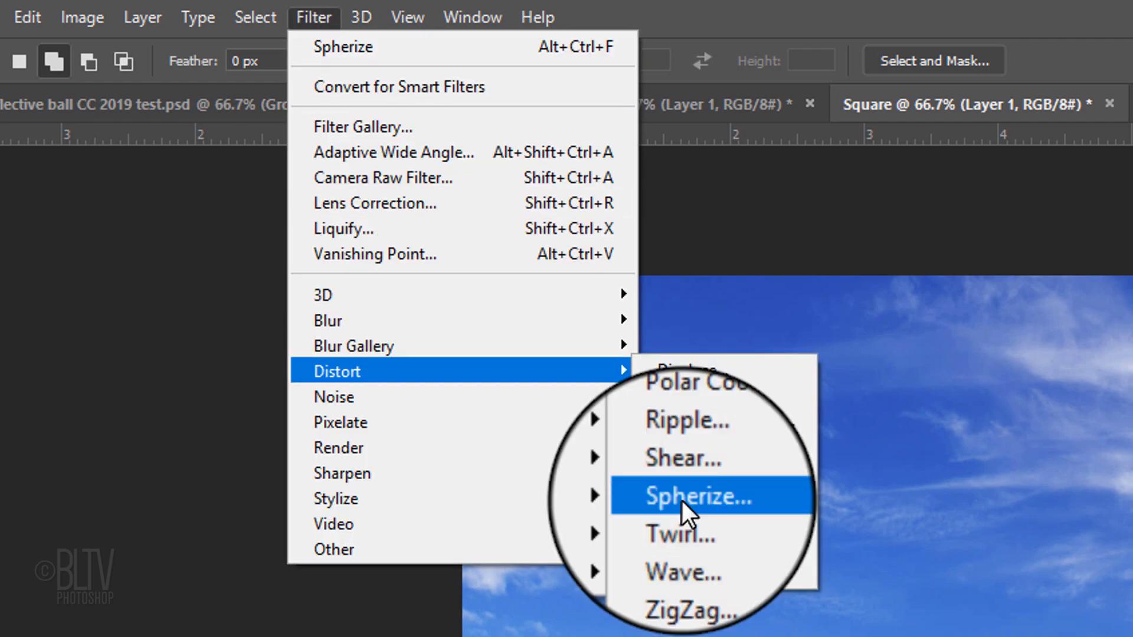
click(692, 497)
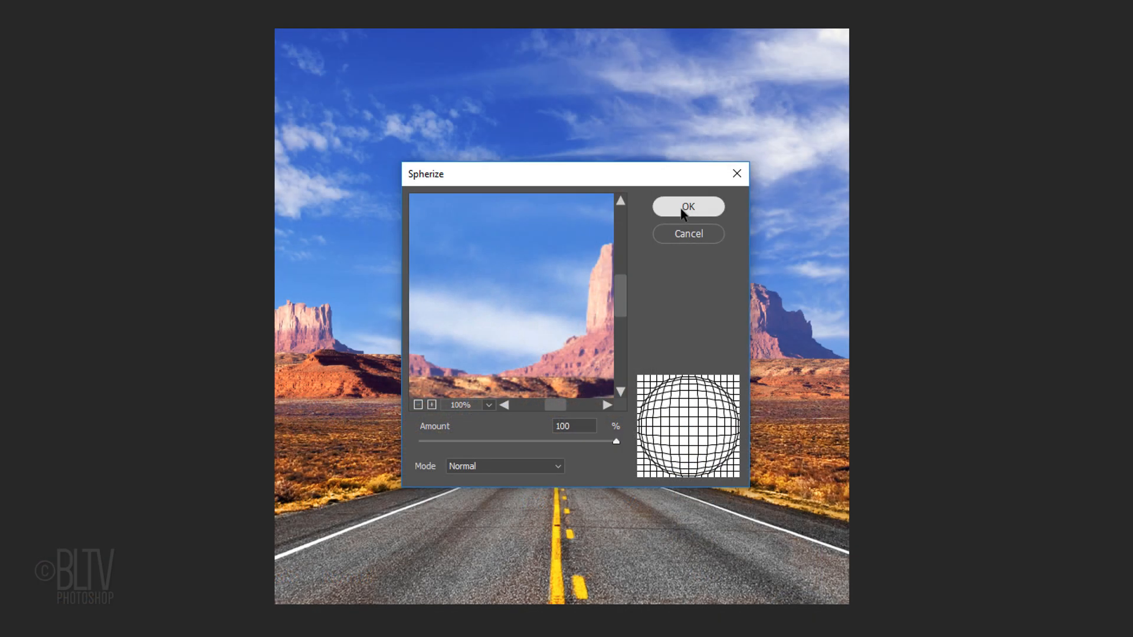
click(686, 206)
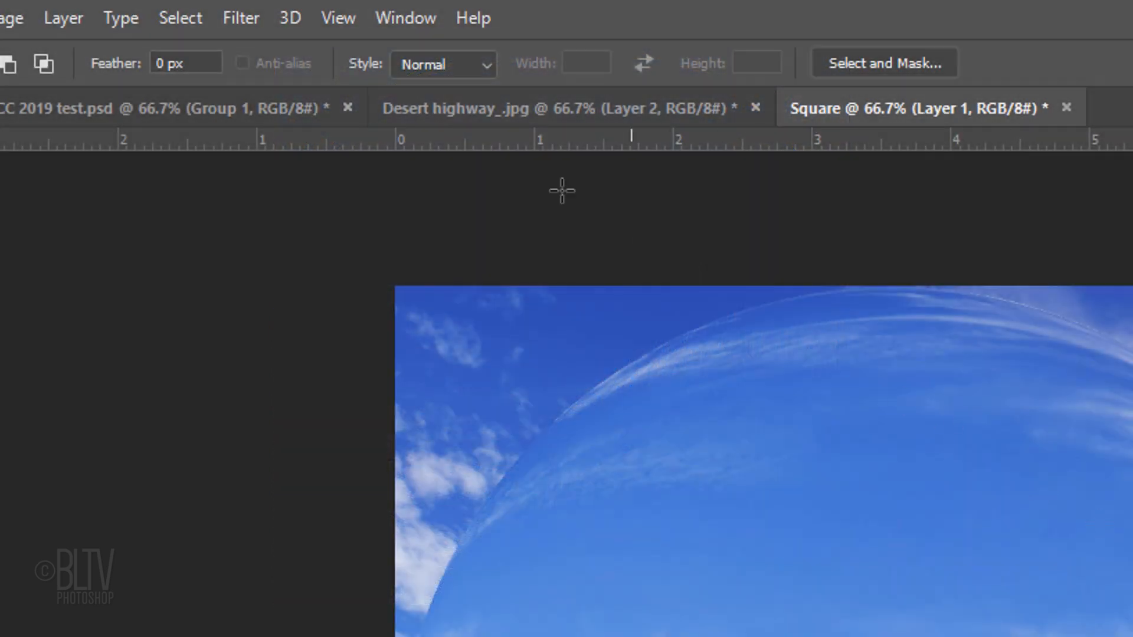
click(241, 18)
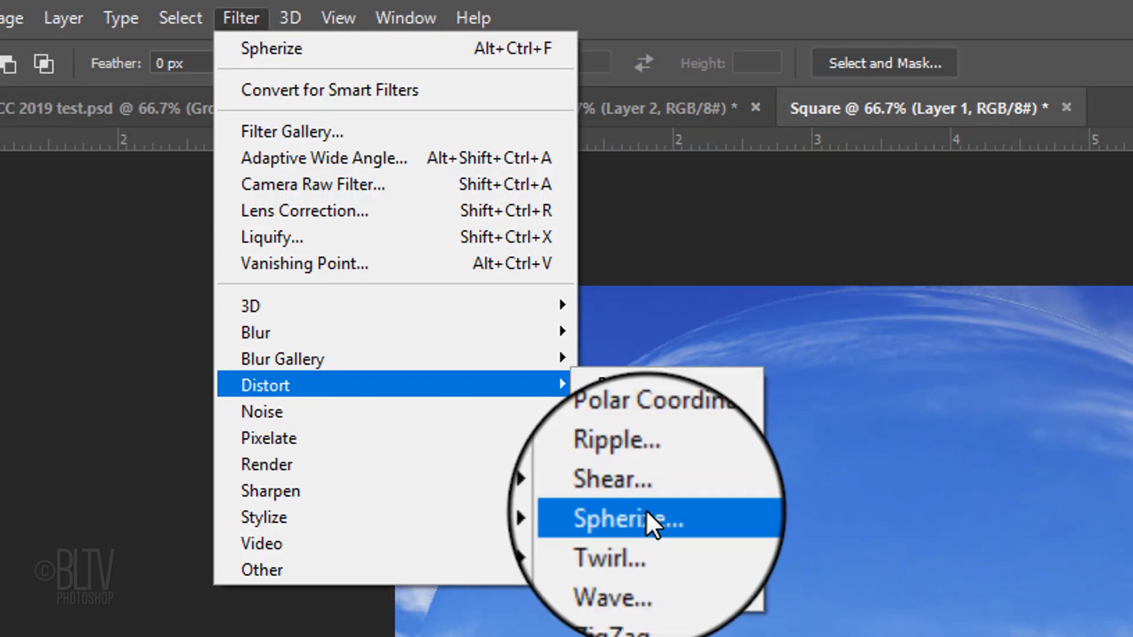
click(626, 519)
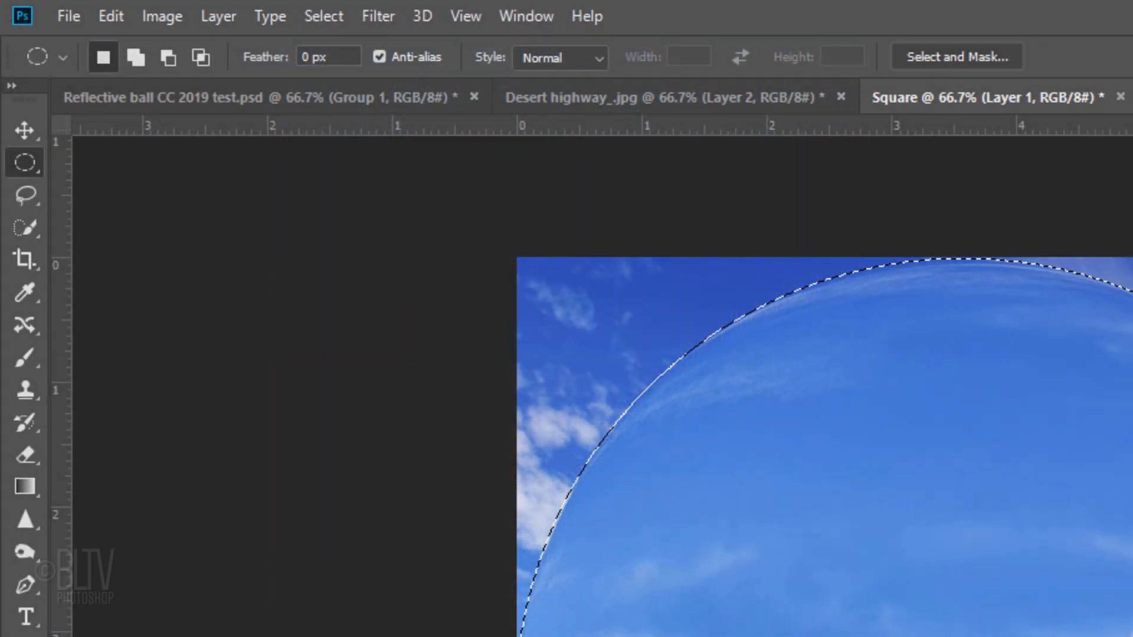
Contract the circular orb selection by 2 pixels.
click(323, 16)
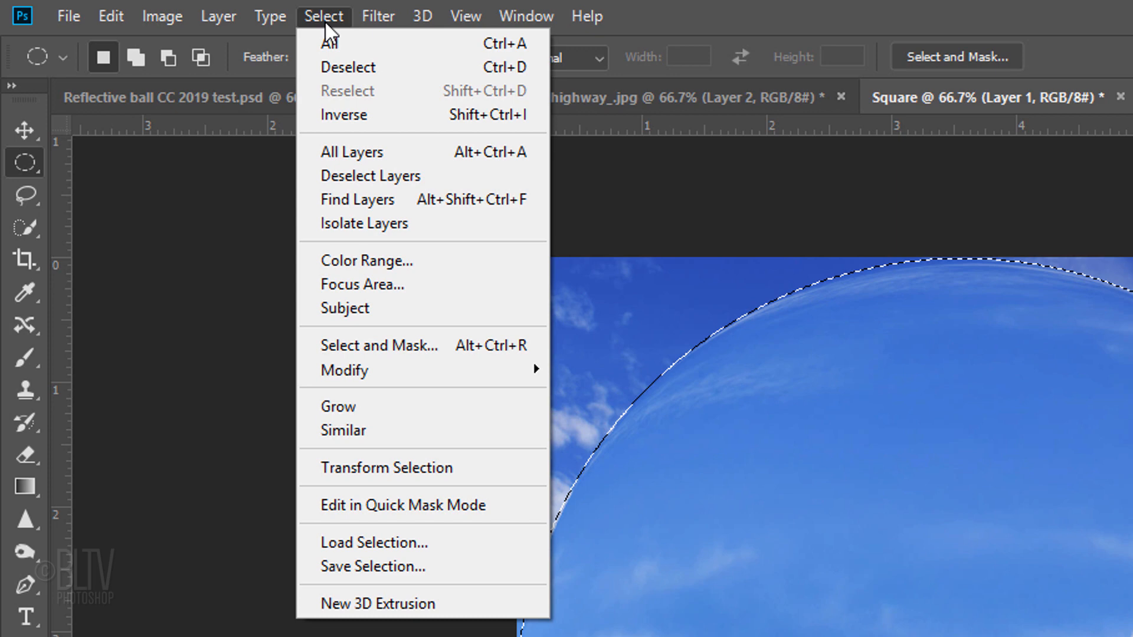
mouse_move(346, 369)
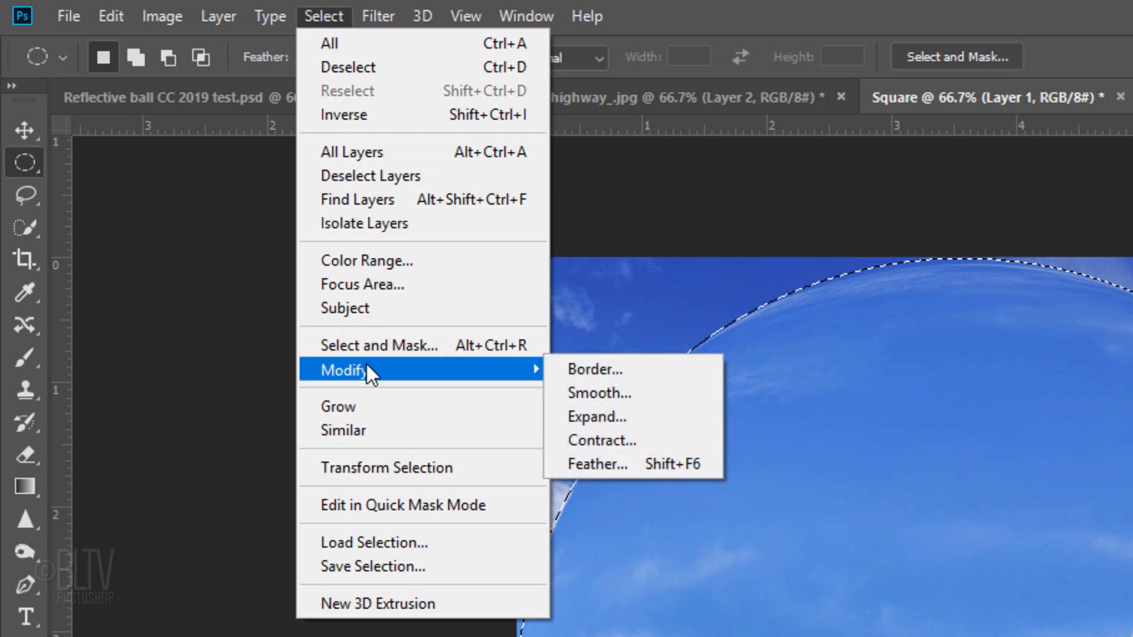
click(601, 440)
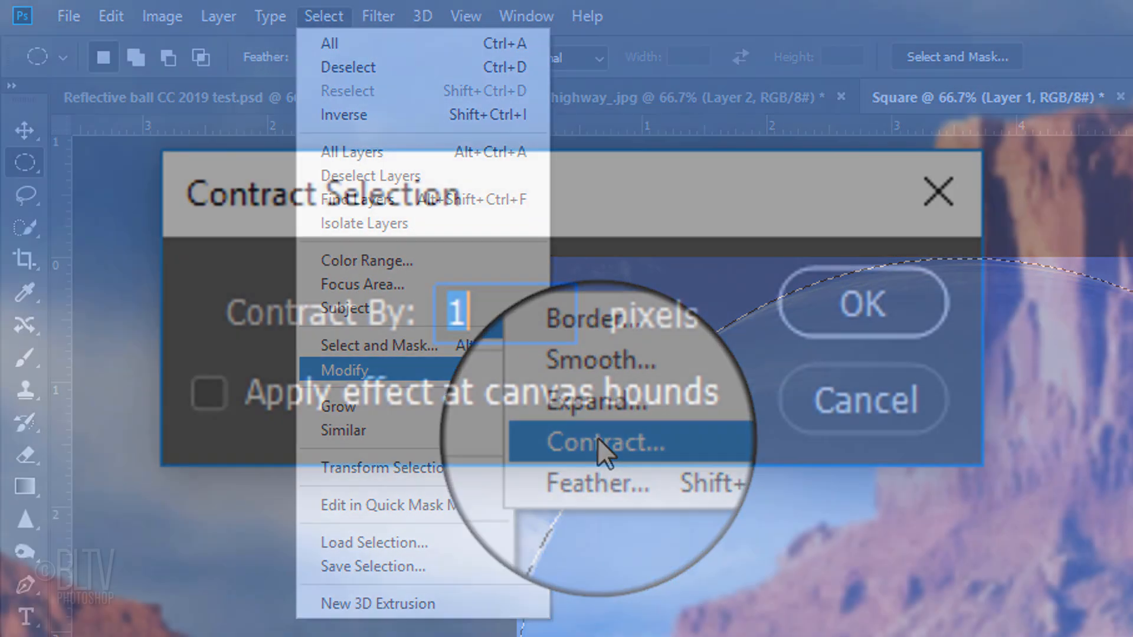
text(2)
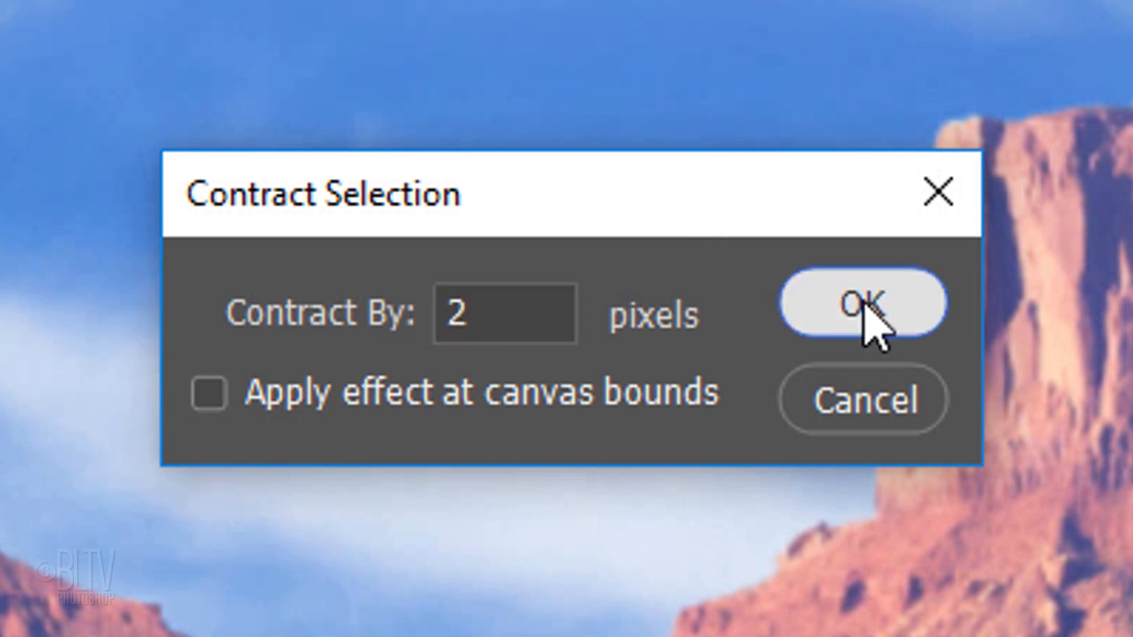
click(862, 303)
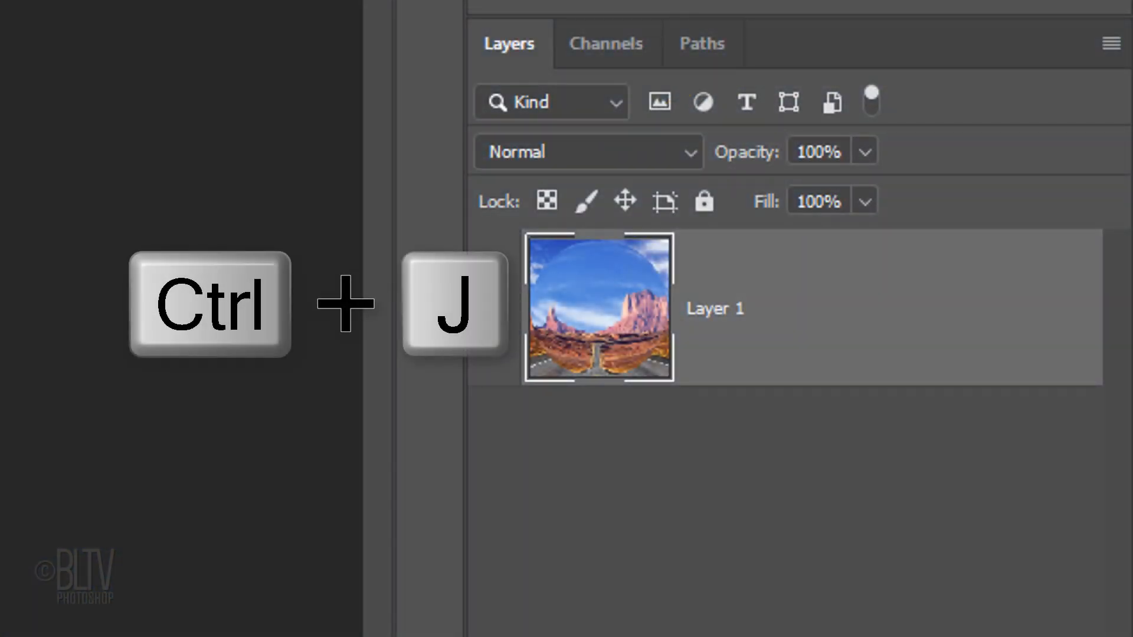
Copy the orb to Layer 2 and drop it centred into the Desert highway document.
key(ctrl+j)
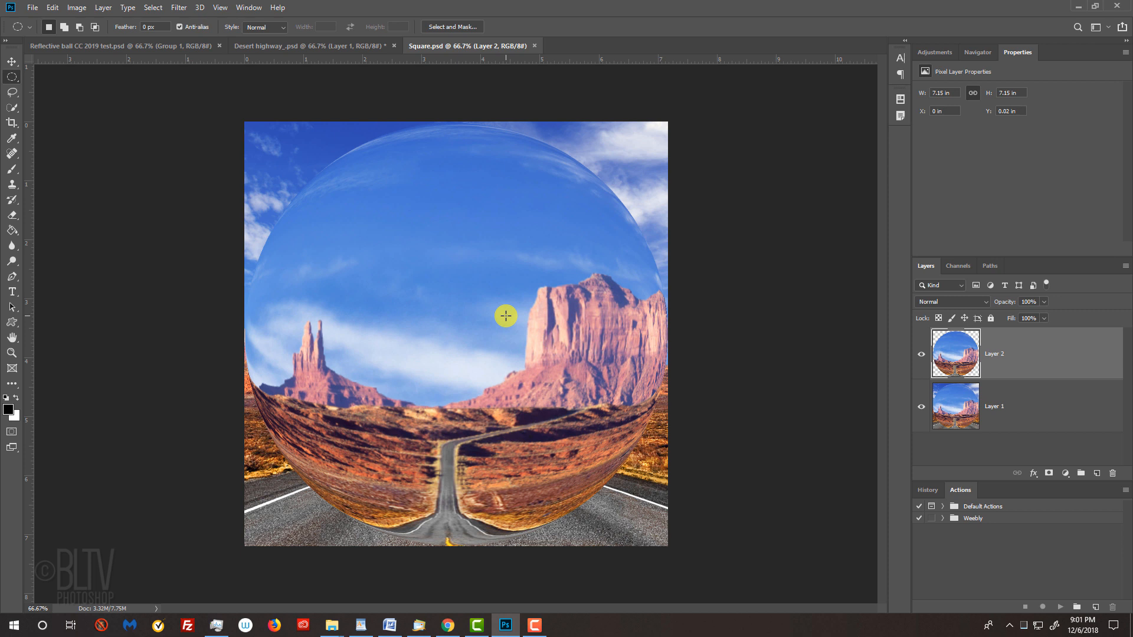
key(v)
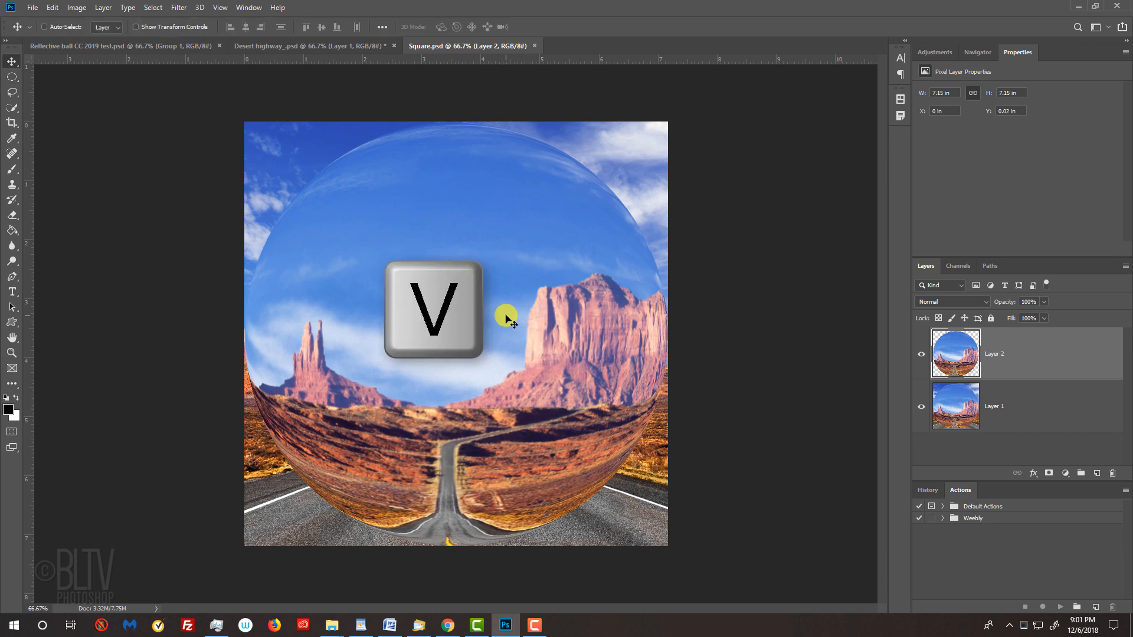
key(v)
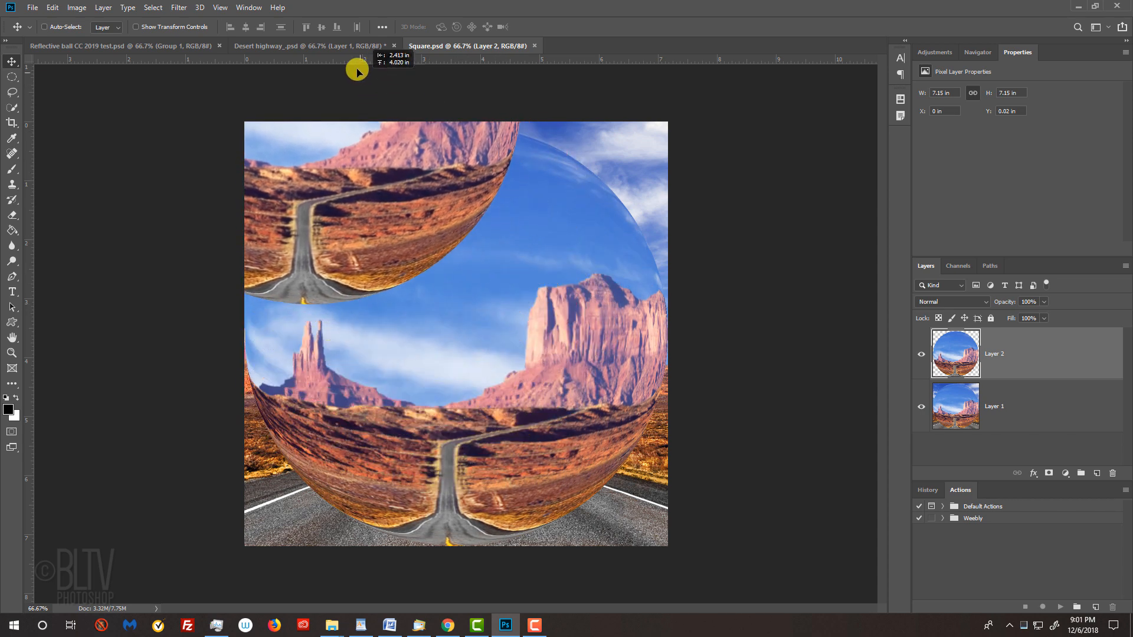
click(310, 46)
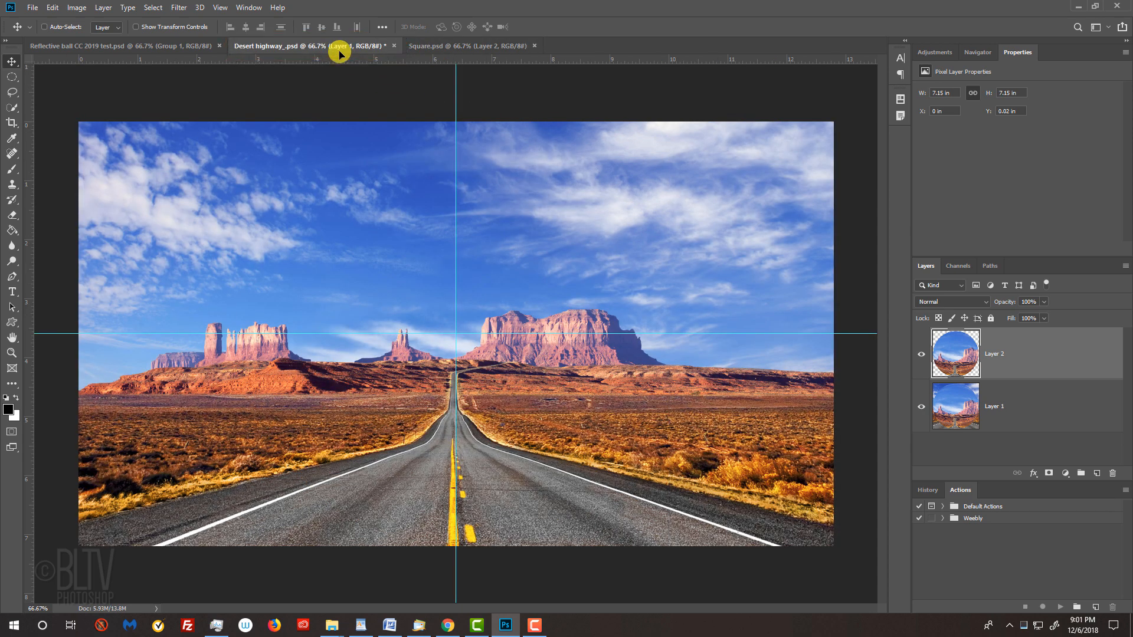
key(shift)
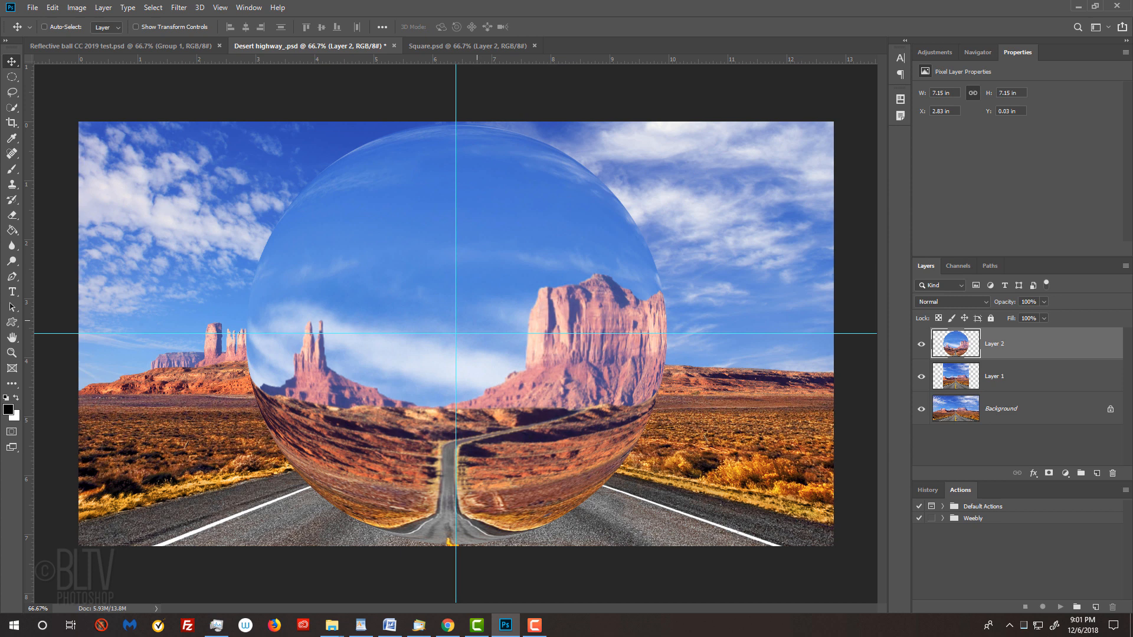
Free-transform the orb down to about 85% around its centre and nudge it upward.
key(ctrl+t)
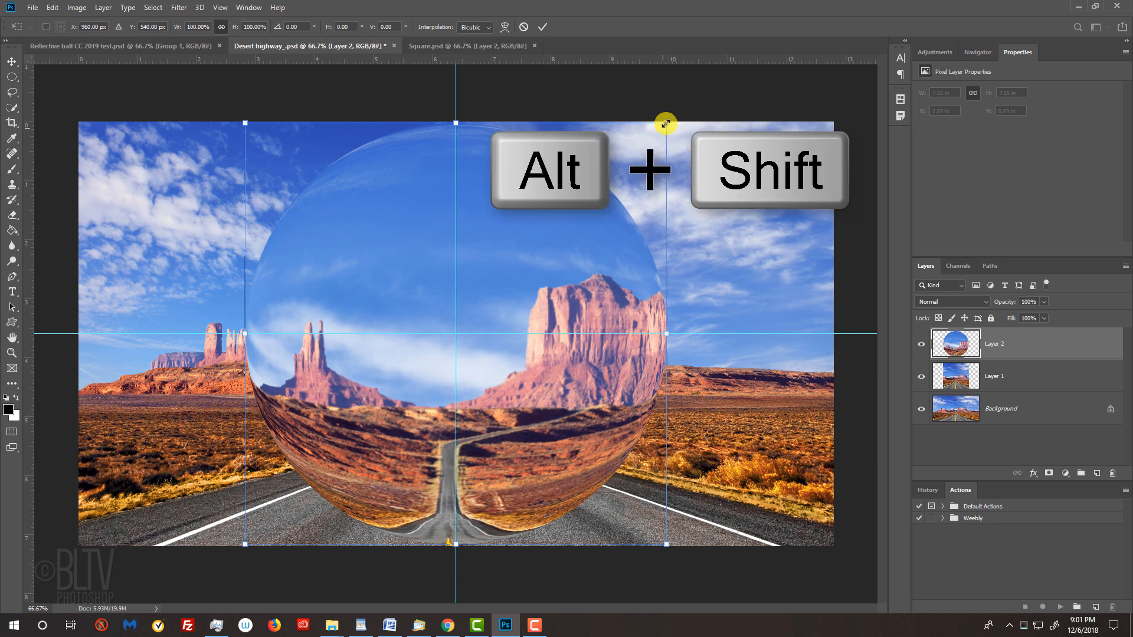
drag(664, 123, 639, 144)
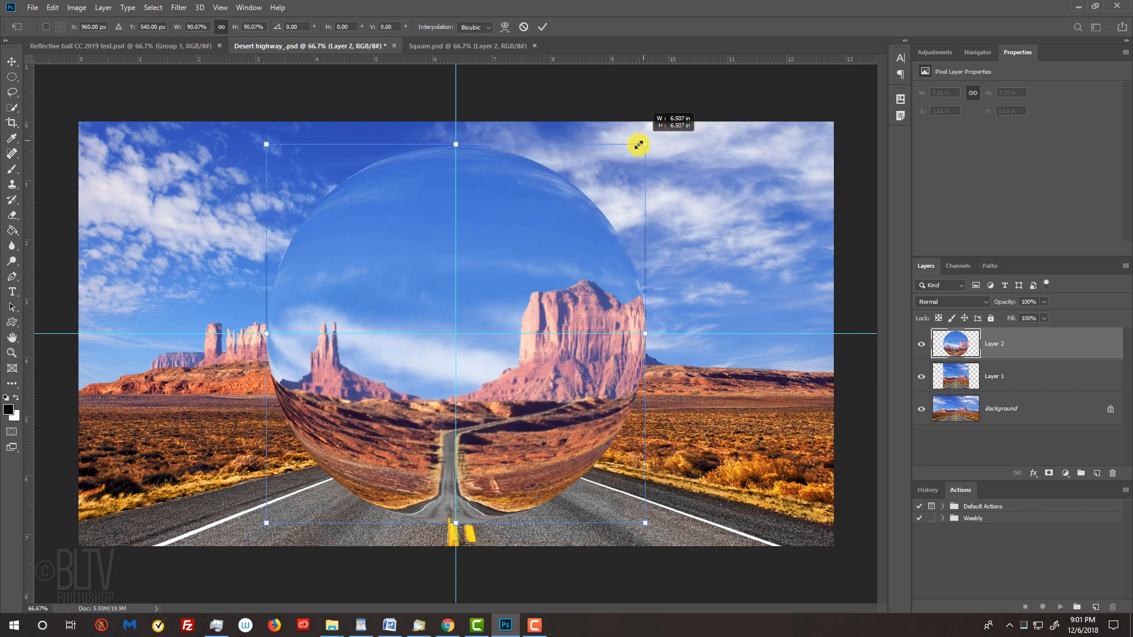
drag(639, 144, 628, 153)
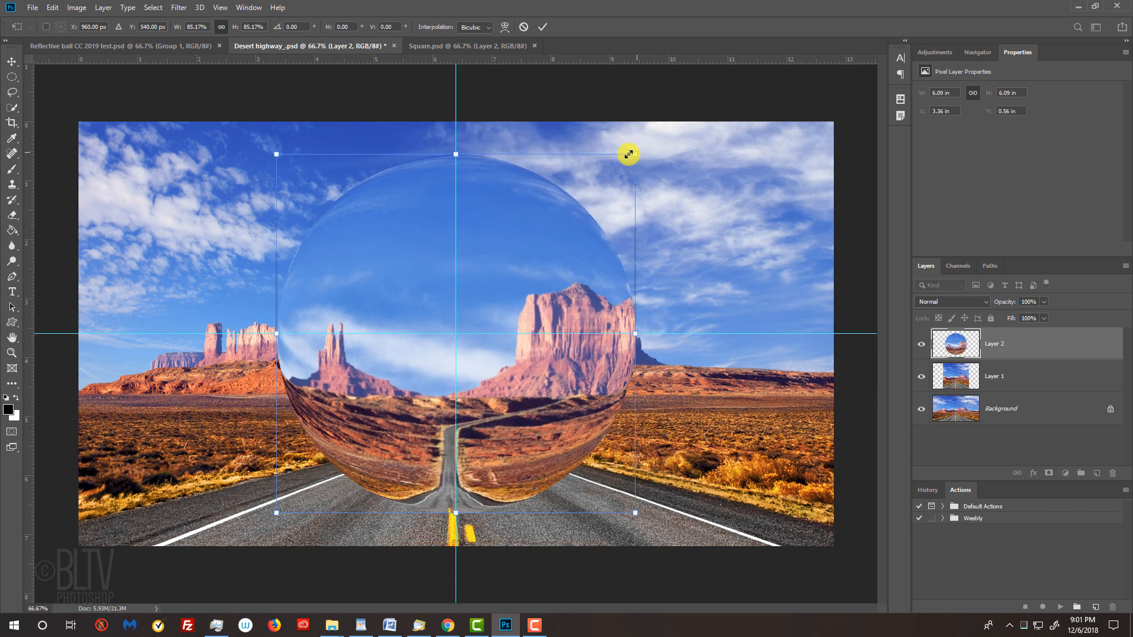
key(Tab)
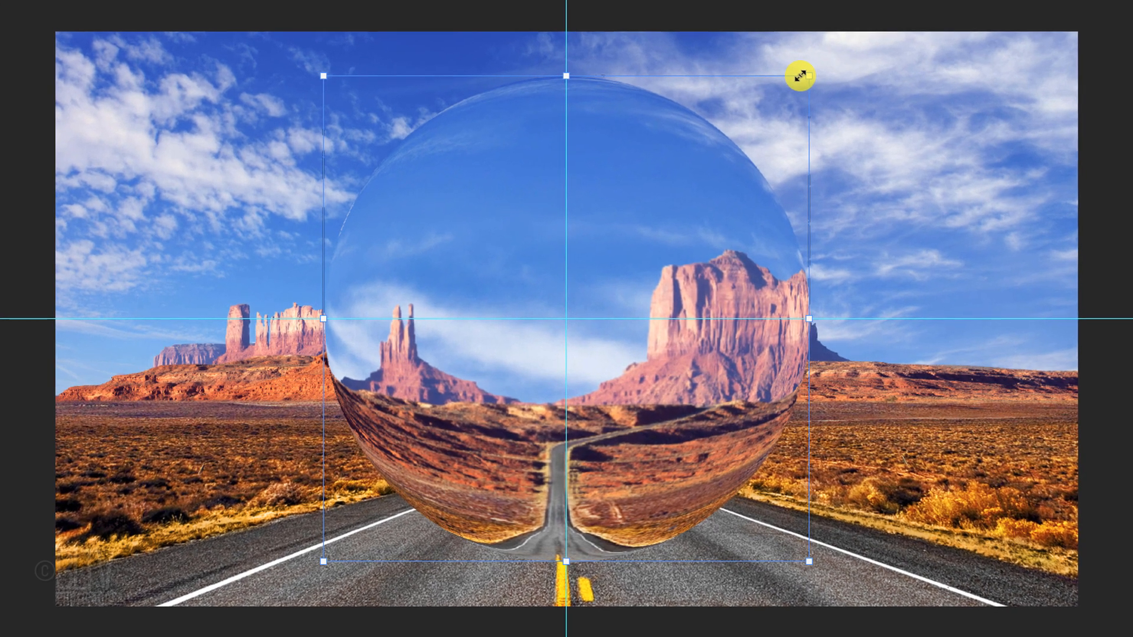
key(alt)
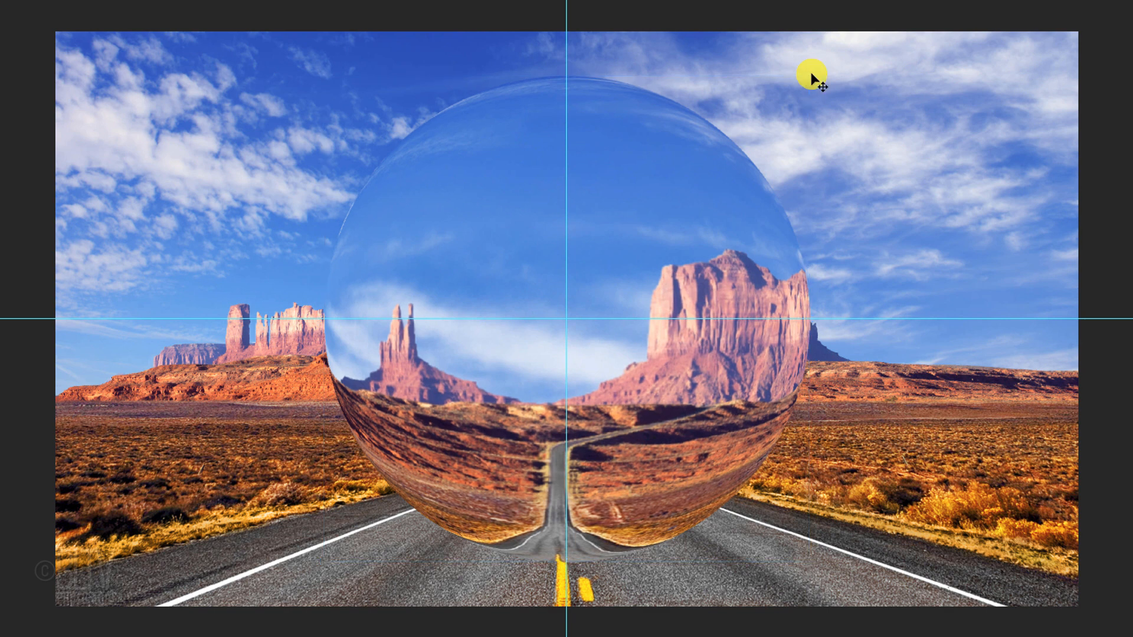
key(shift)
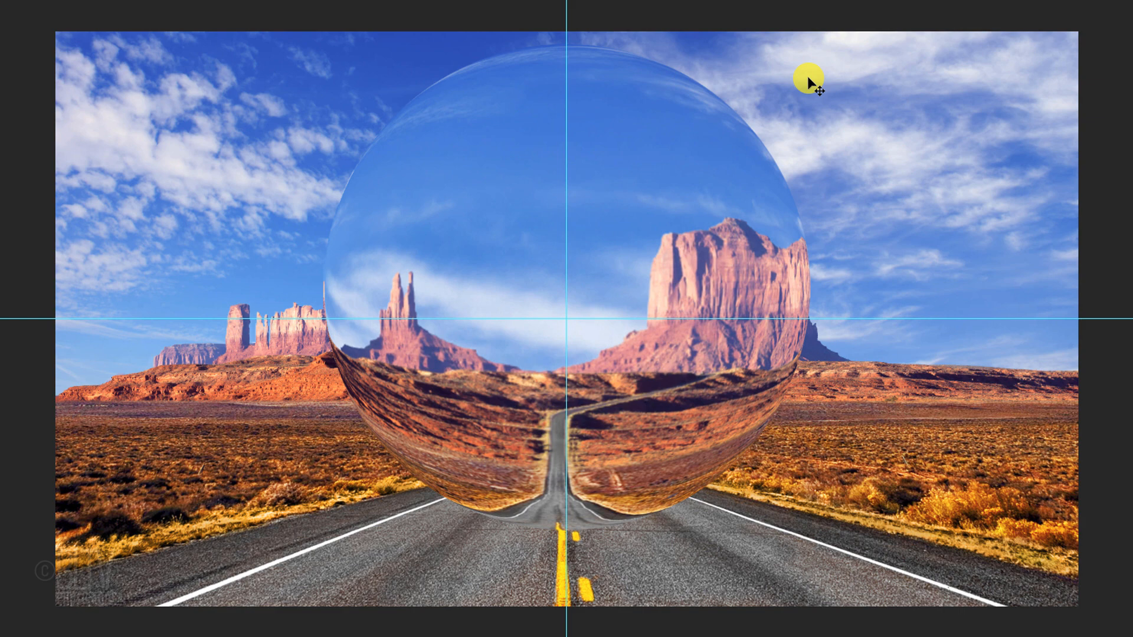
key(ctrl+h)
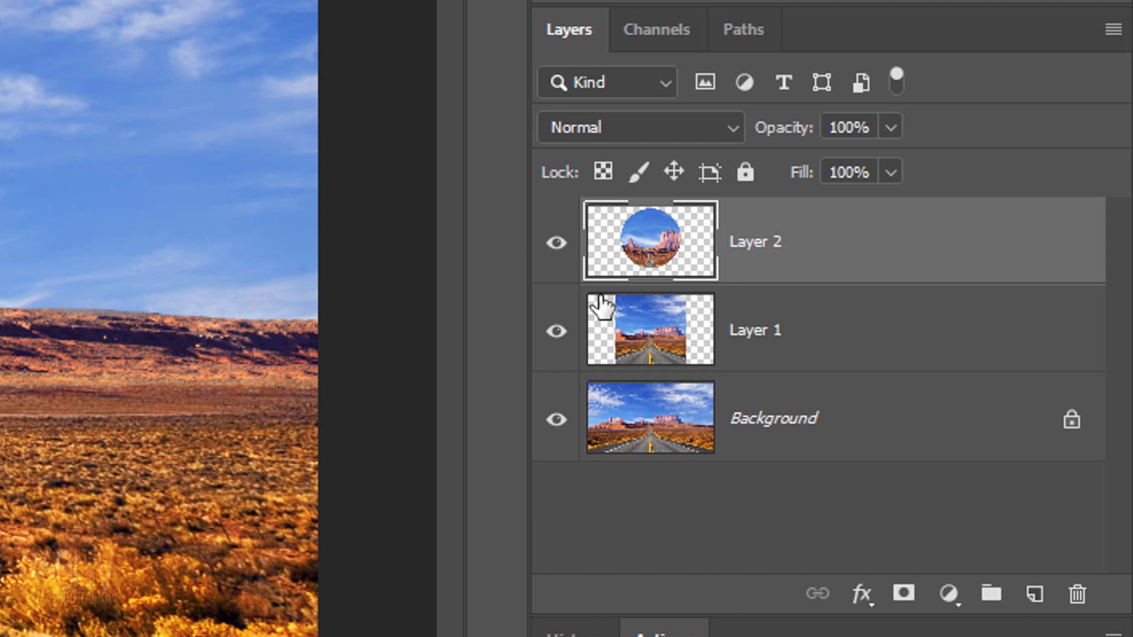
Delete the leftover Layer 1, leaving the orb and background.
key(Delete)
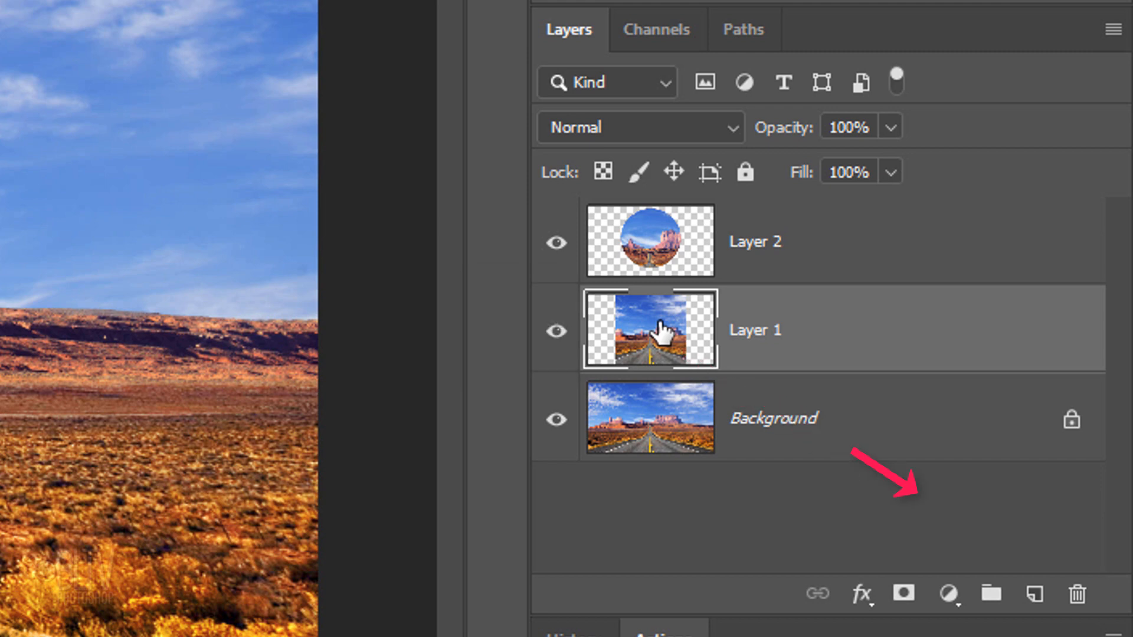
click(1076, 594)
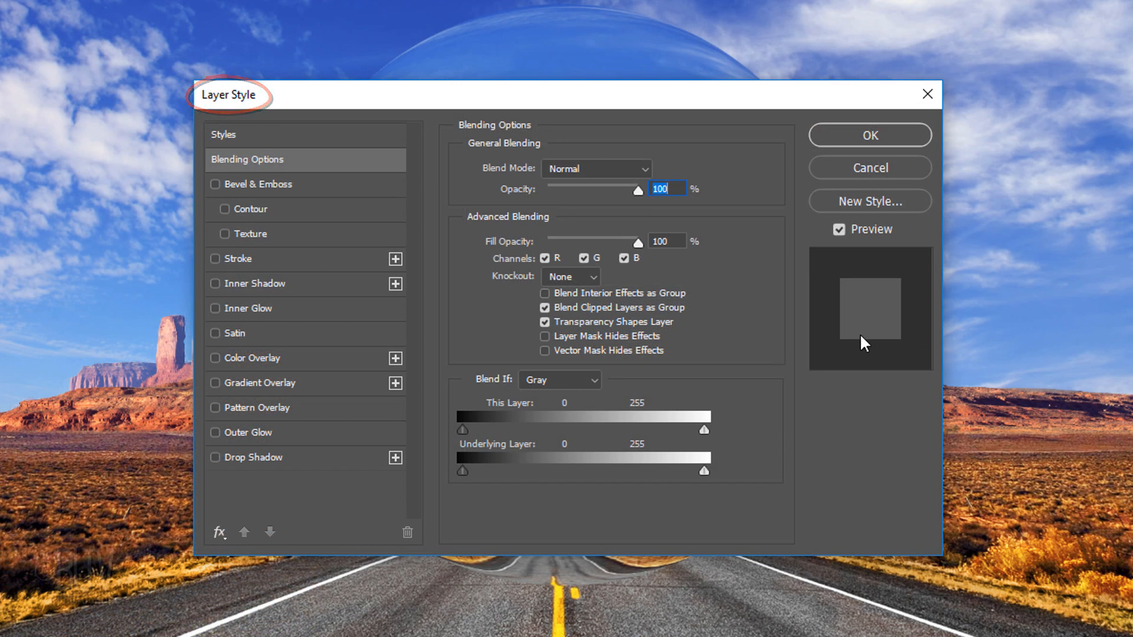
Add a white Overlay Inner Glow, Softer, Edge, 70 px, 100% opacity to the orb.
click(215, 308)
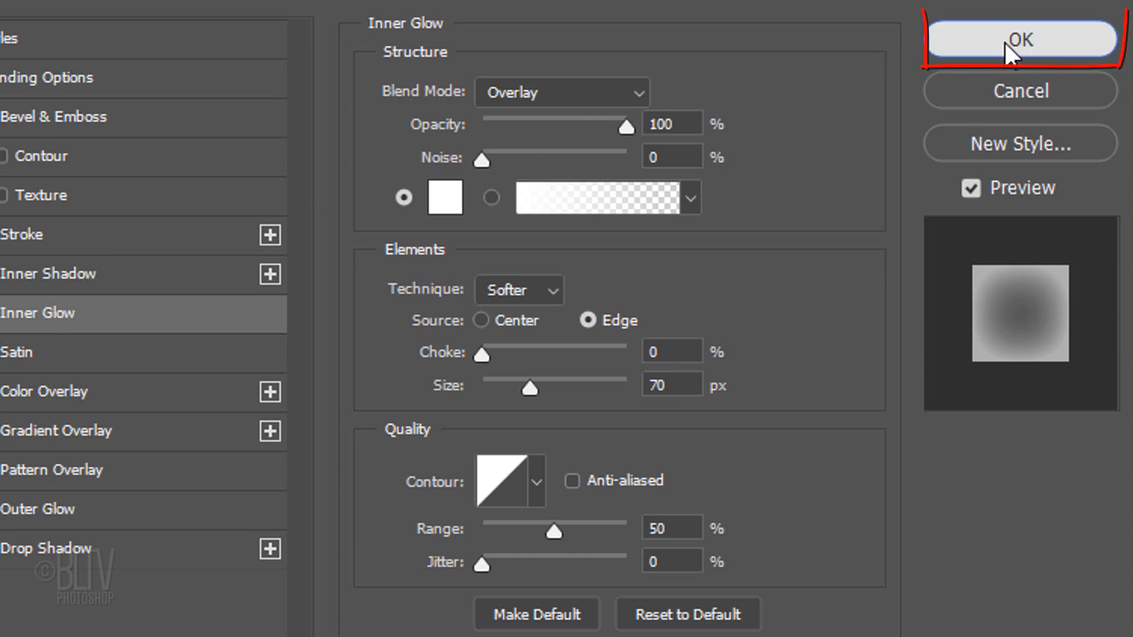
click(1019, 39)
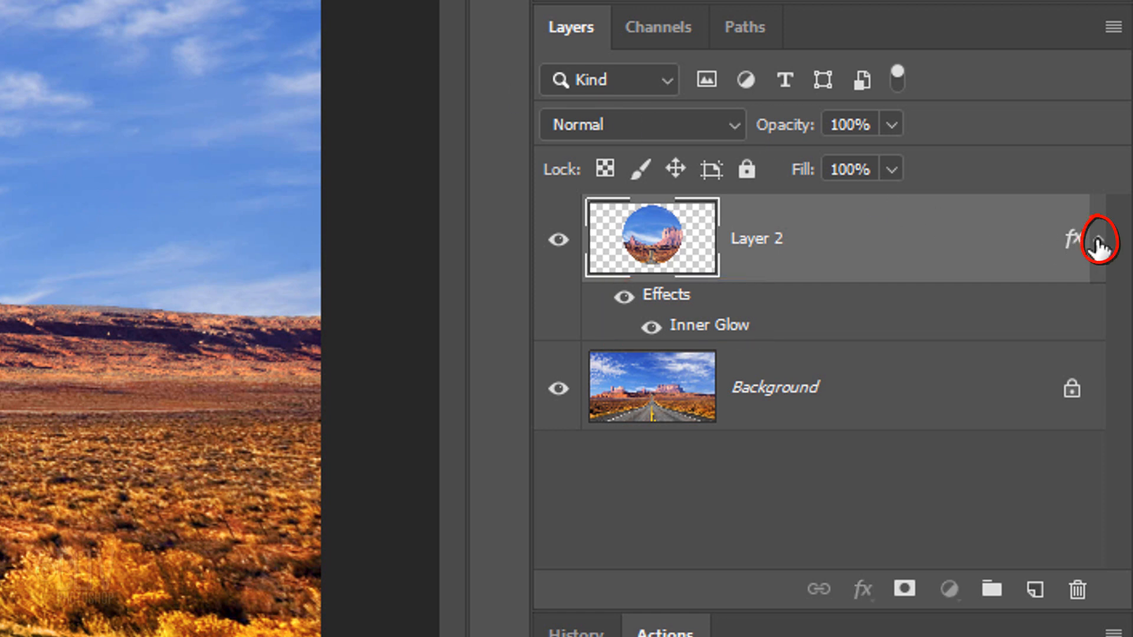
Mask Layer 2 to the orb's loaded outline and set black foreground, white background.
click(1098, 238)
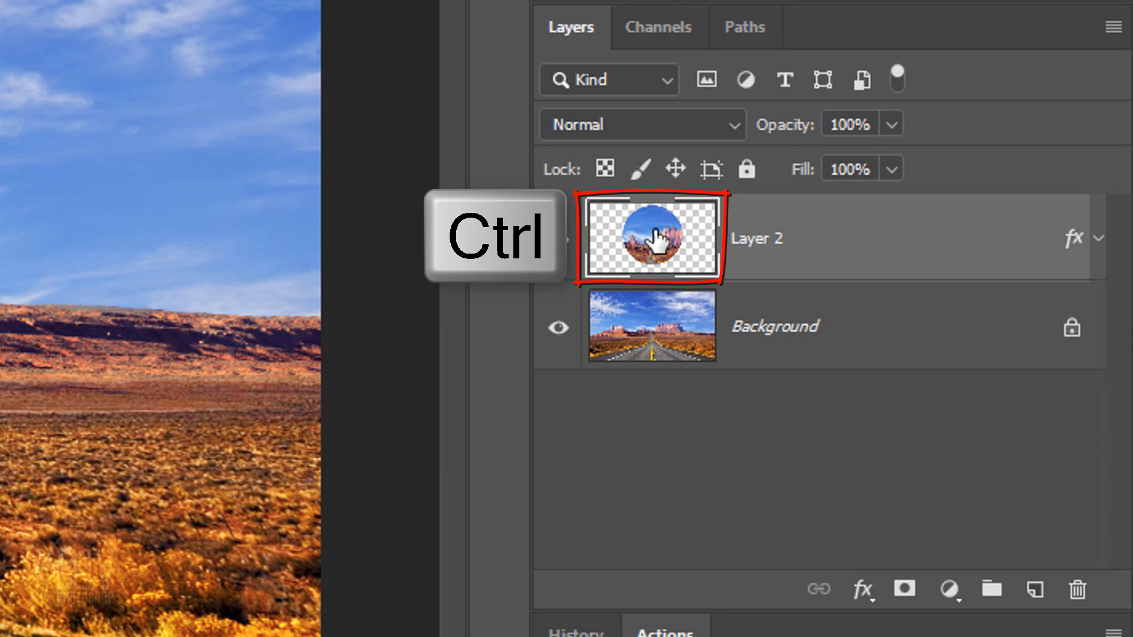
click(649, 238)
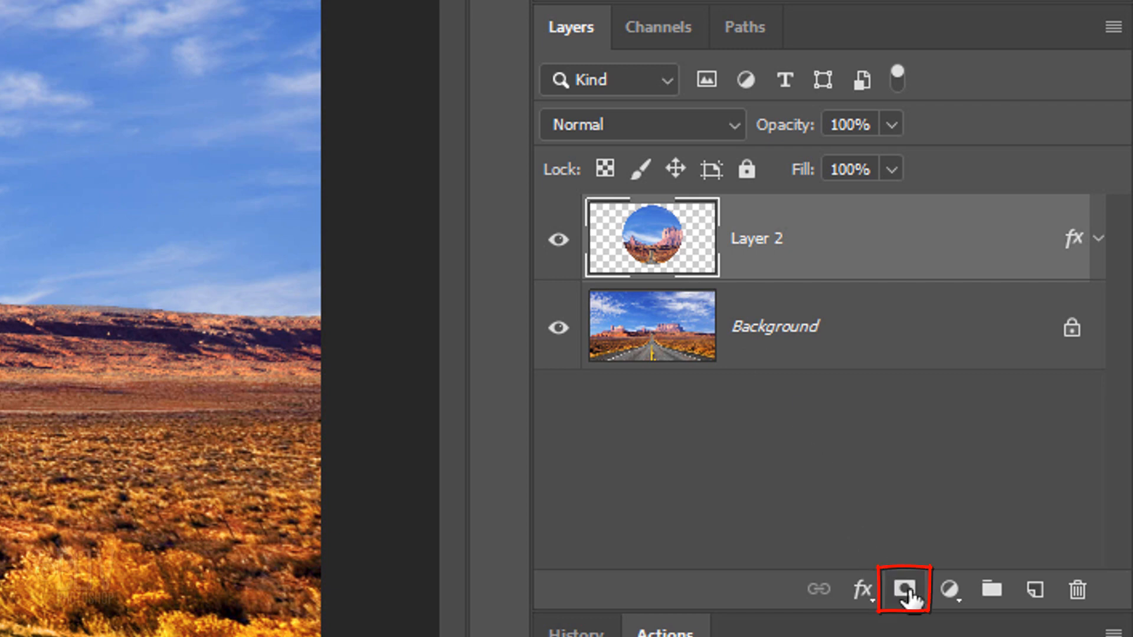
click(902, 589)
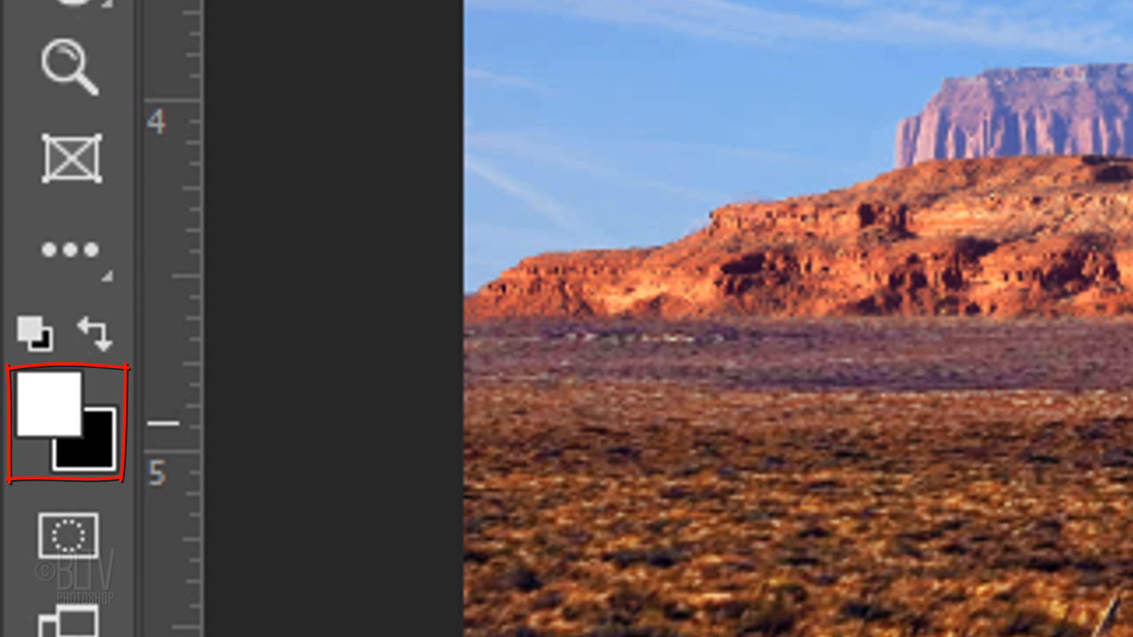
click(65, 423)
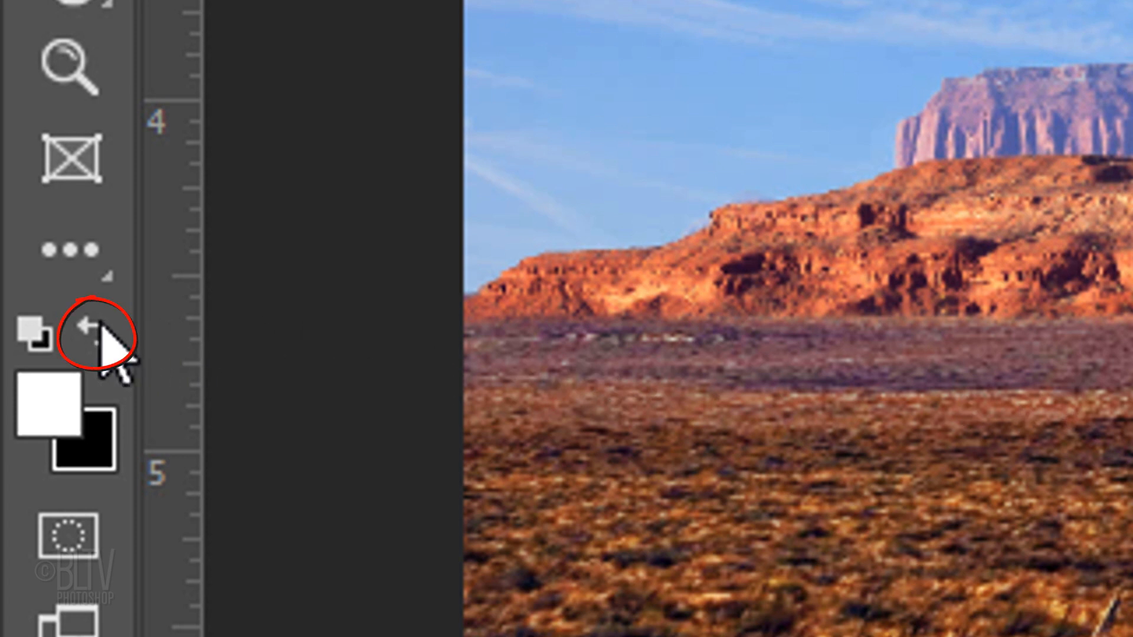
key(x)
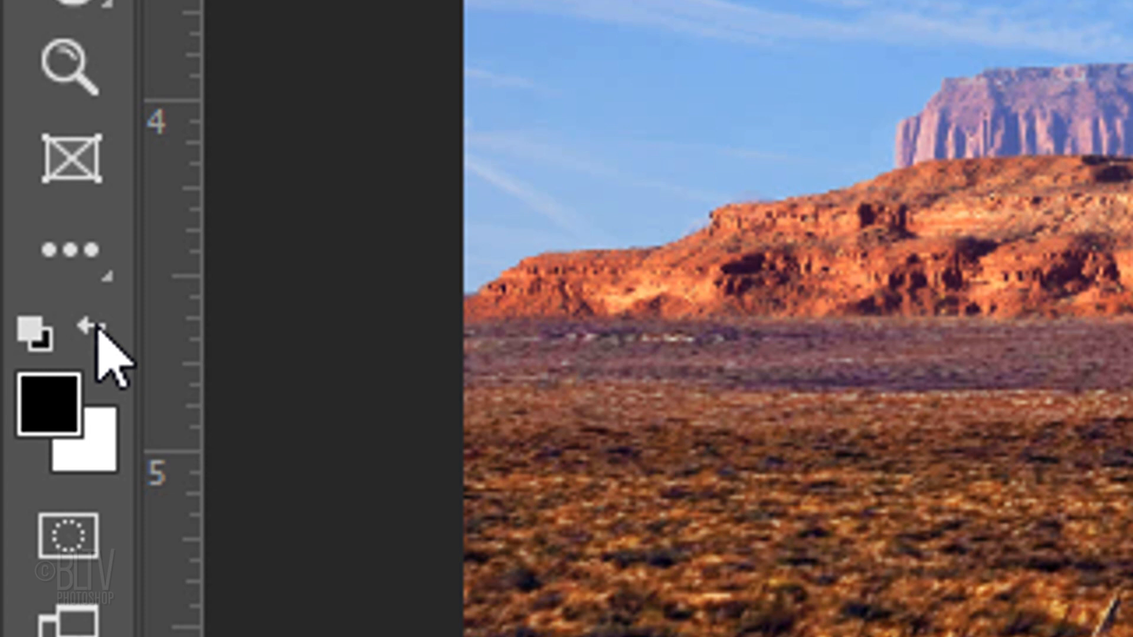
Paint a soft black spot at the mask's centre with the Brush Tool so the orb's middle fades.
click(31, 446)
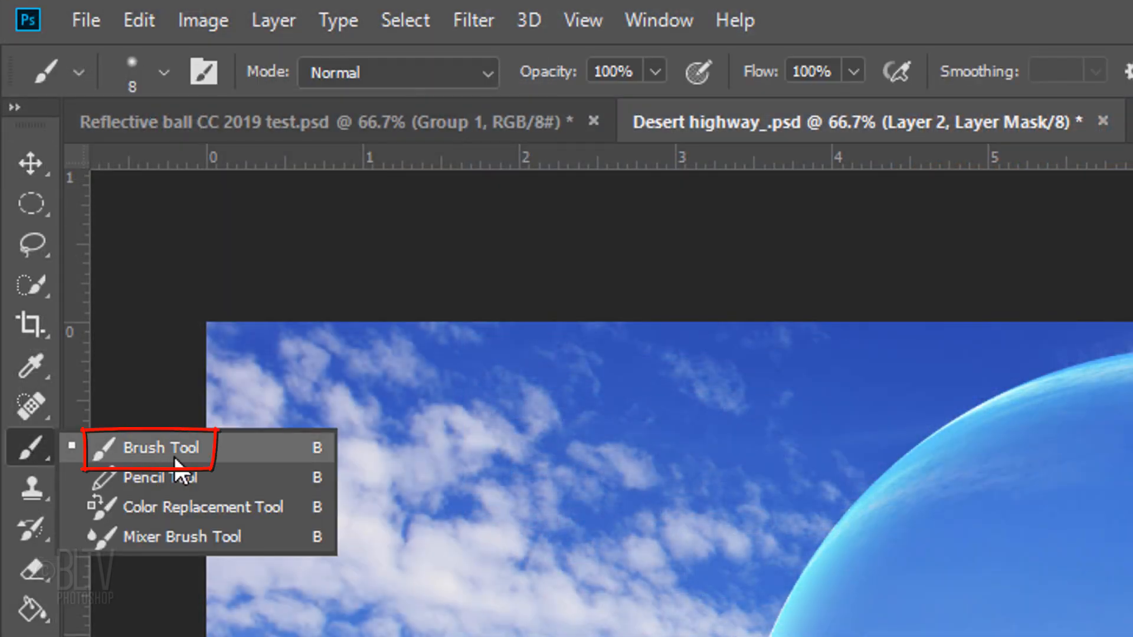
click(157, 446)
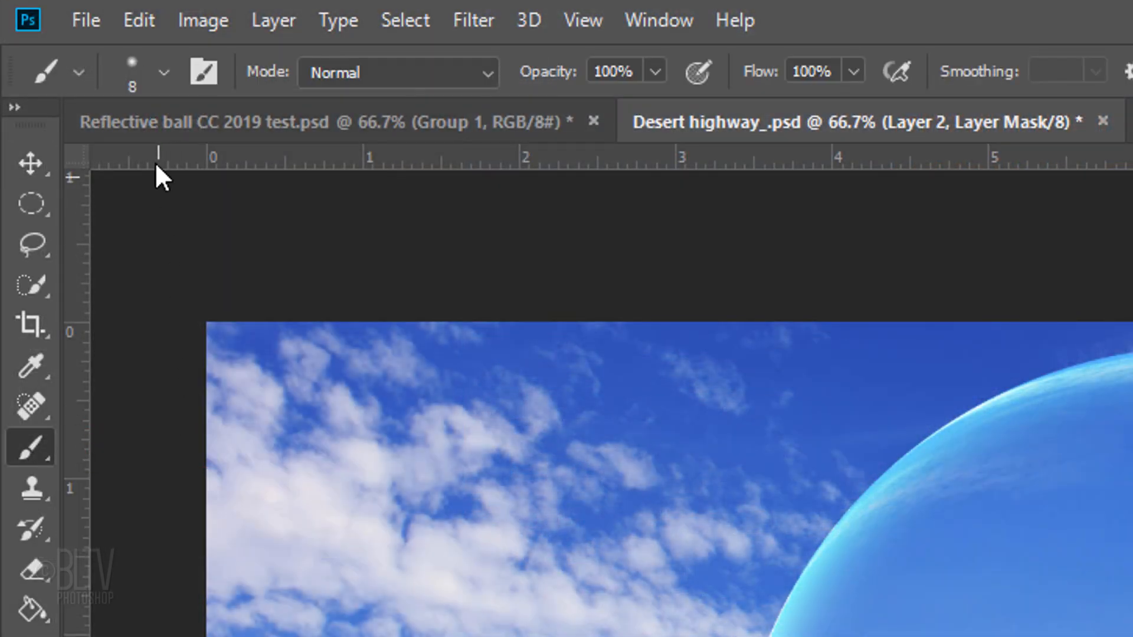
click(165, 72)
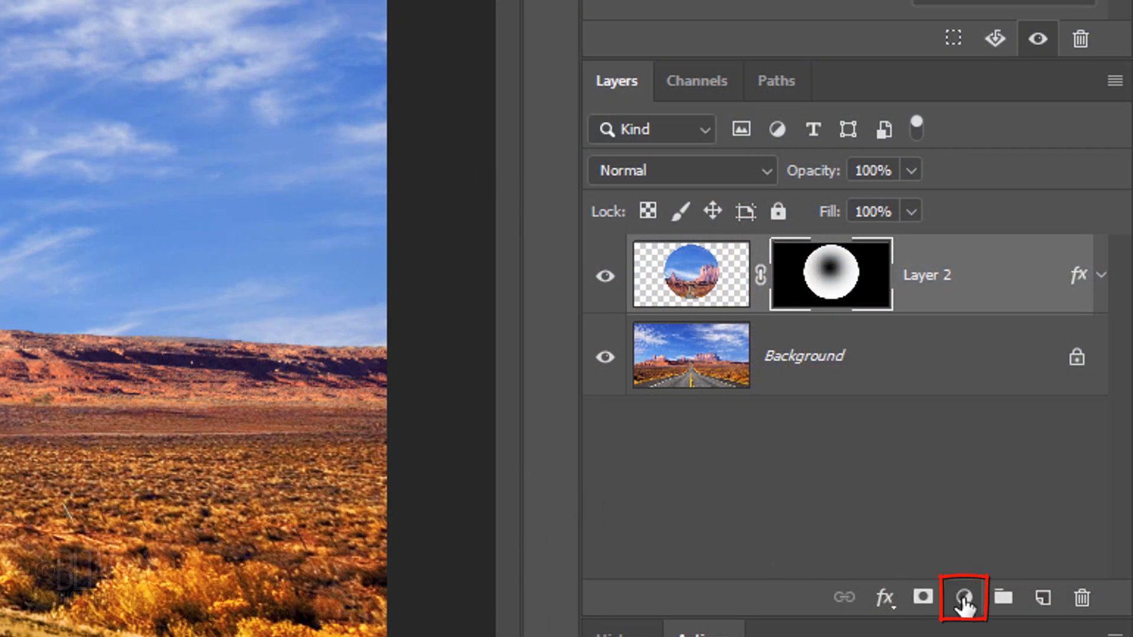
Add a Black & White adjustment clipped to Layer 2 and browse its presets.
click(963, 597)
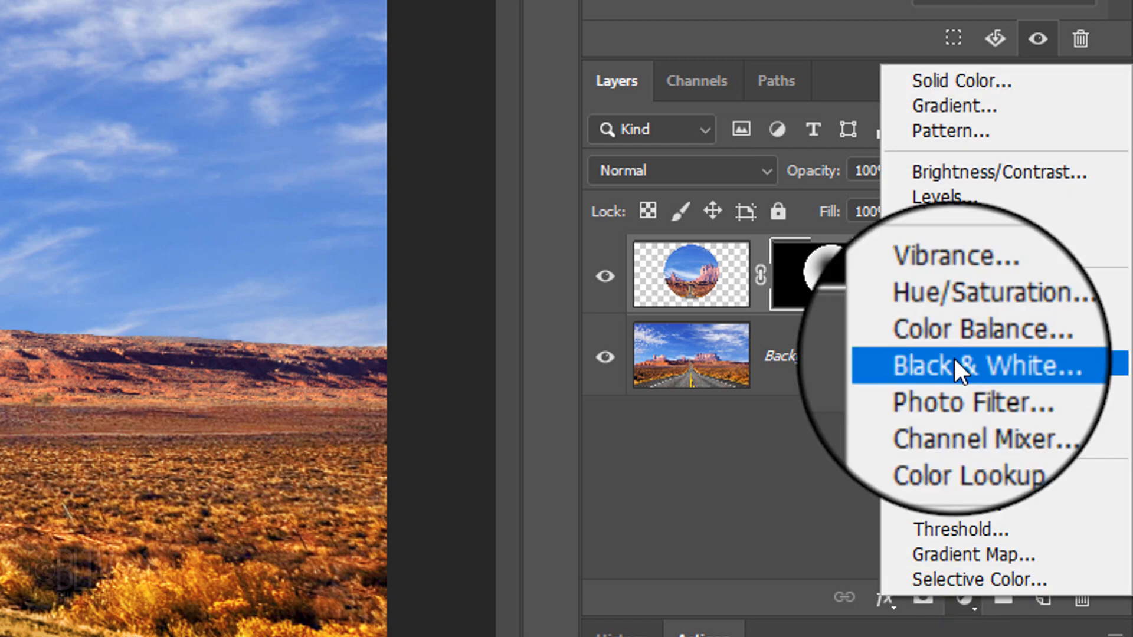
click(982, 365)
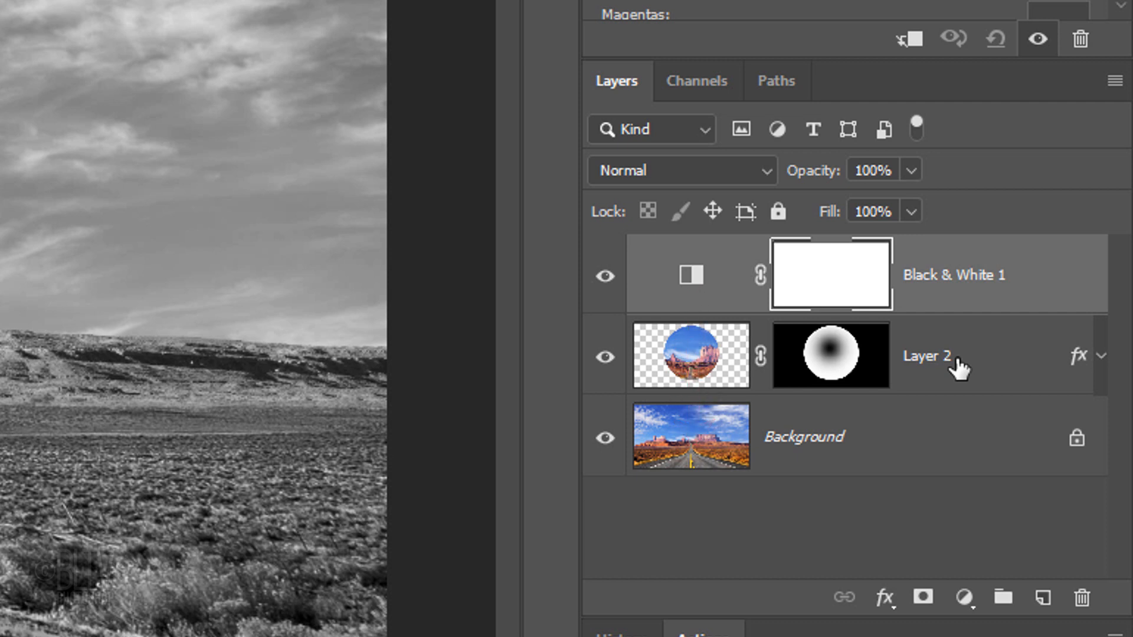
click(688, 355)
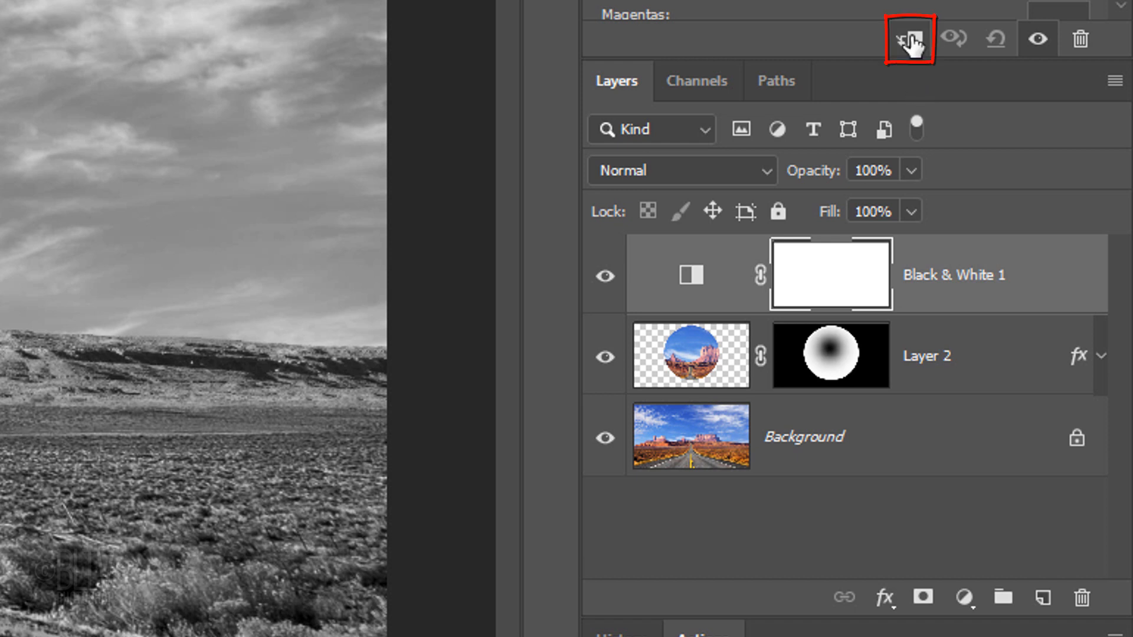
key(Alt+Ctrl+G)
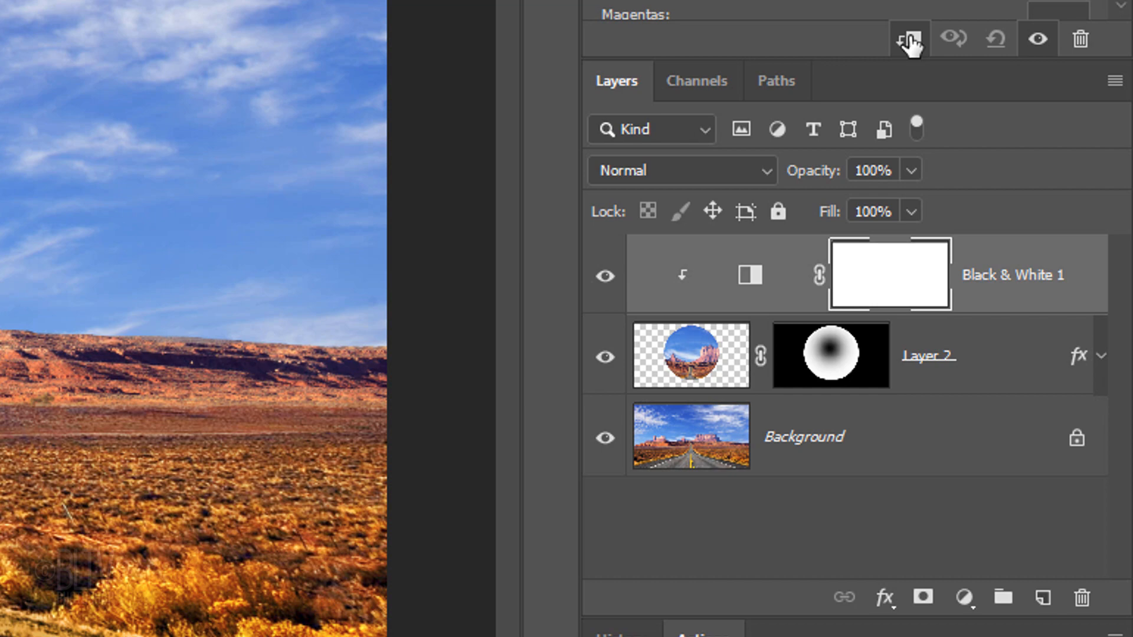
click(837, 139)
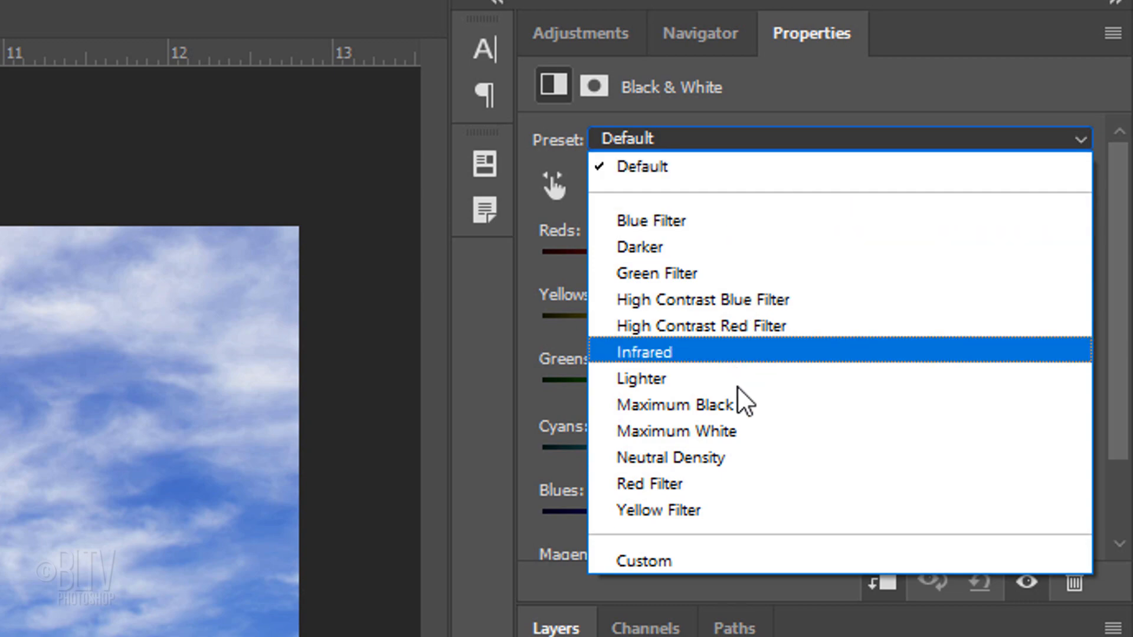
mouse_move(739, 414)
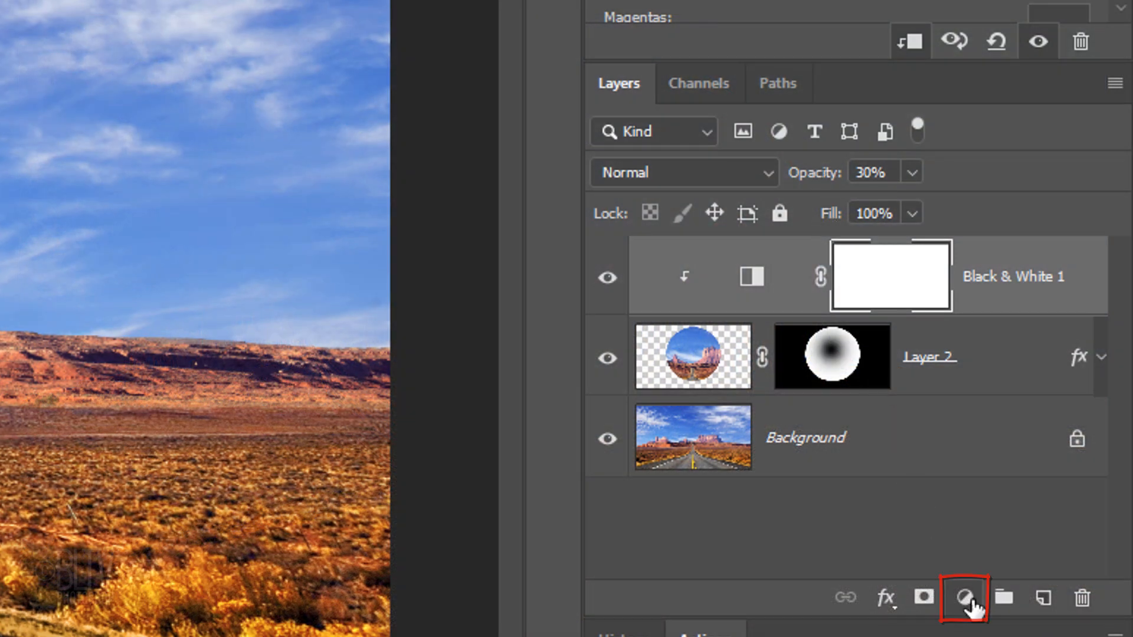
Add a Curves adjustment above Black & White and clip it to the orb layer.
click(963, 597)
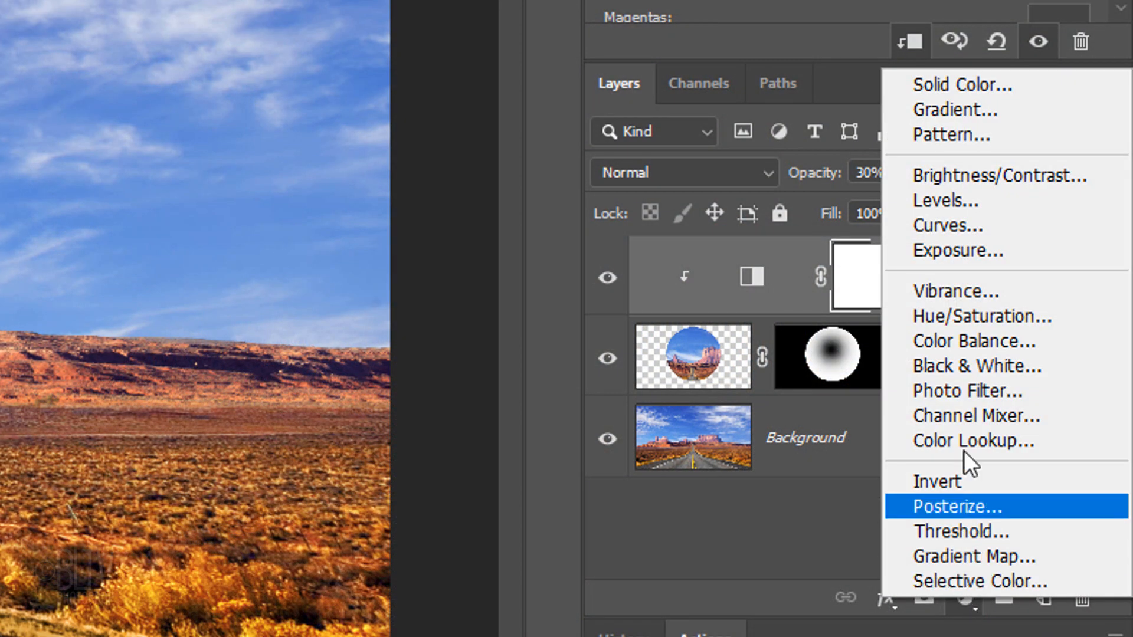
click(948, 225)
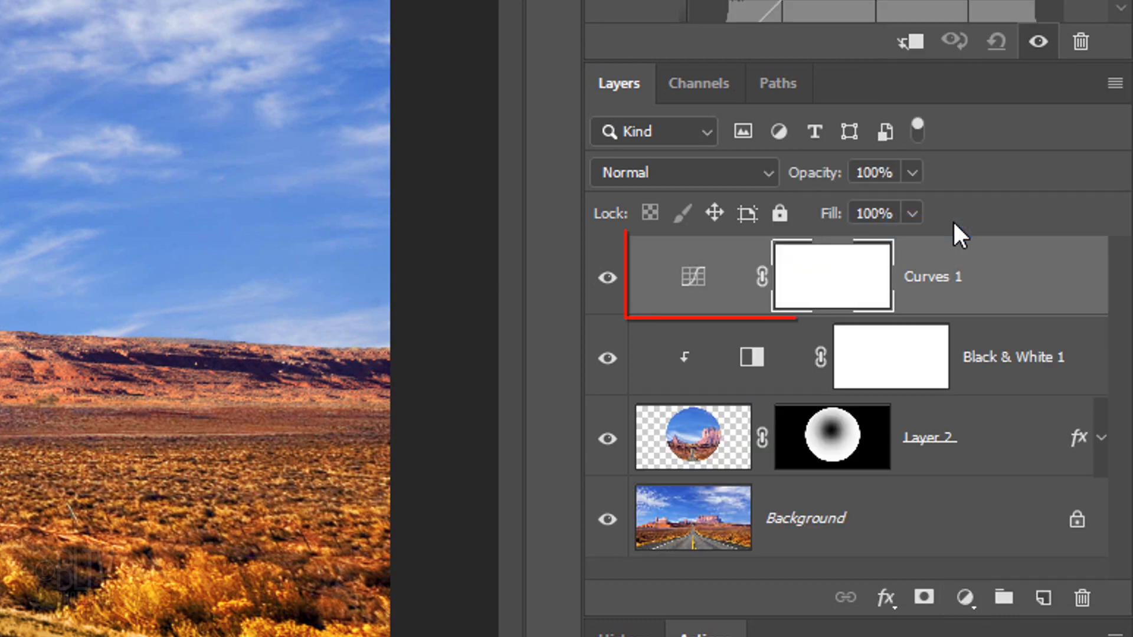
key(alt+ctrl+g)
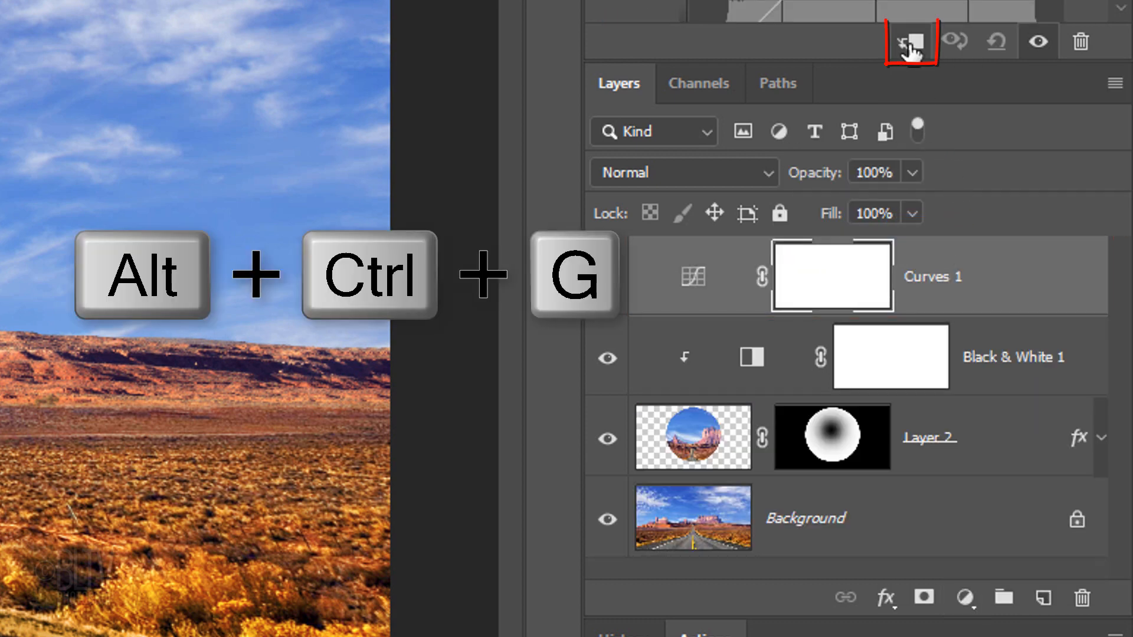
key(alt+ctrl+g)
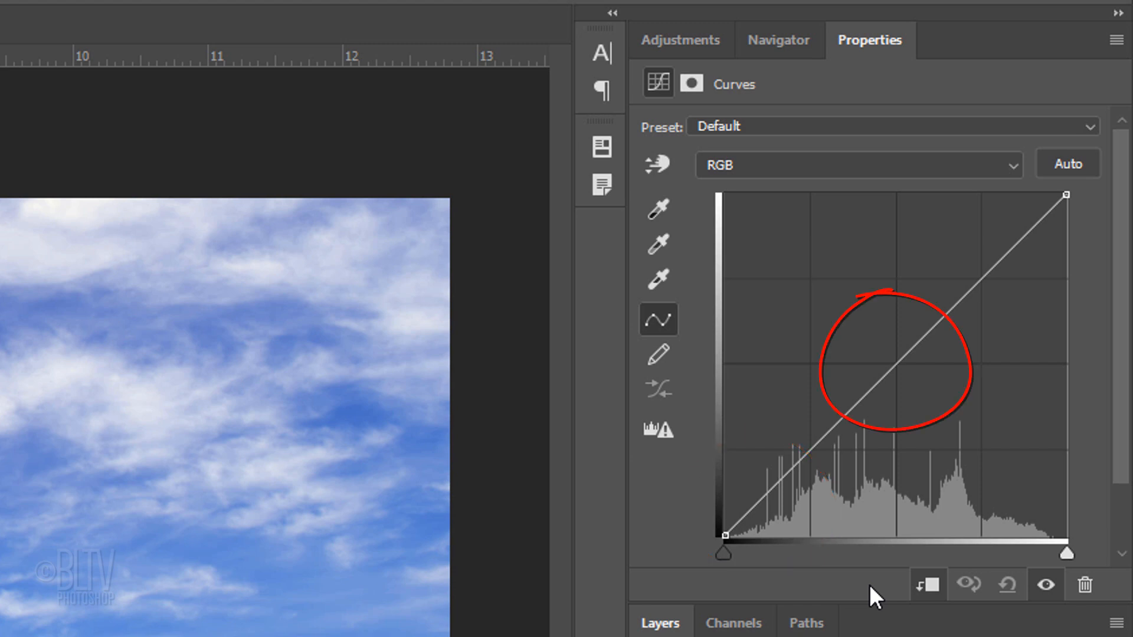
Pull the curve's midpoint down to darken the orb's midtones.
click(896, 361)
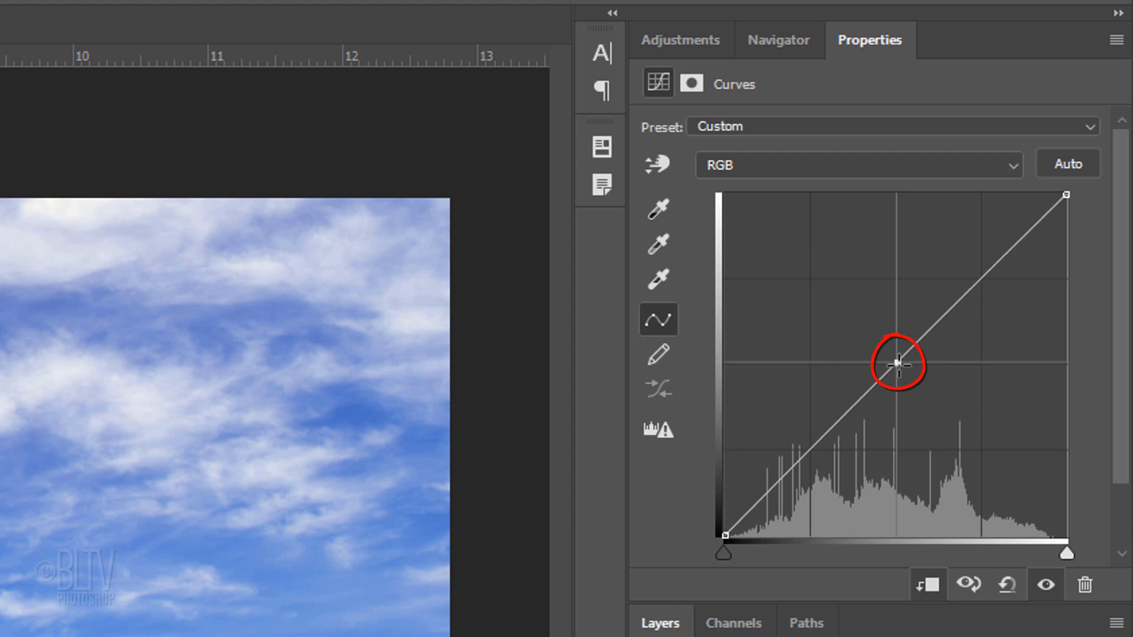
drag(896, 361, 922, 388)
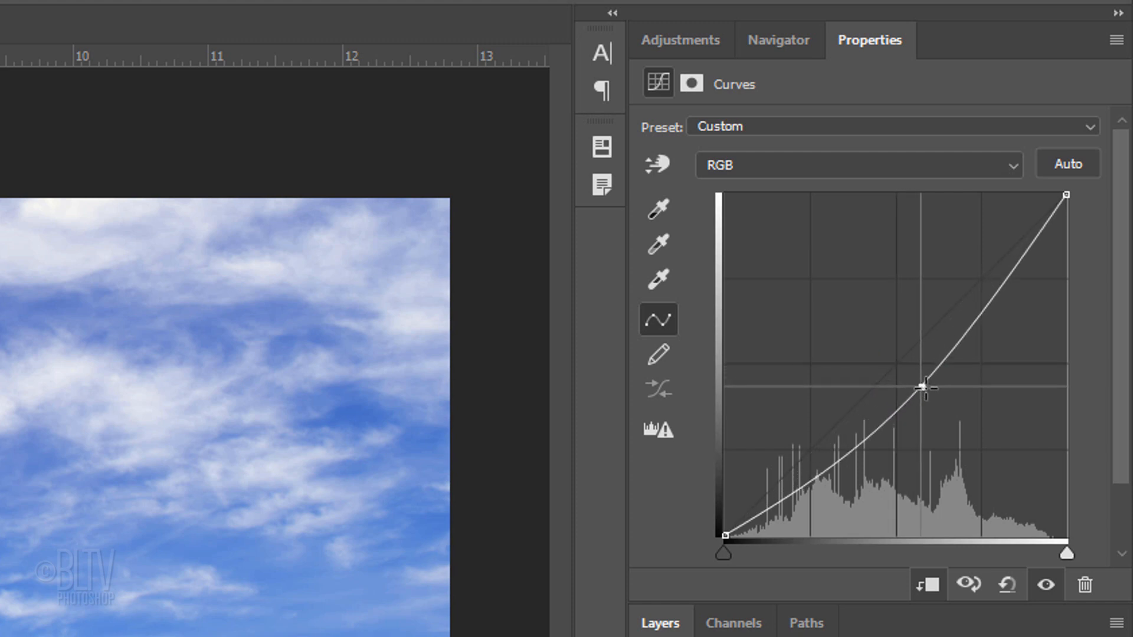
drag(922, 387, 931, 392)
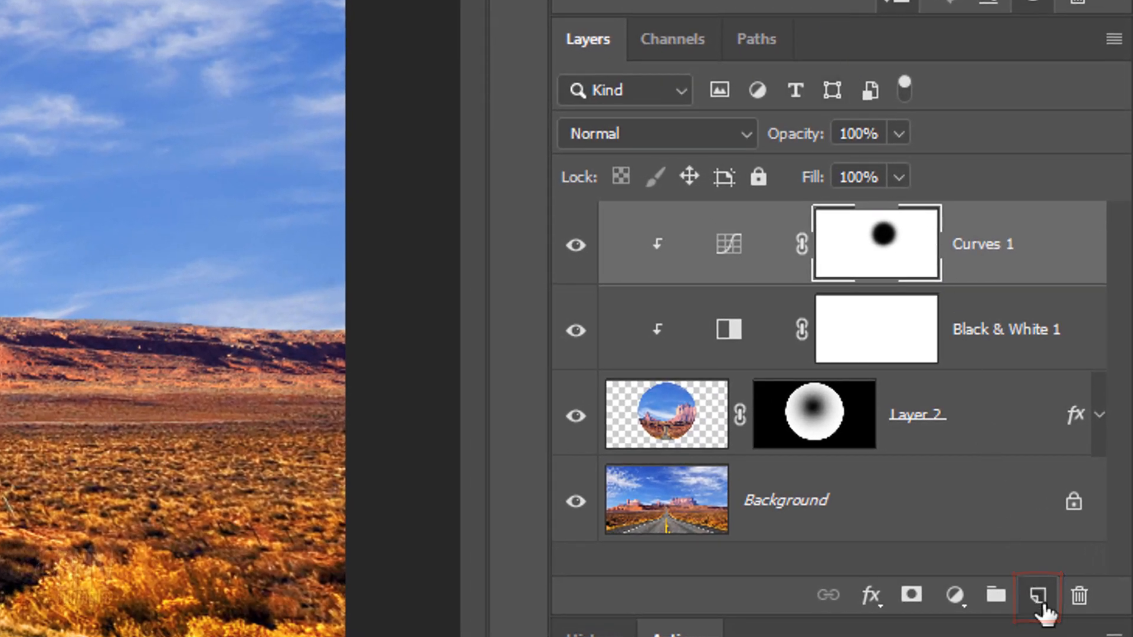
Add an Overlay layer named Highlight, masked to the orb's circle, ready for white painting.
click(1038, 595)
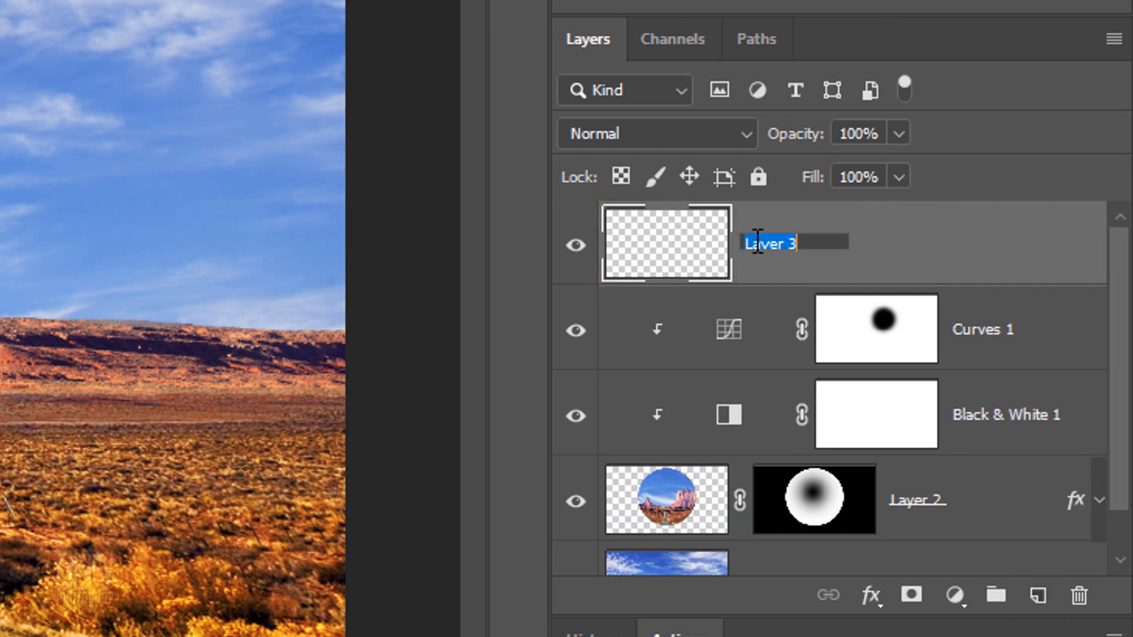
text(Highlight)
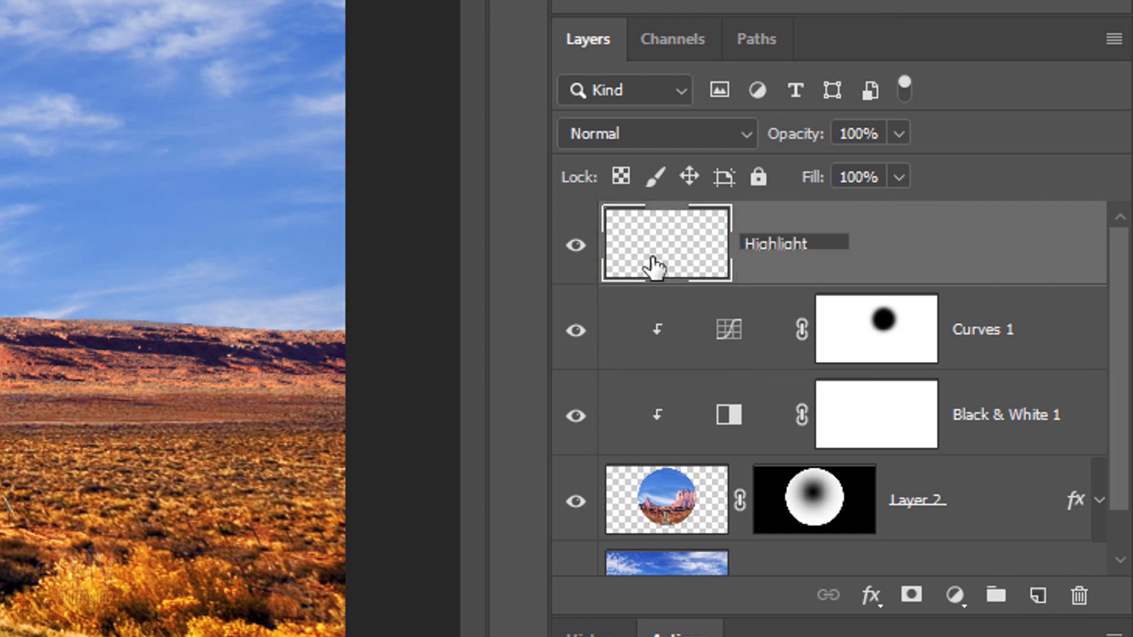
click(654, 133)
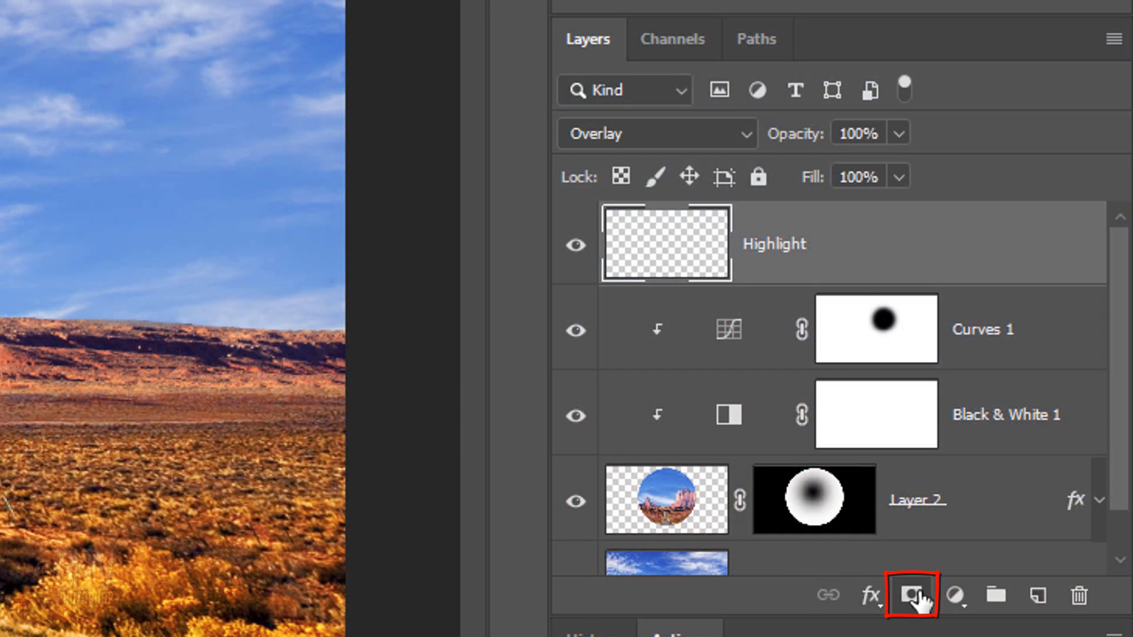
click(909, 595)
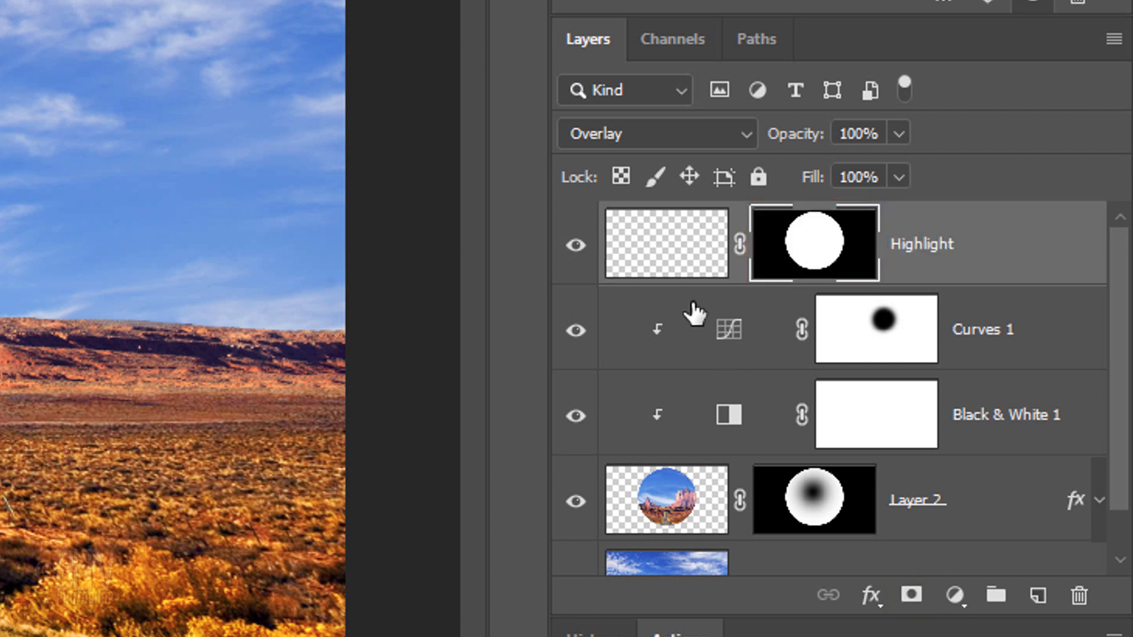
click(665, 243)
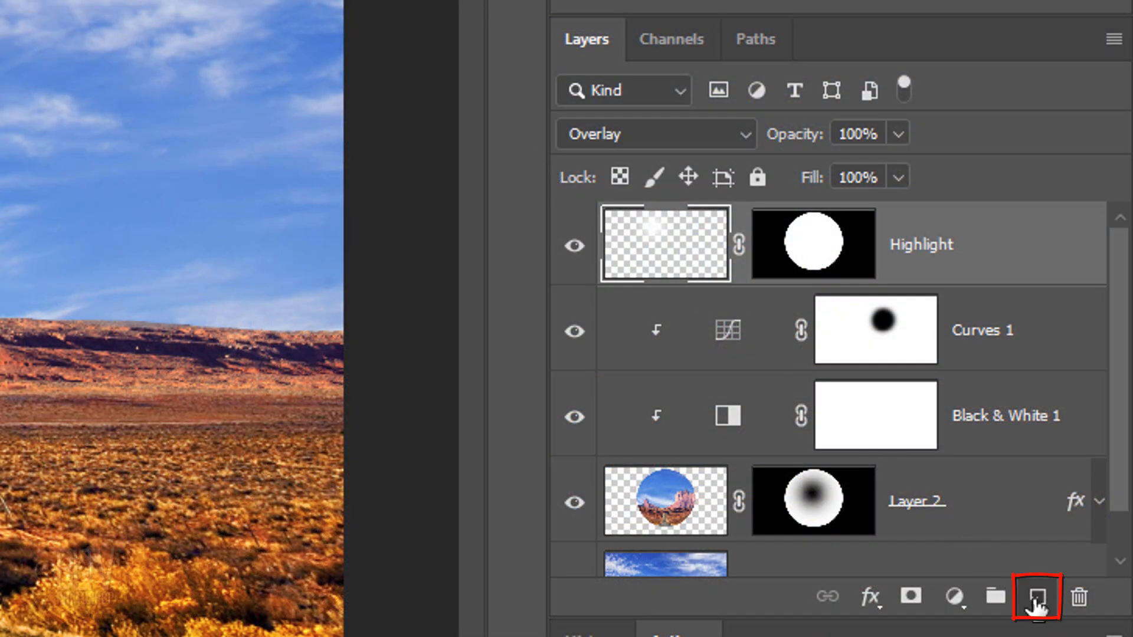
Add a layer named Shadow reflection set to Soft Light at 80% opacity.
click(1036, 597)
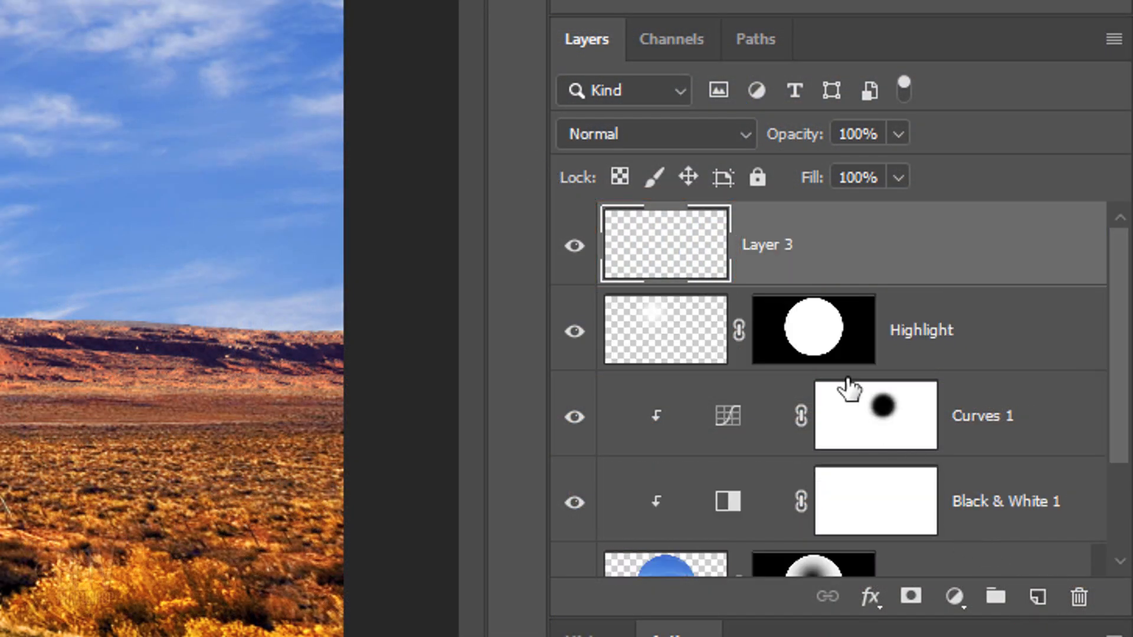
double_click(767, 244)
text(Shadow reflection)
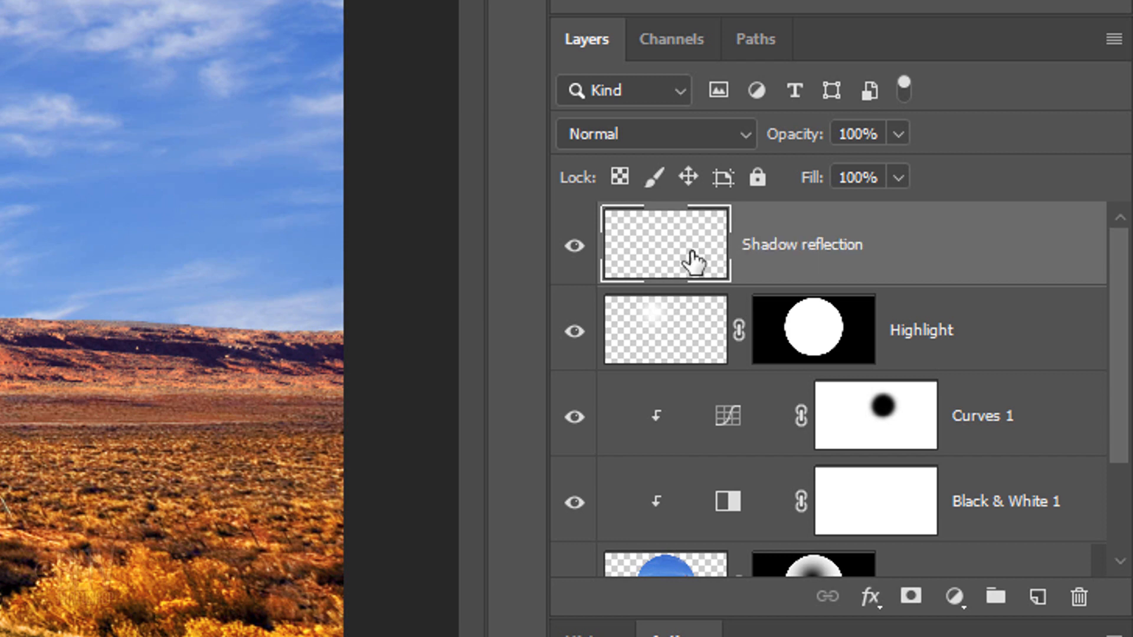
click(654, 133)
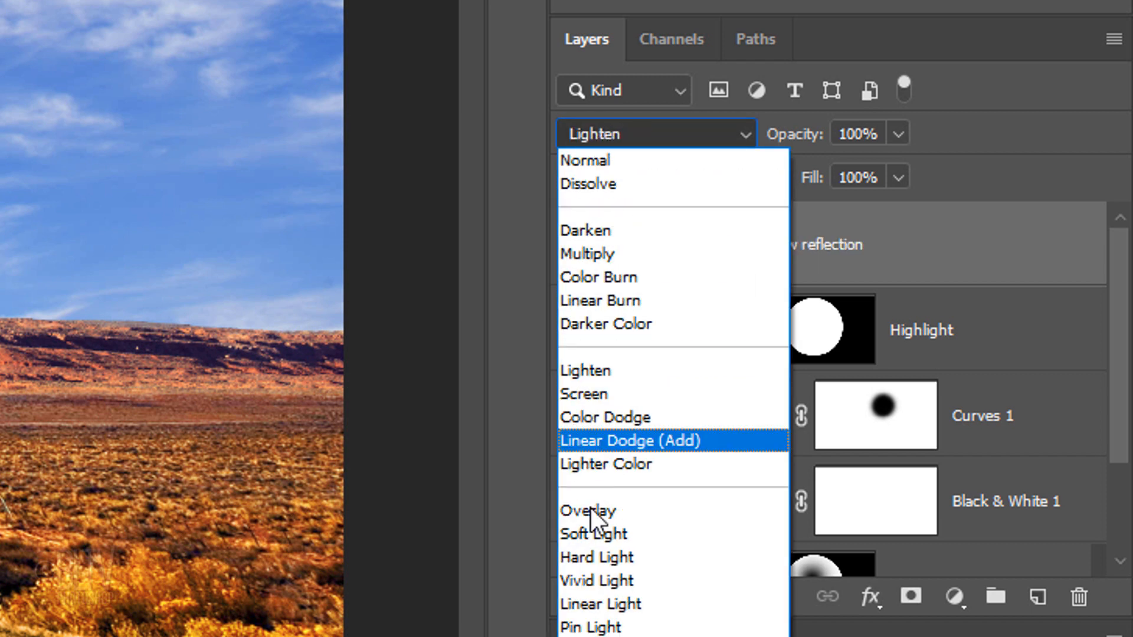
click(592, 533)
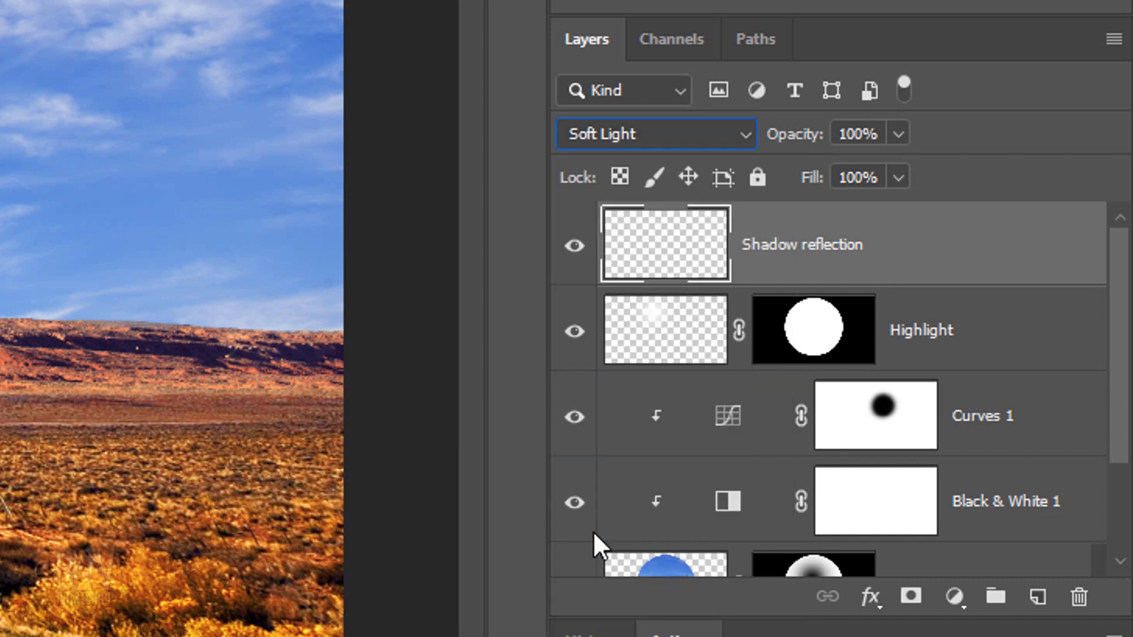
click(858, 133)
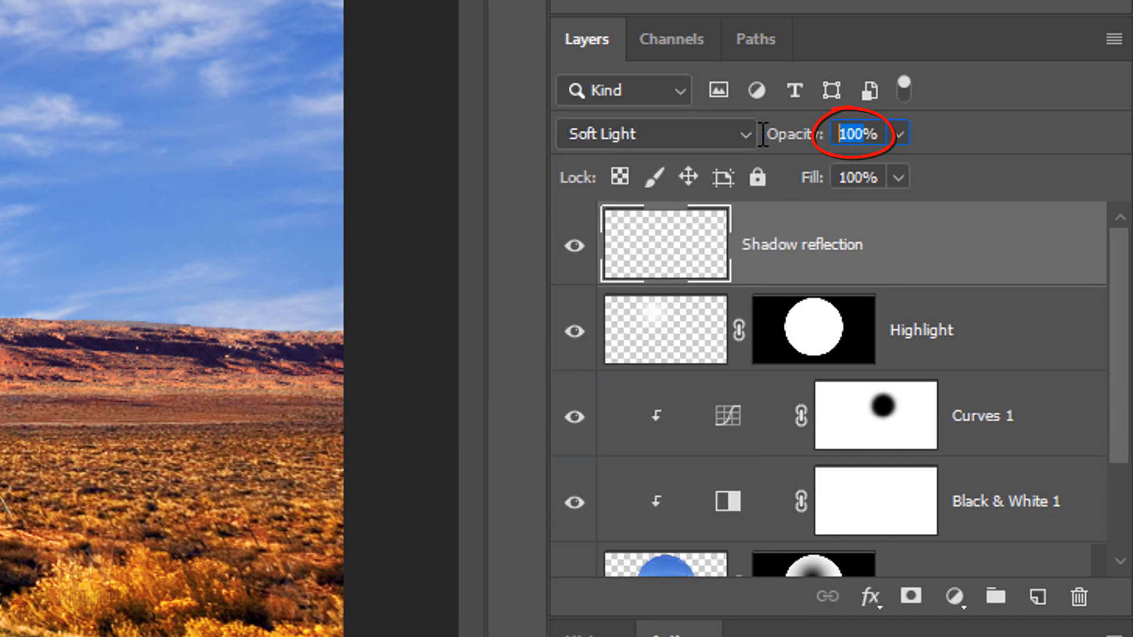
text(80)
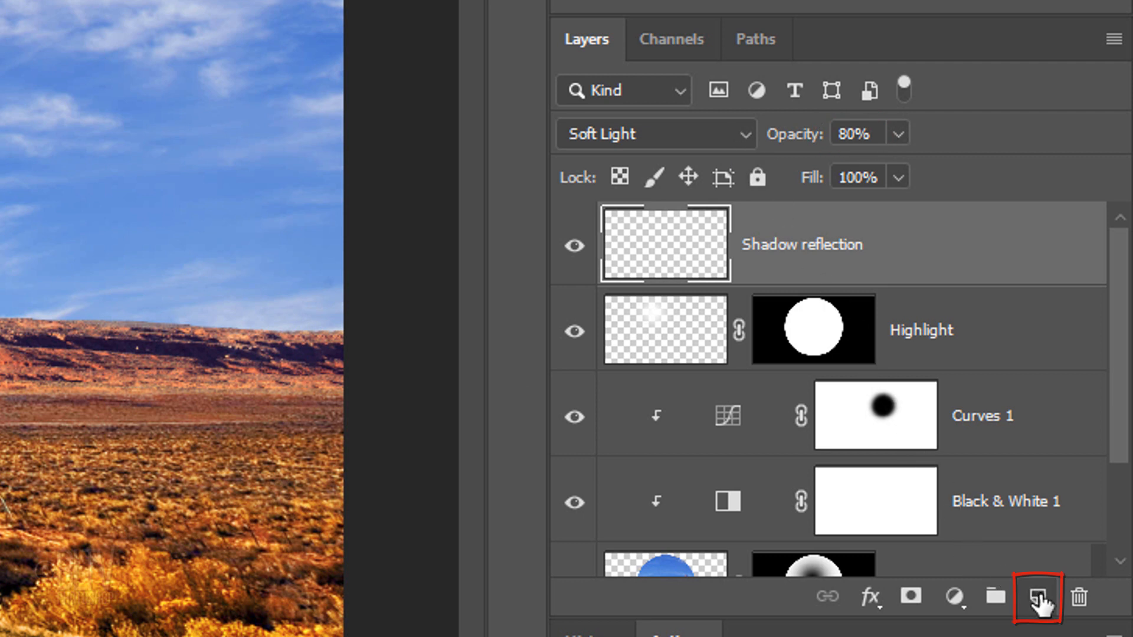
Add another Highlight layer above Shadow reflection, set to Overlay at 80% opacity.
click(1037, 597)
text(Highlight)
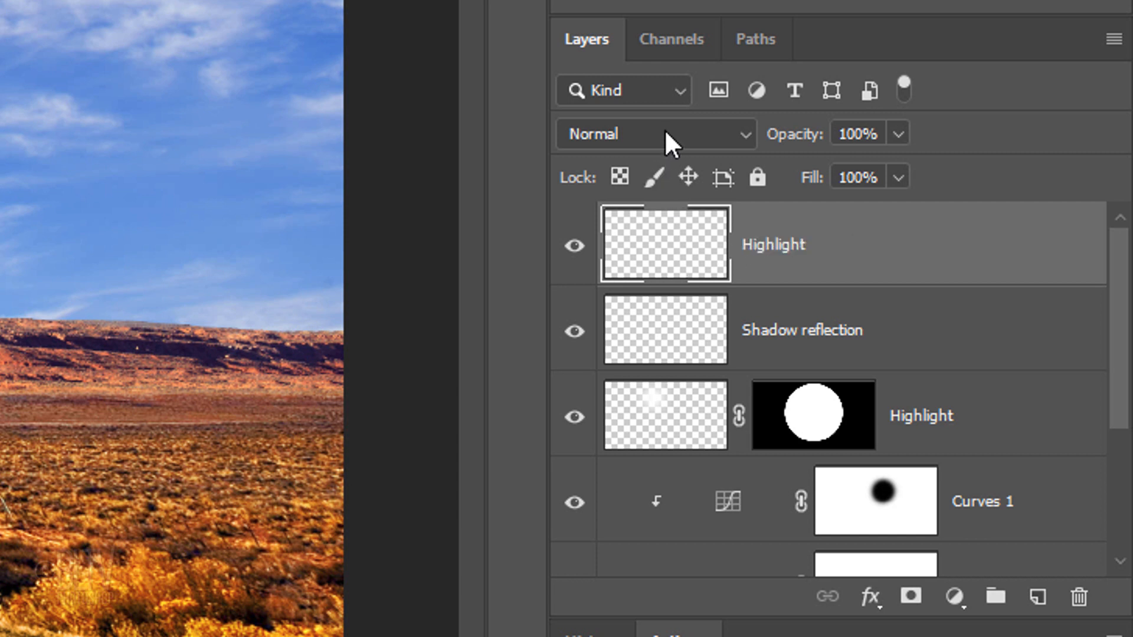
click(653, 134)
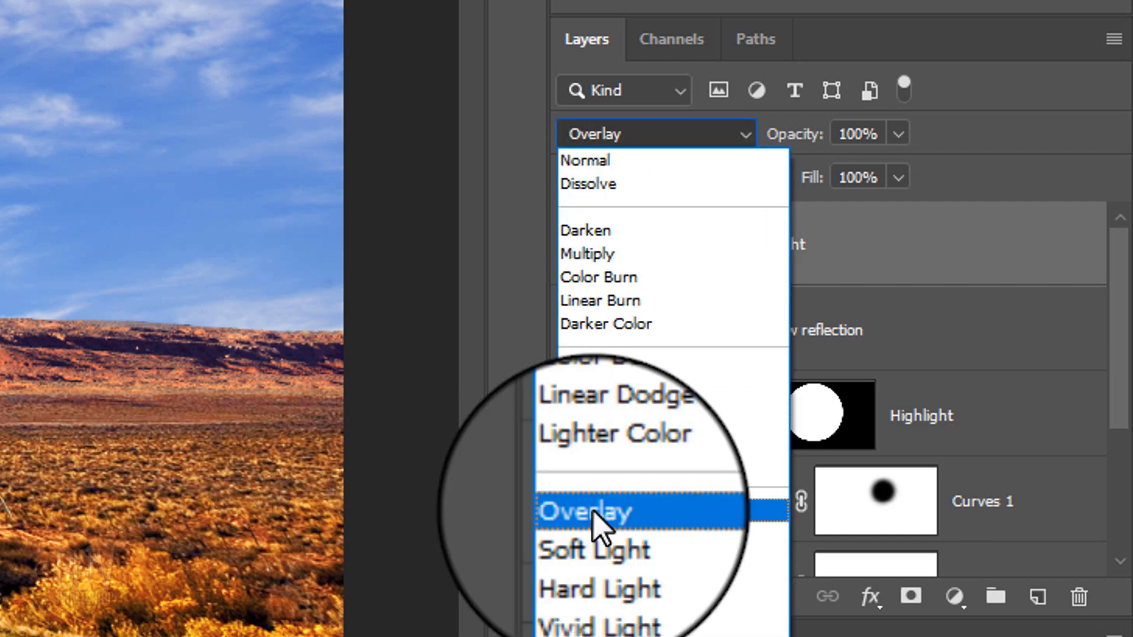
click(585, 511)
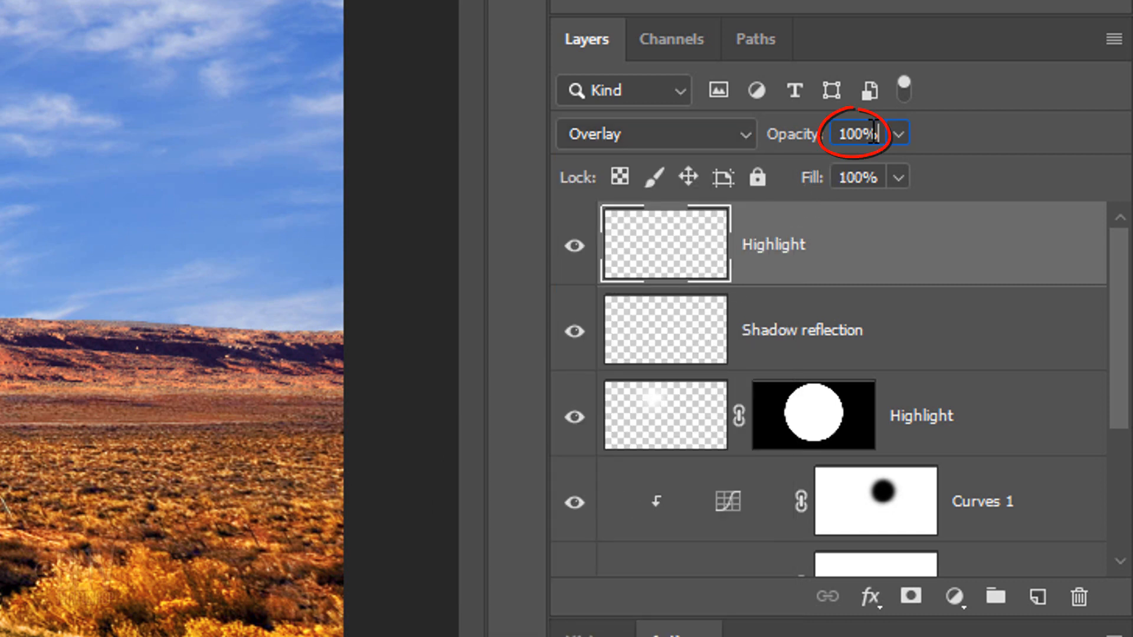
text(80)
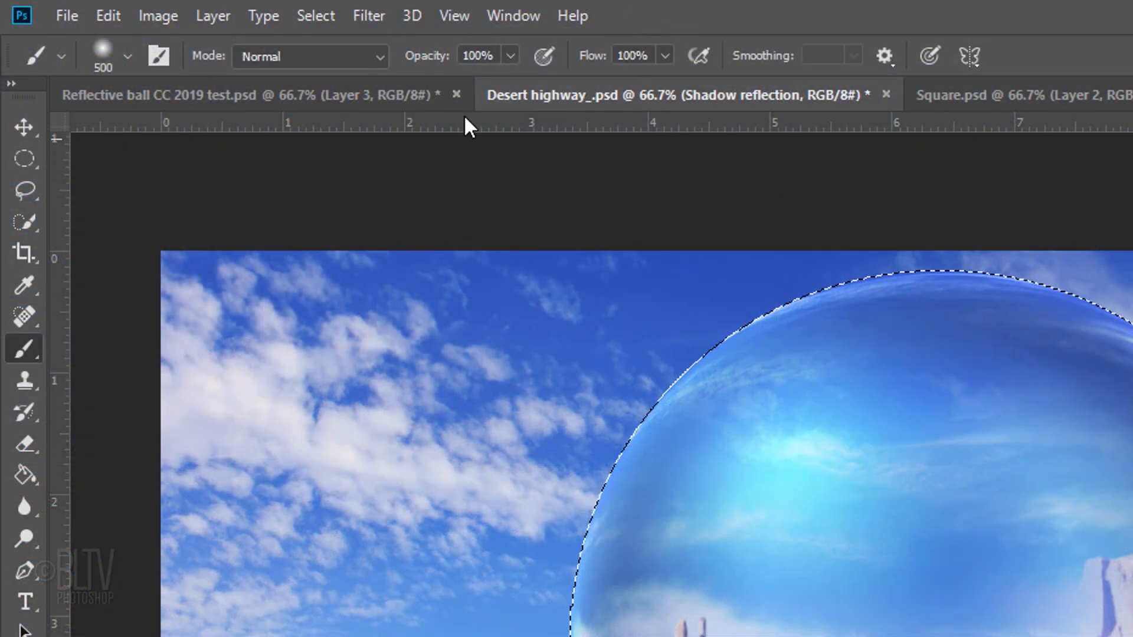
Transform the orb-shaped selection via Select > Transform Selection to paint the lower-edge shadow.
click(315, 16)
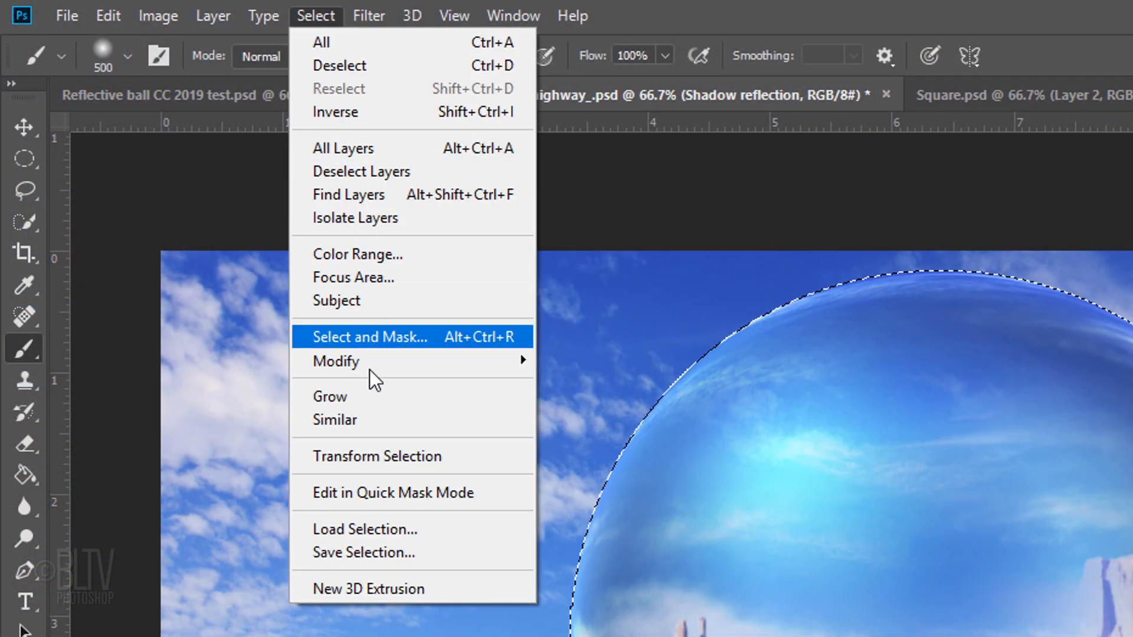
mouse_move(375, 460)
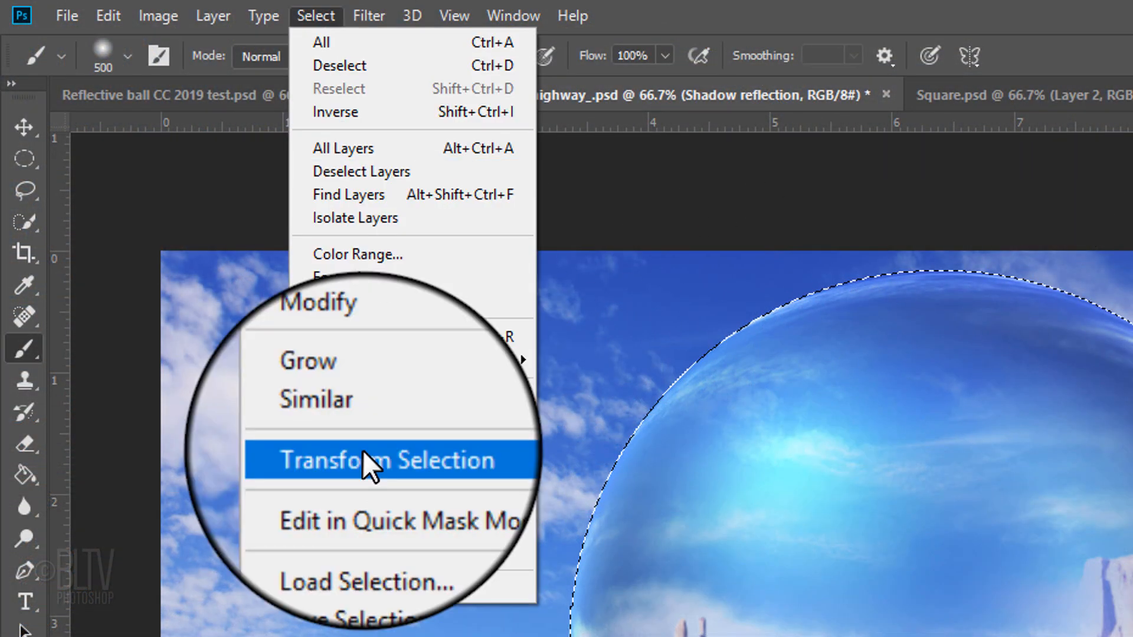
click(386, 460)
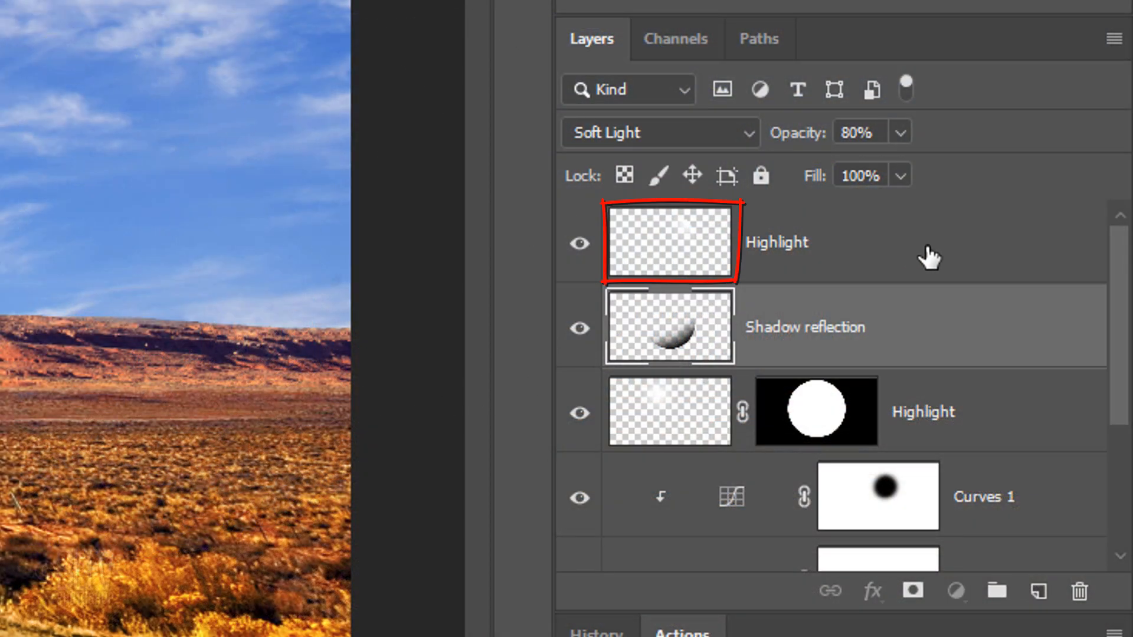
Add Layer 3 above Highlight and fill the orb selection with white, Fill at 0%.
click(658, 132)
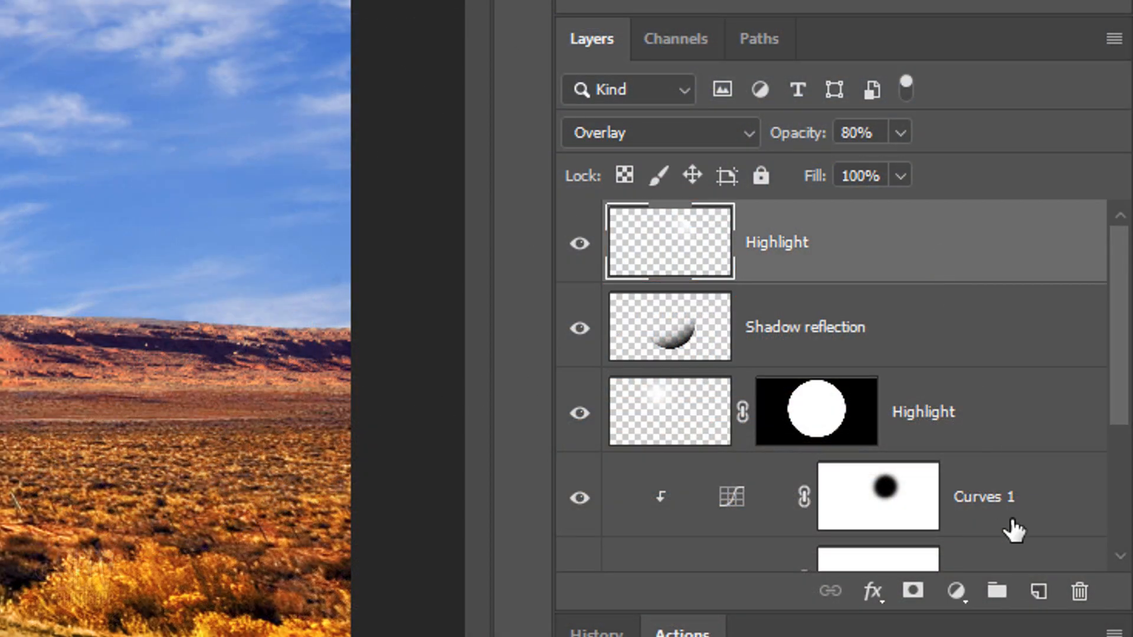
click(1037, 592)
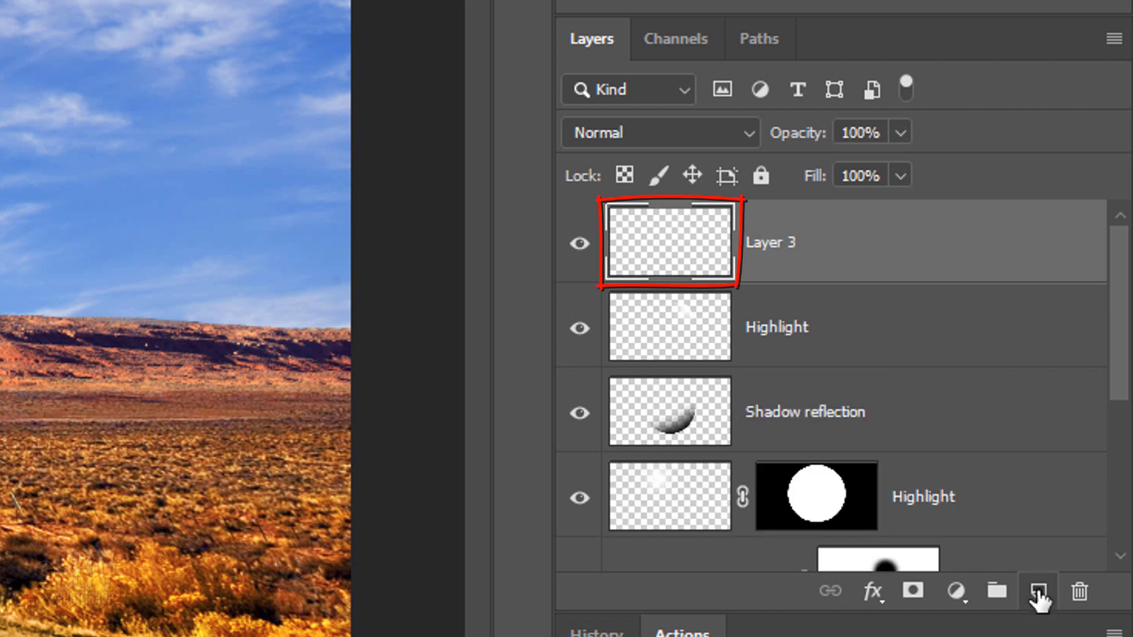
click(815, 496)
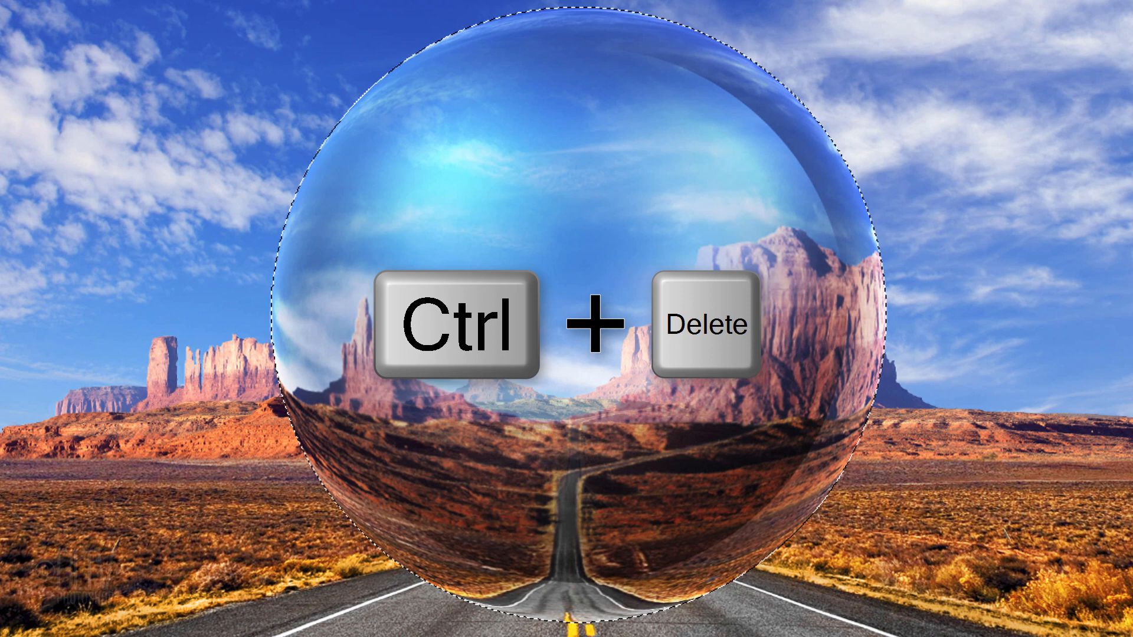
key(ctrl+Delete)
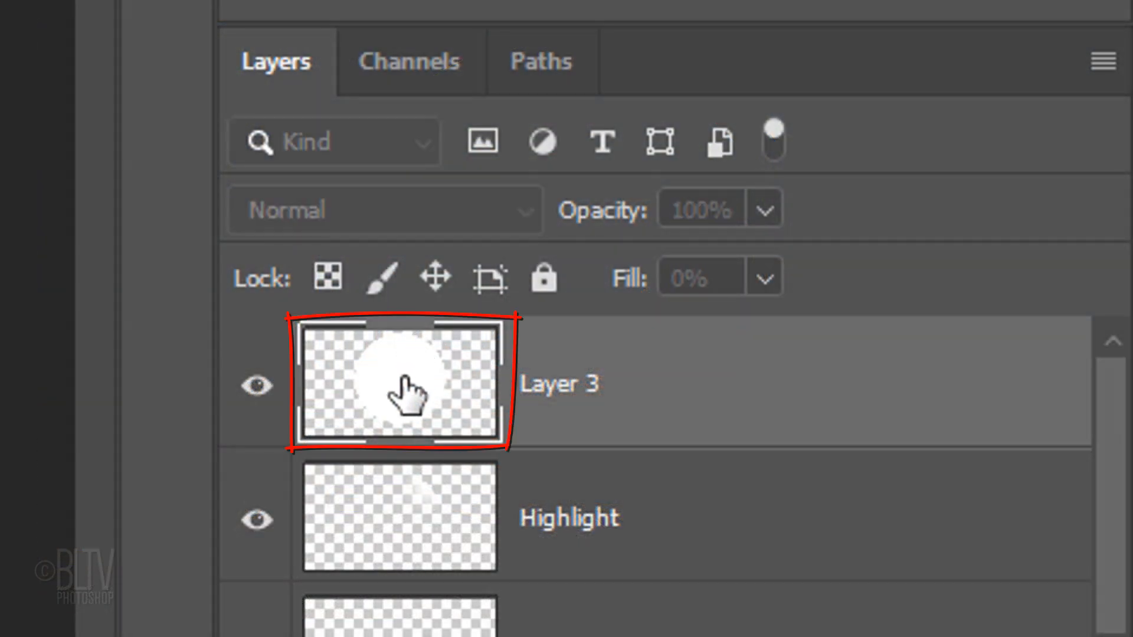
Give Layer 3 an Overlay Inner Glow at 60% opacity and 80 px size.
double_click(398, 385)
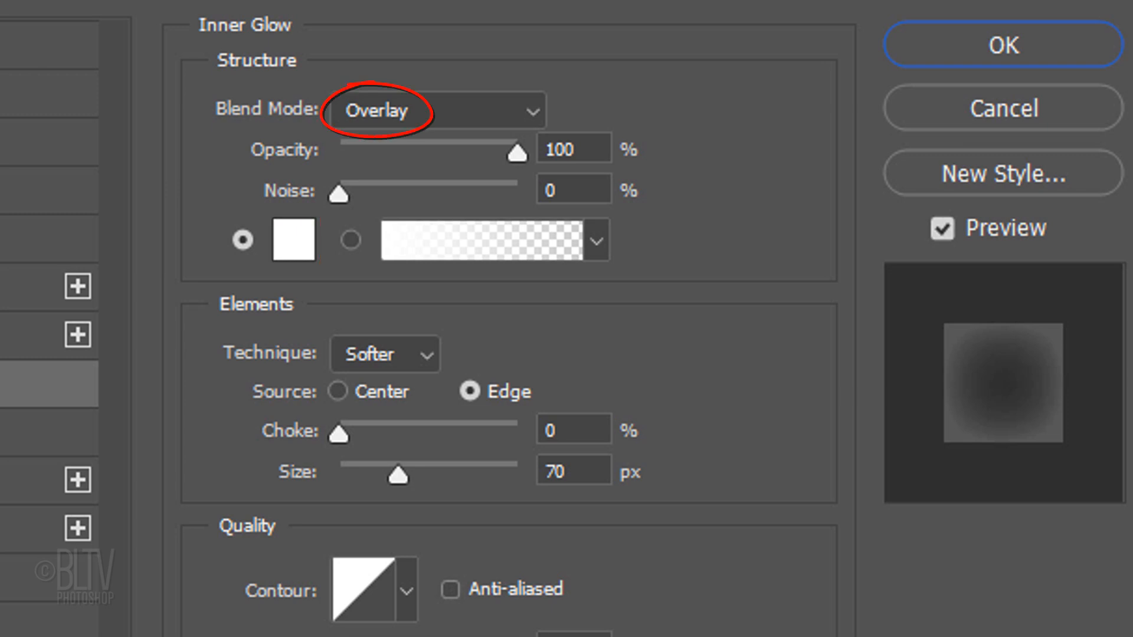
click(572, 150)
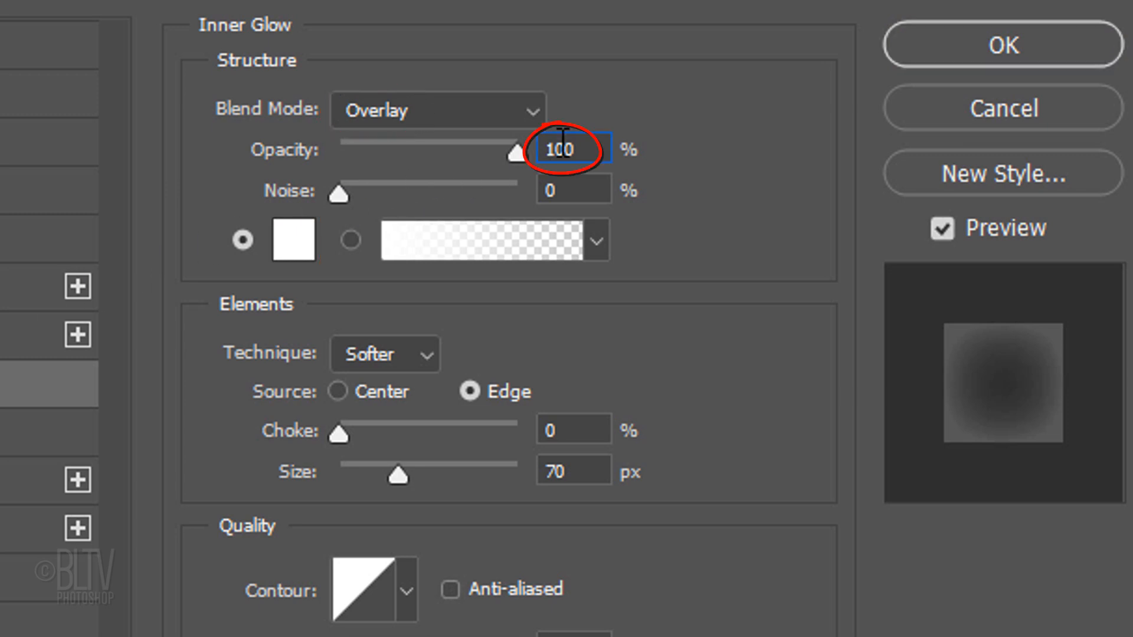
drag(517, 156, 445, 156)
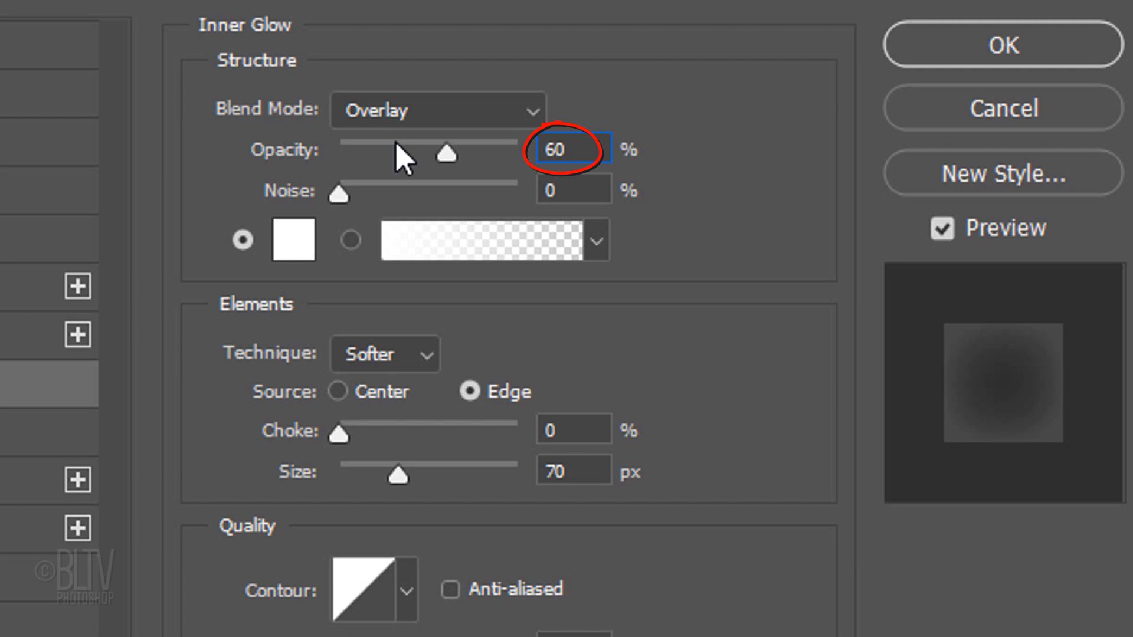
click(573, 472)
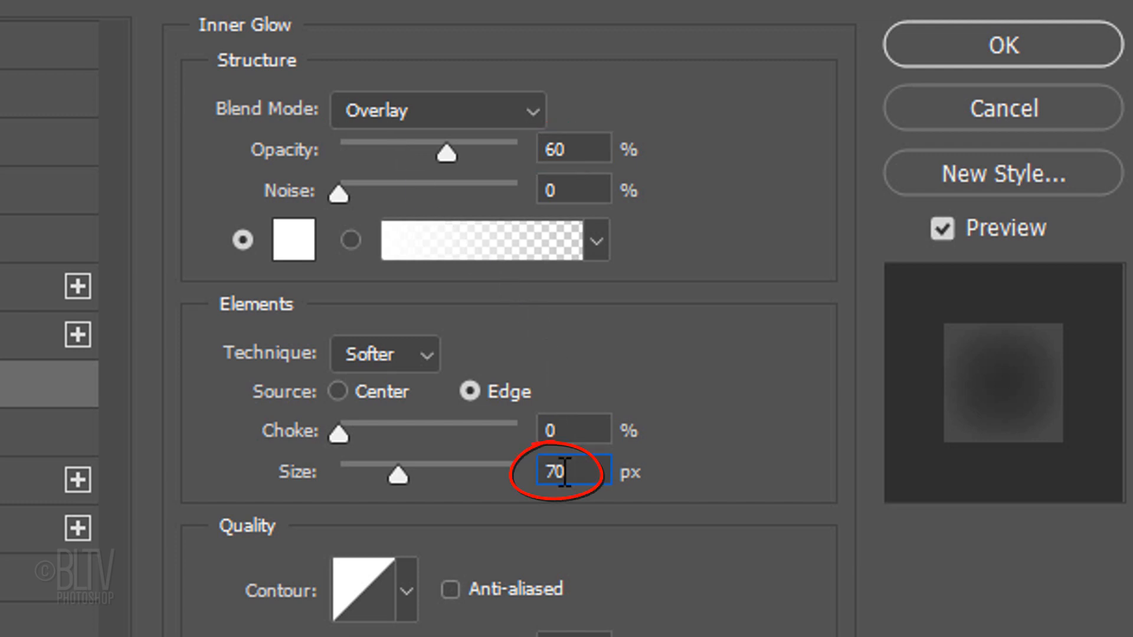
text(80)
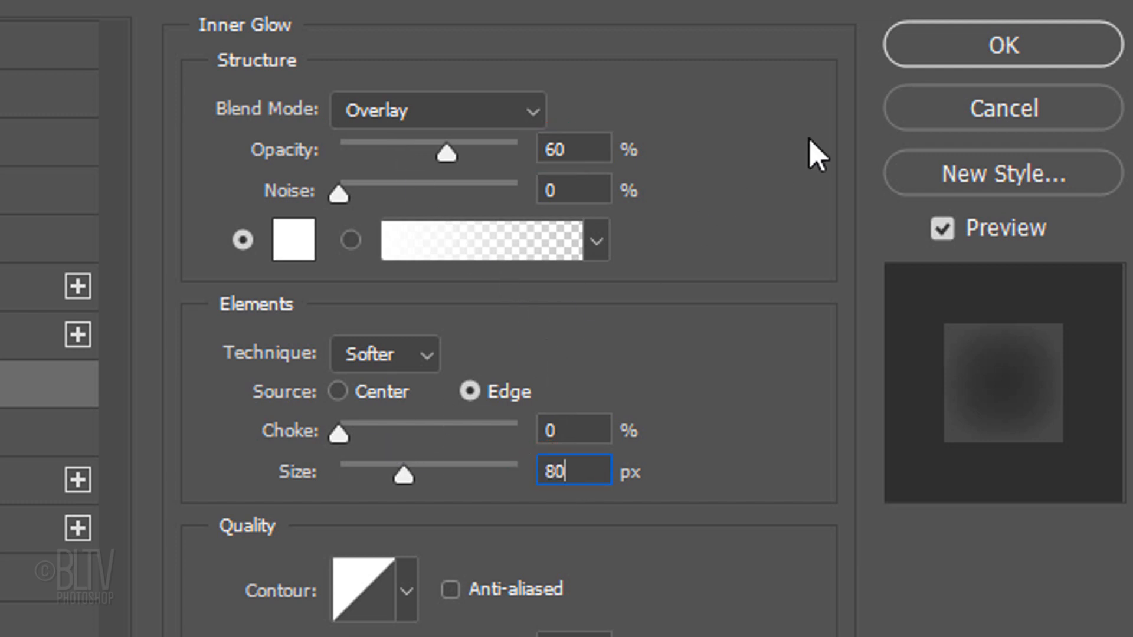
click(1000, 45)
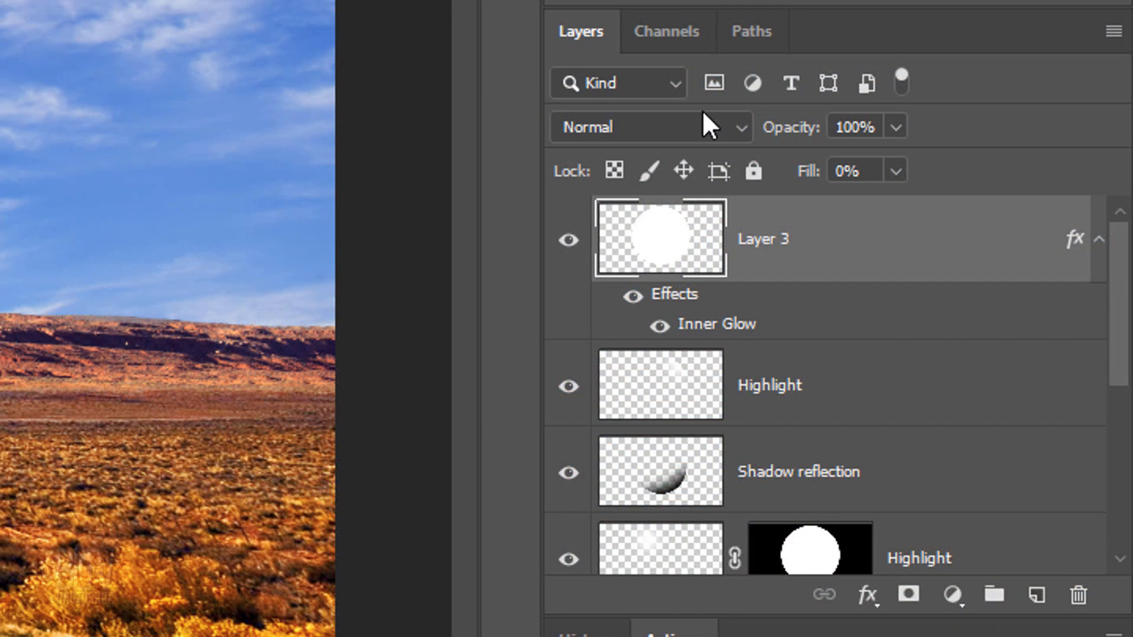
Load the Layer 2 orb as a selection and create a new layer above Background.
scroll(down, 3)
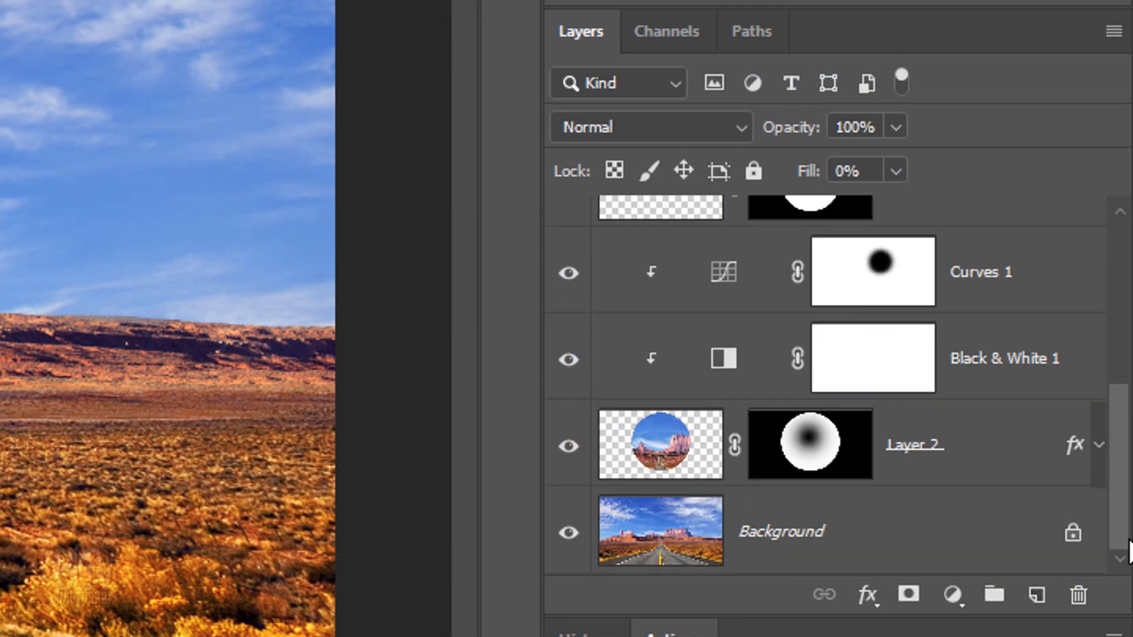
click(659, 443)
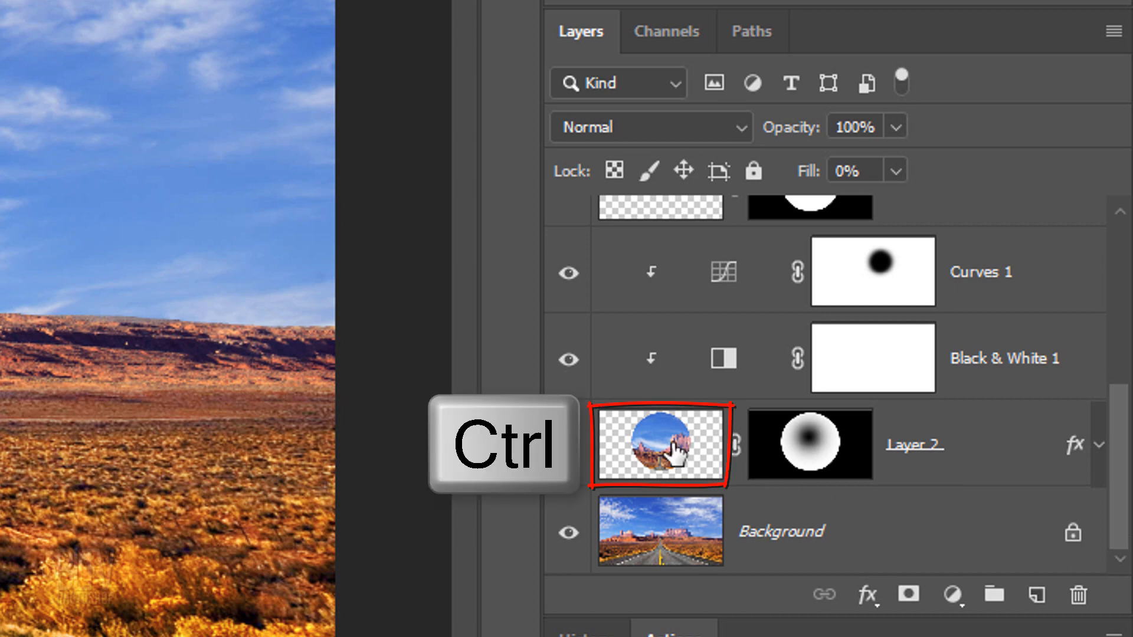
click(658, 443)
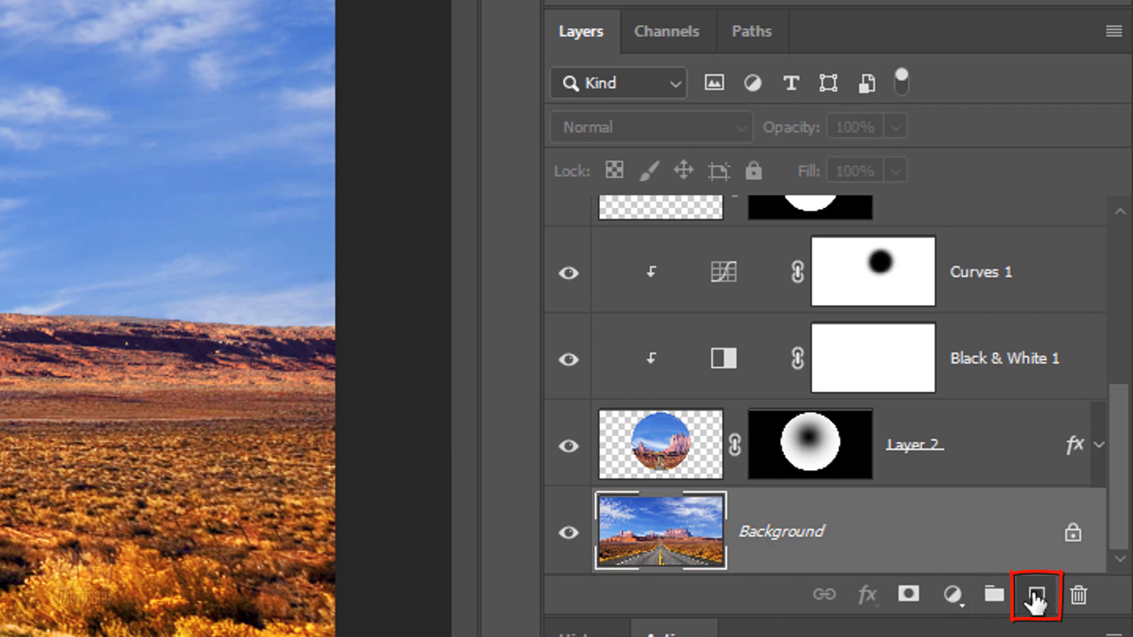
click(1033, 597)
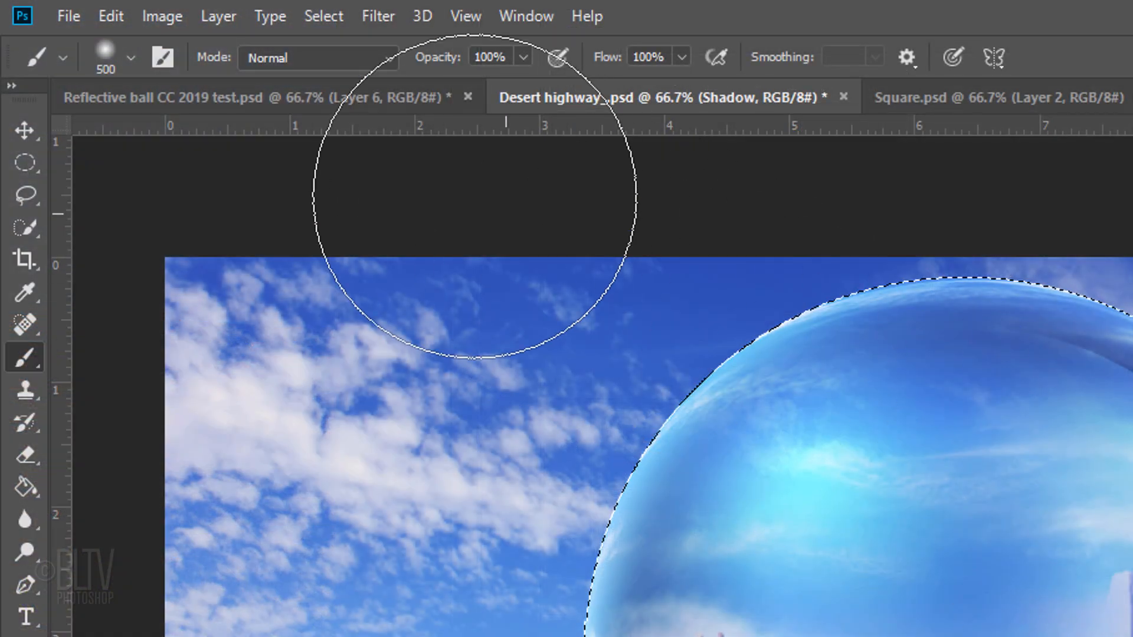
Transform the selection with width and height unlinked, setting height to 8%.
click(324, 15)
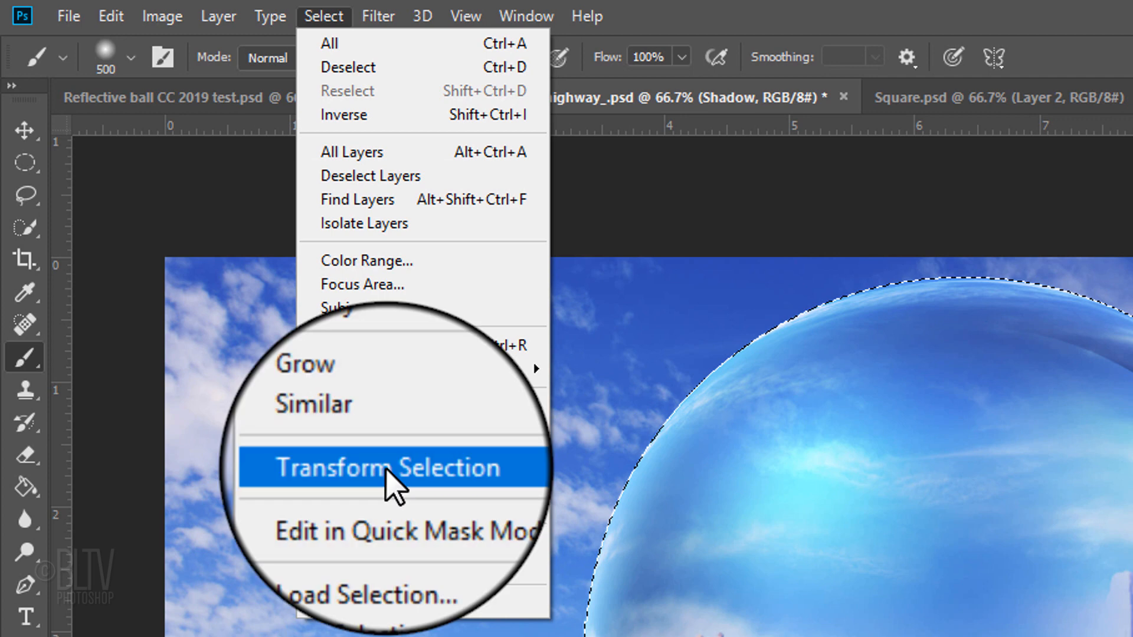
click(392, 467)
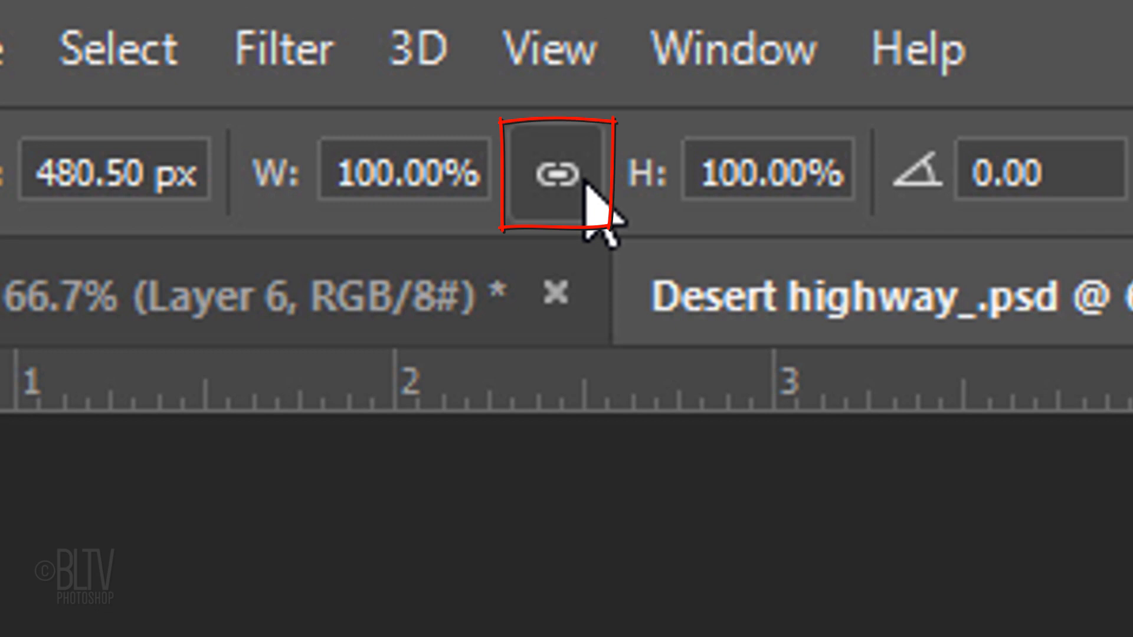
click(556, 172)
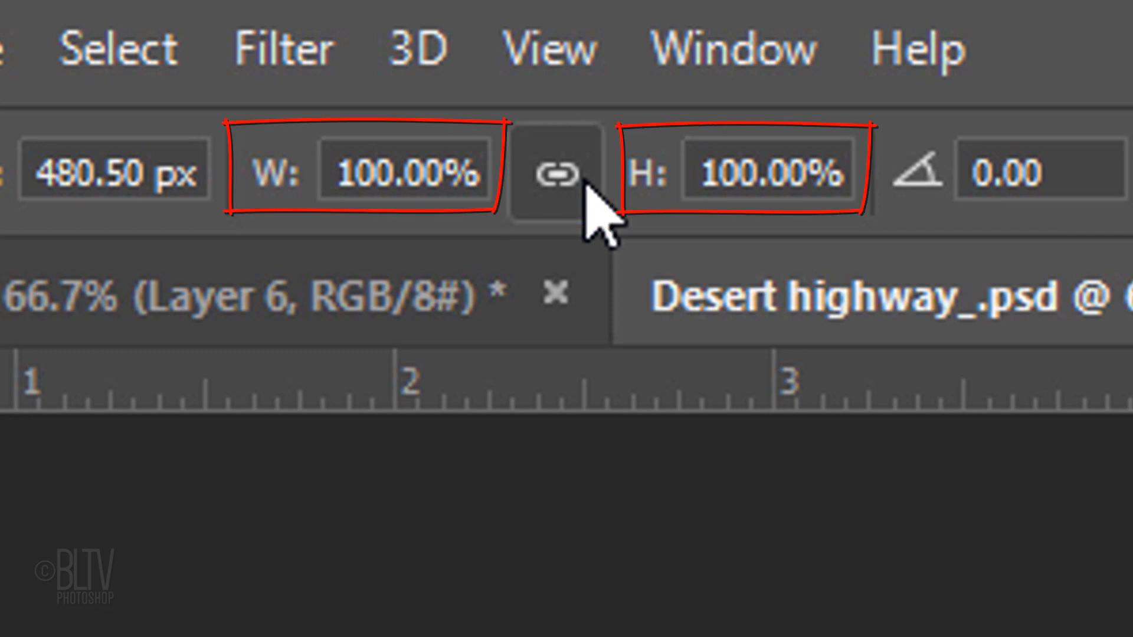
click(765, 171)
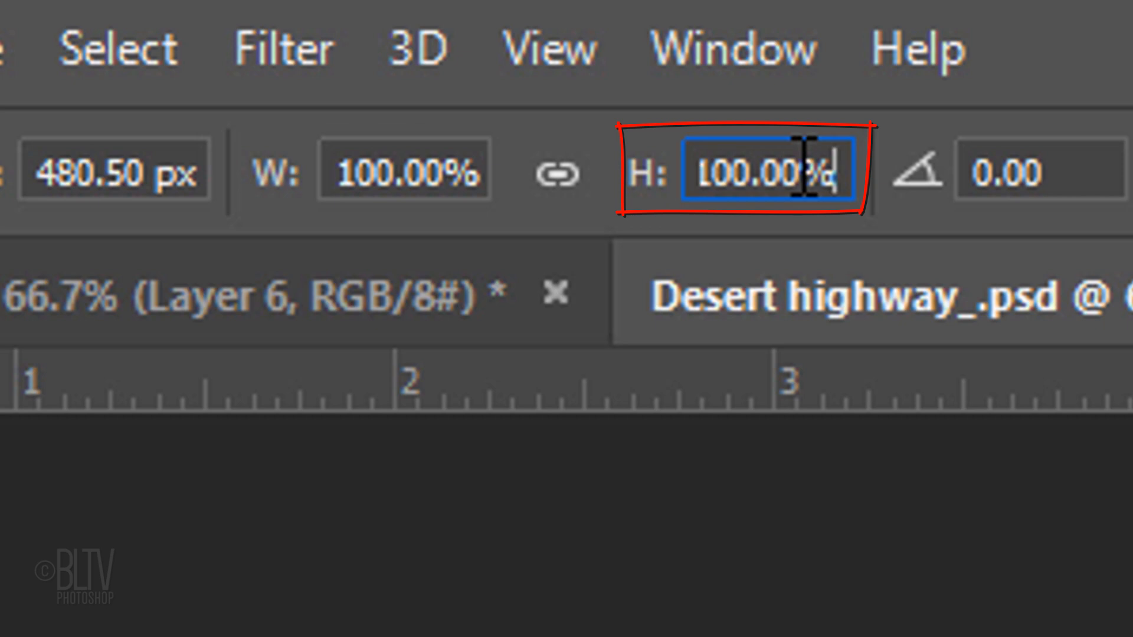
text(8.00%)
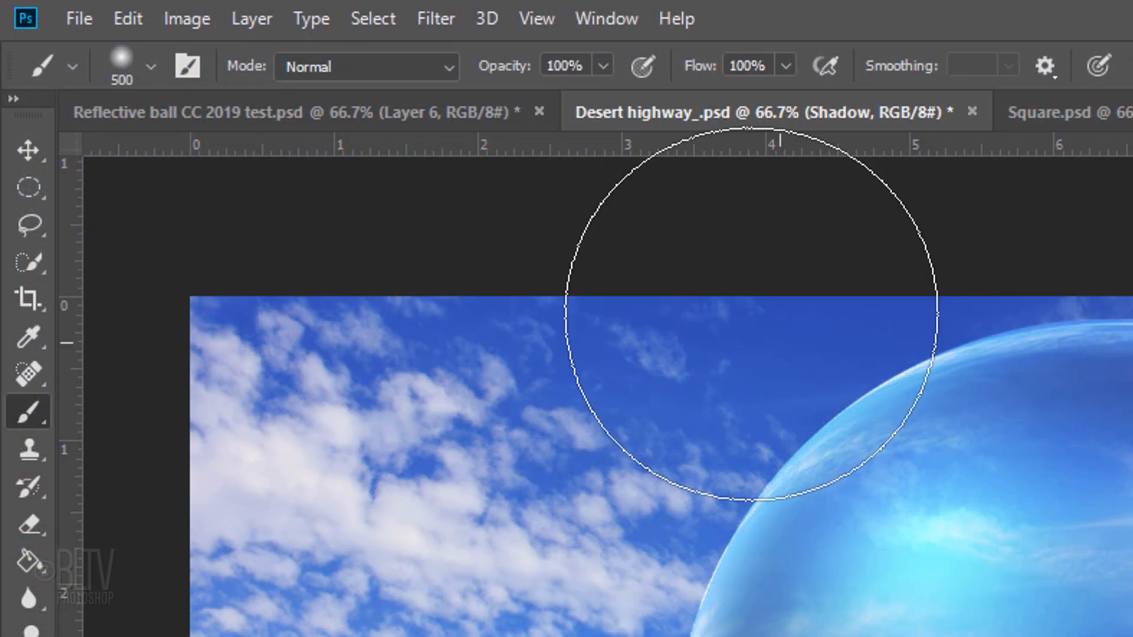
Feather the flattened elliptical selection by 20 pixels via Select > Modify > Feather.
click(372, 18)
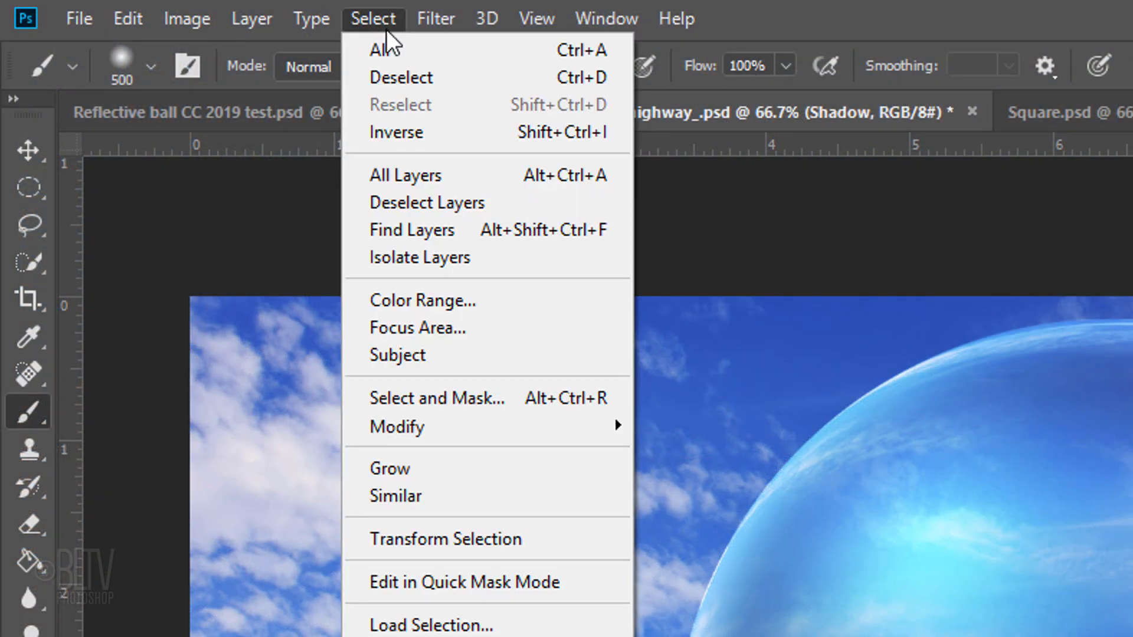
mouse_move(396, 426)
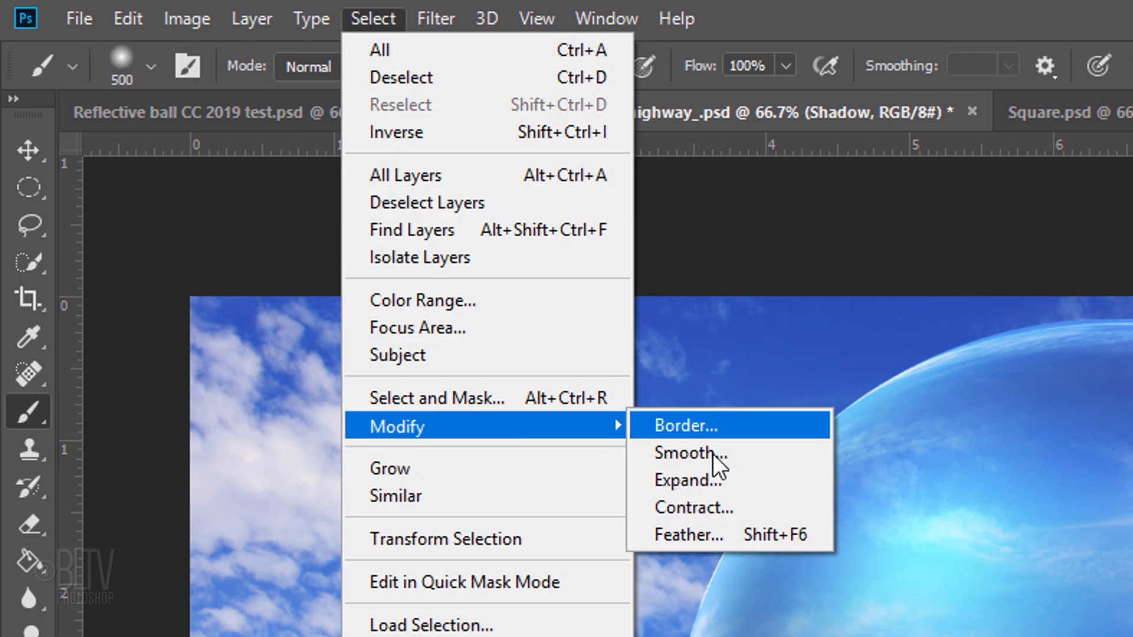
click(688, 534)
text(20)
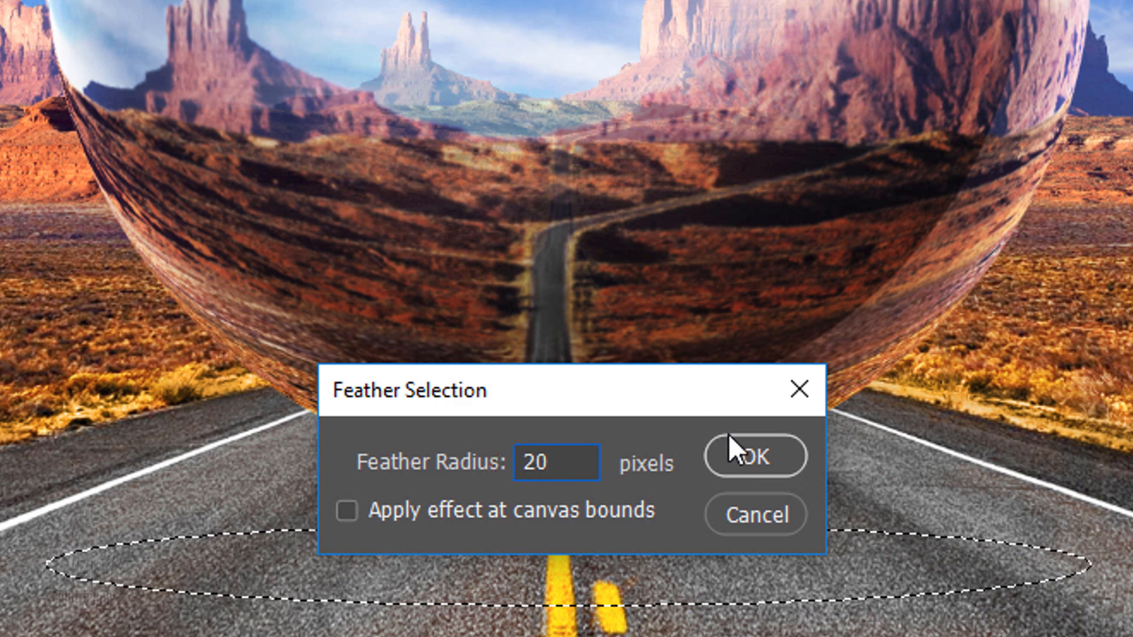
click(754, 456)
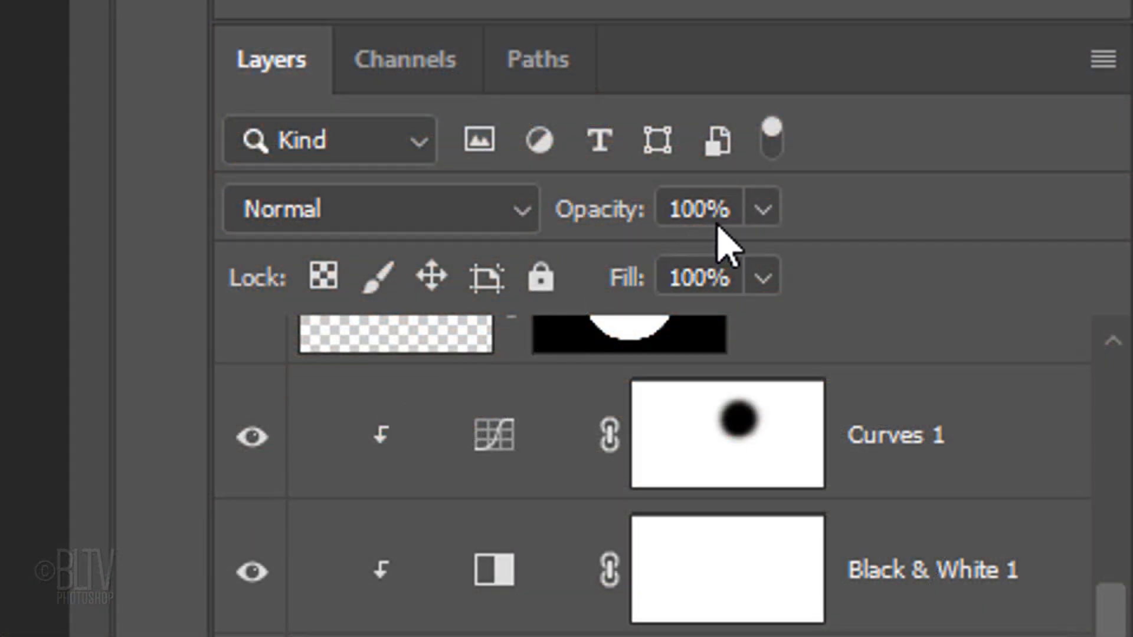